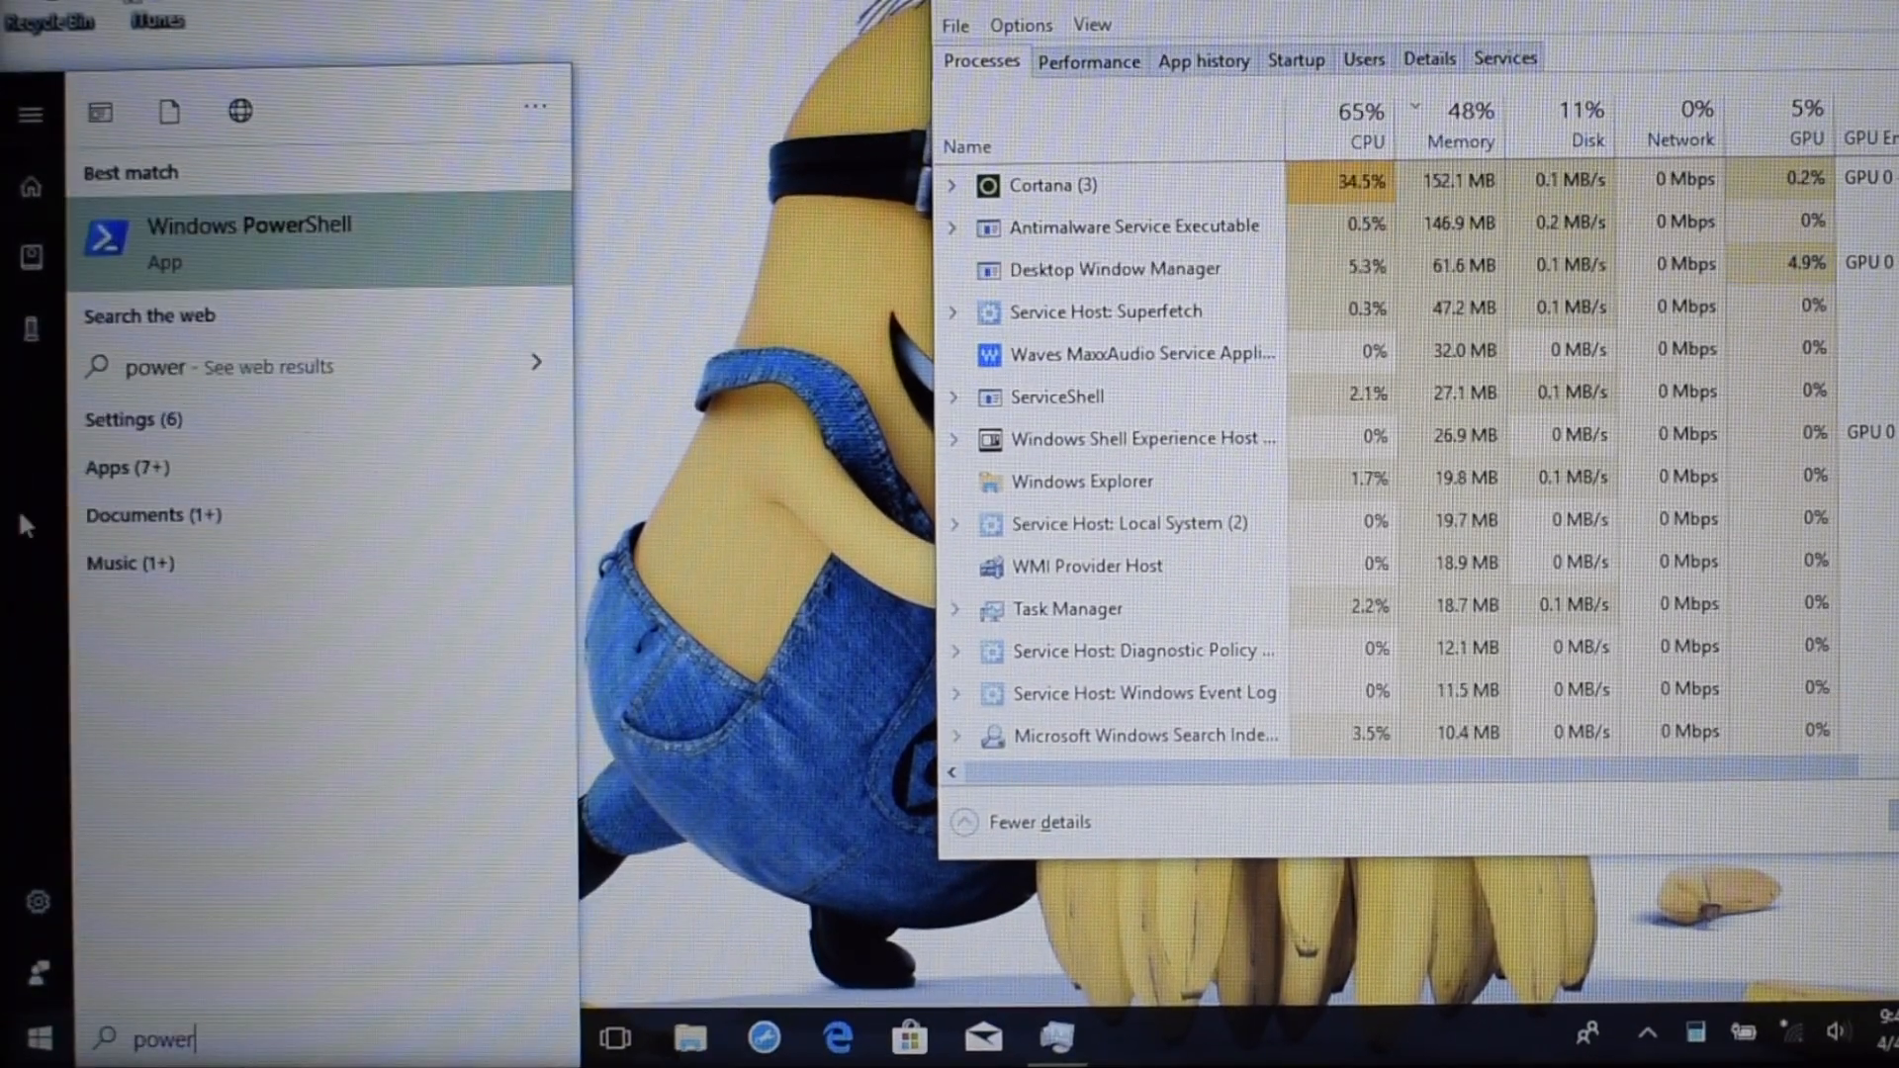
# Launch Windows PowerShell as administrator and approve the UAC prompt.
pyautogui.rightClick(247, 237)
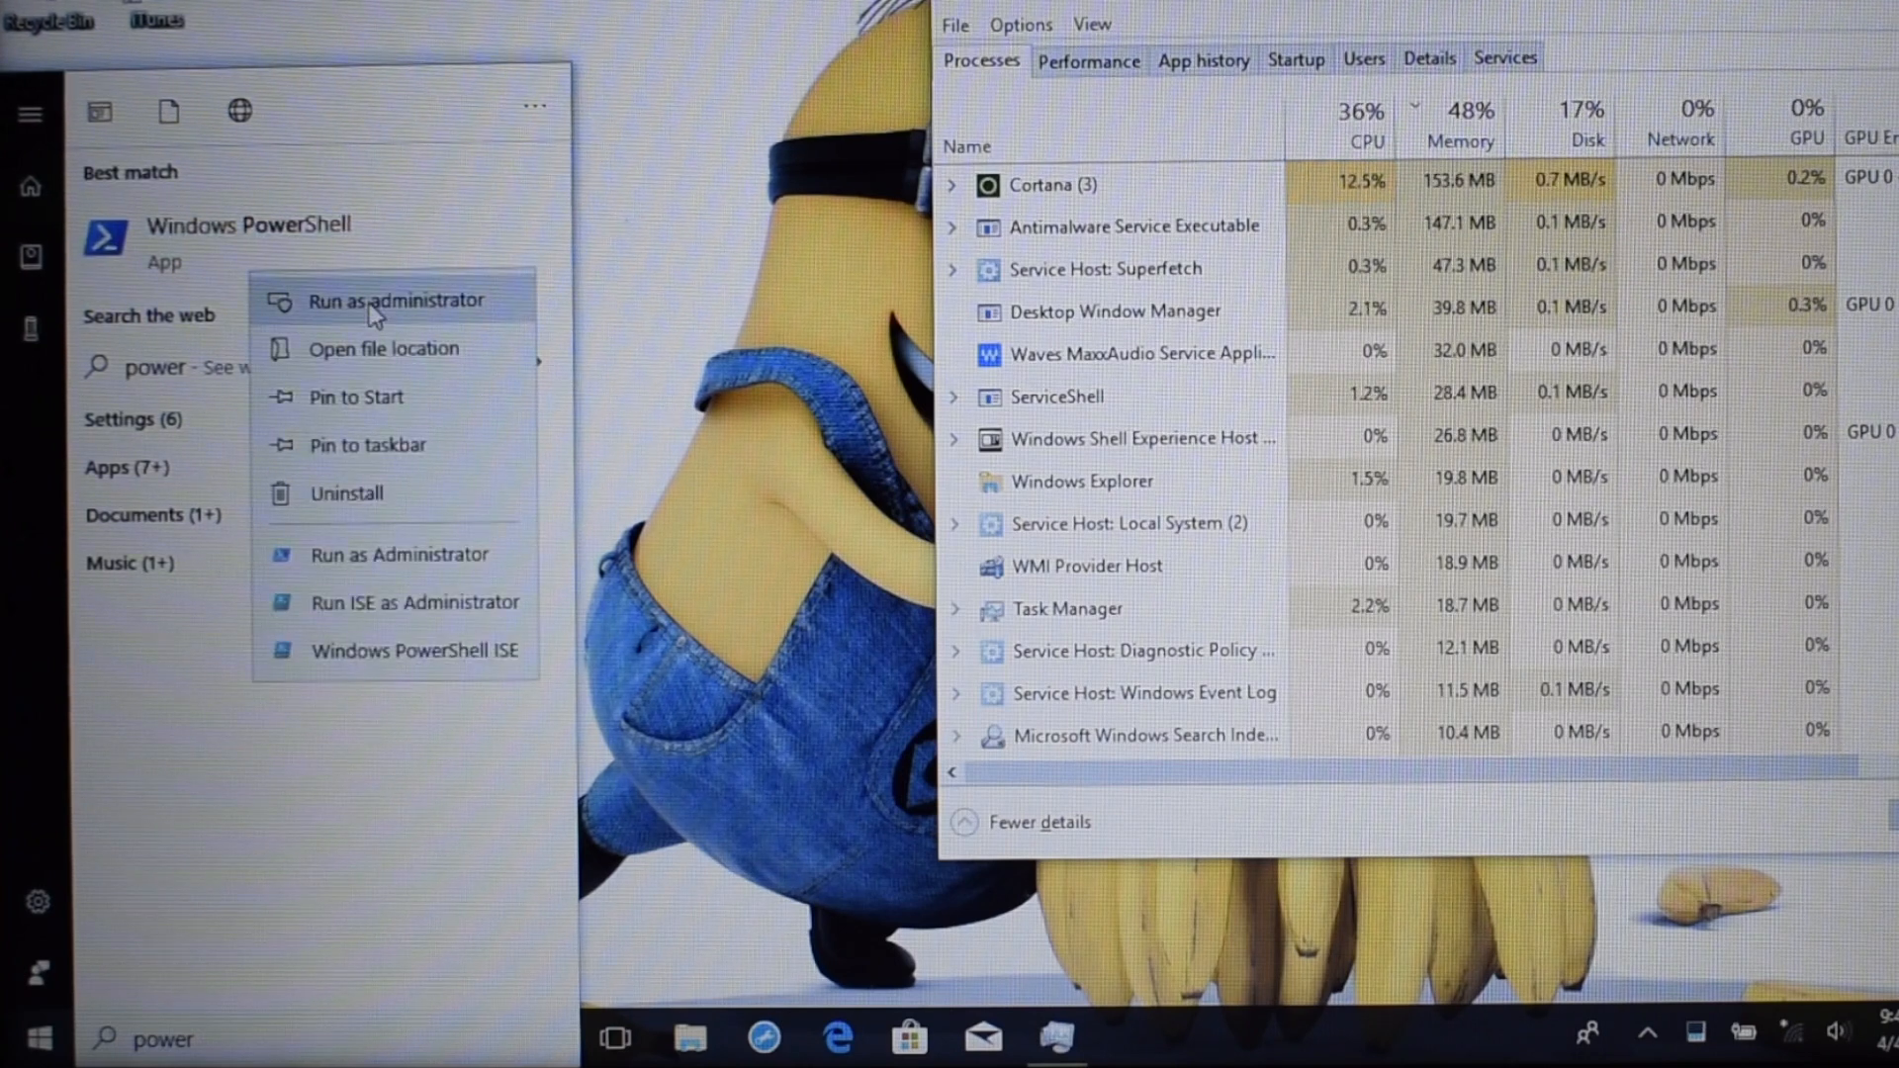
pyautogui.click(376, 301)
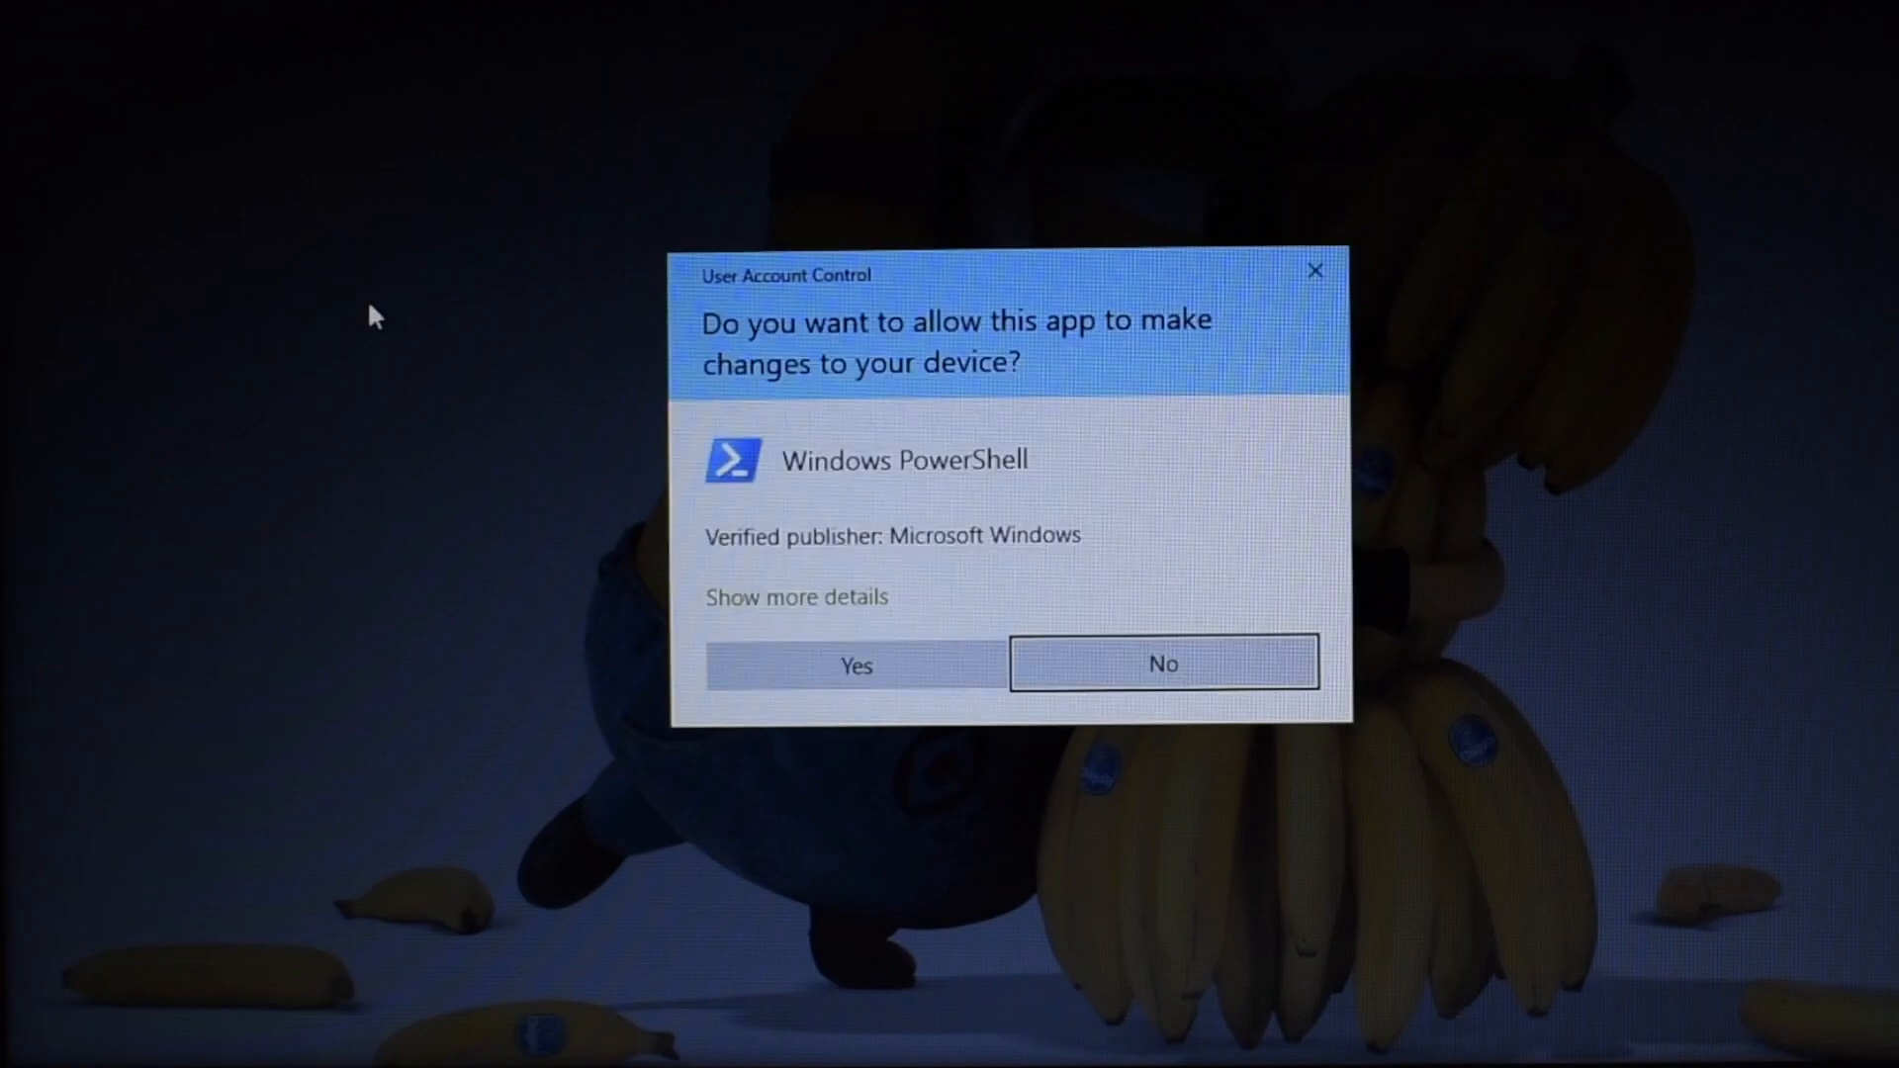
pyautogui.click(855, 665)
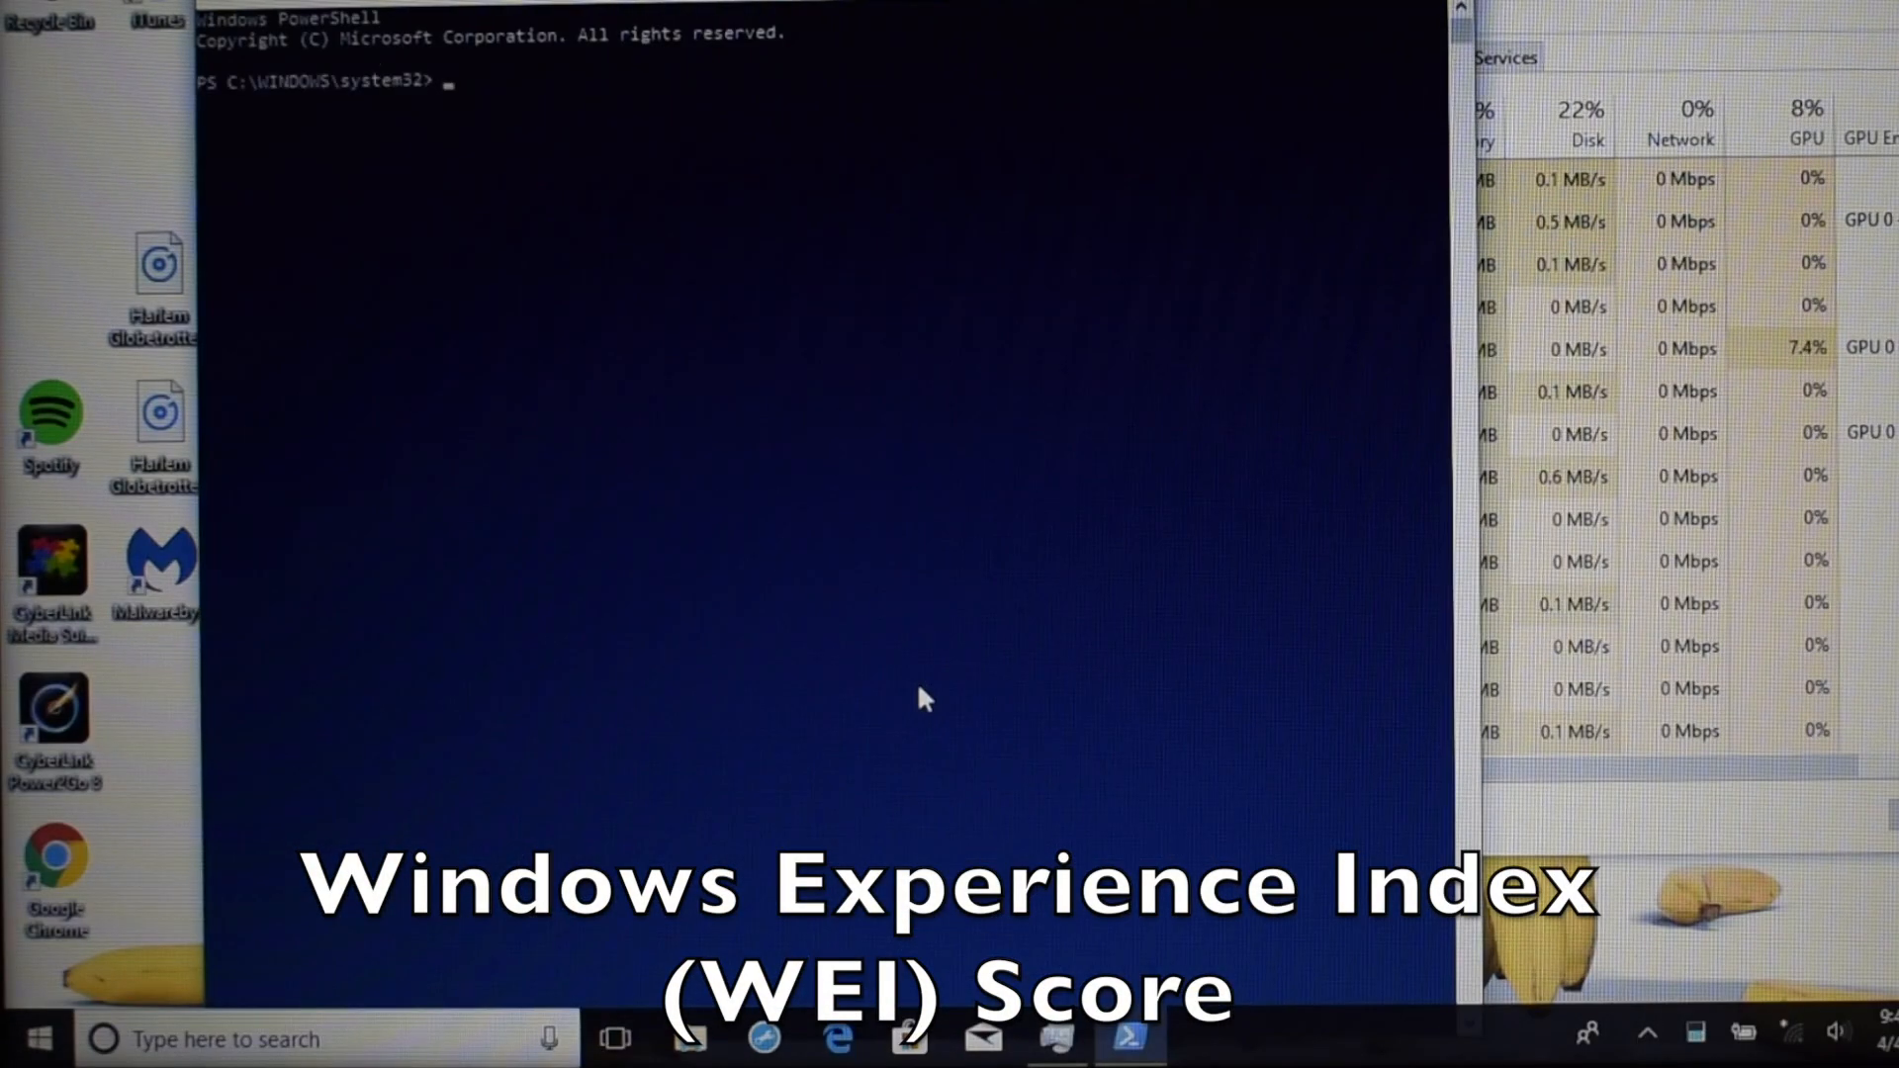
# Run the 'winsat prepop' assessment to benchmark CPU, memory, graphics and disk.
pyautogui.write('winsat')
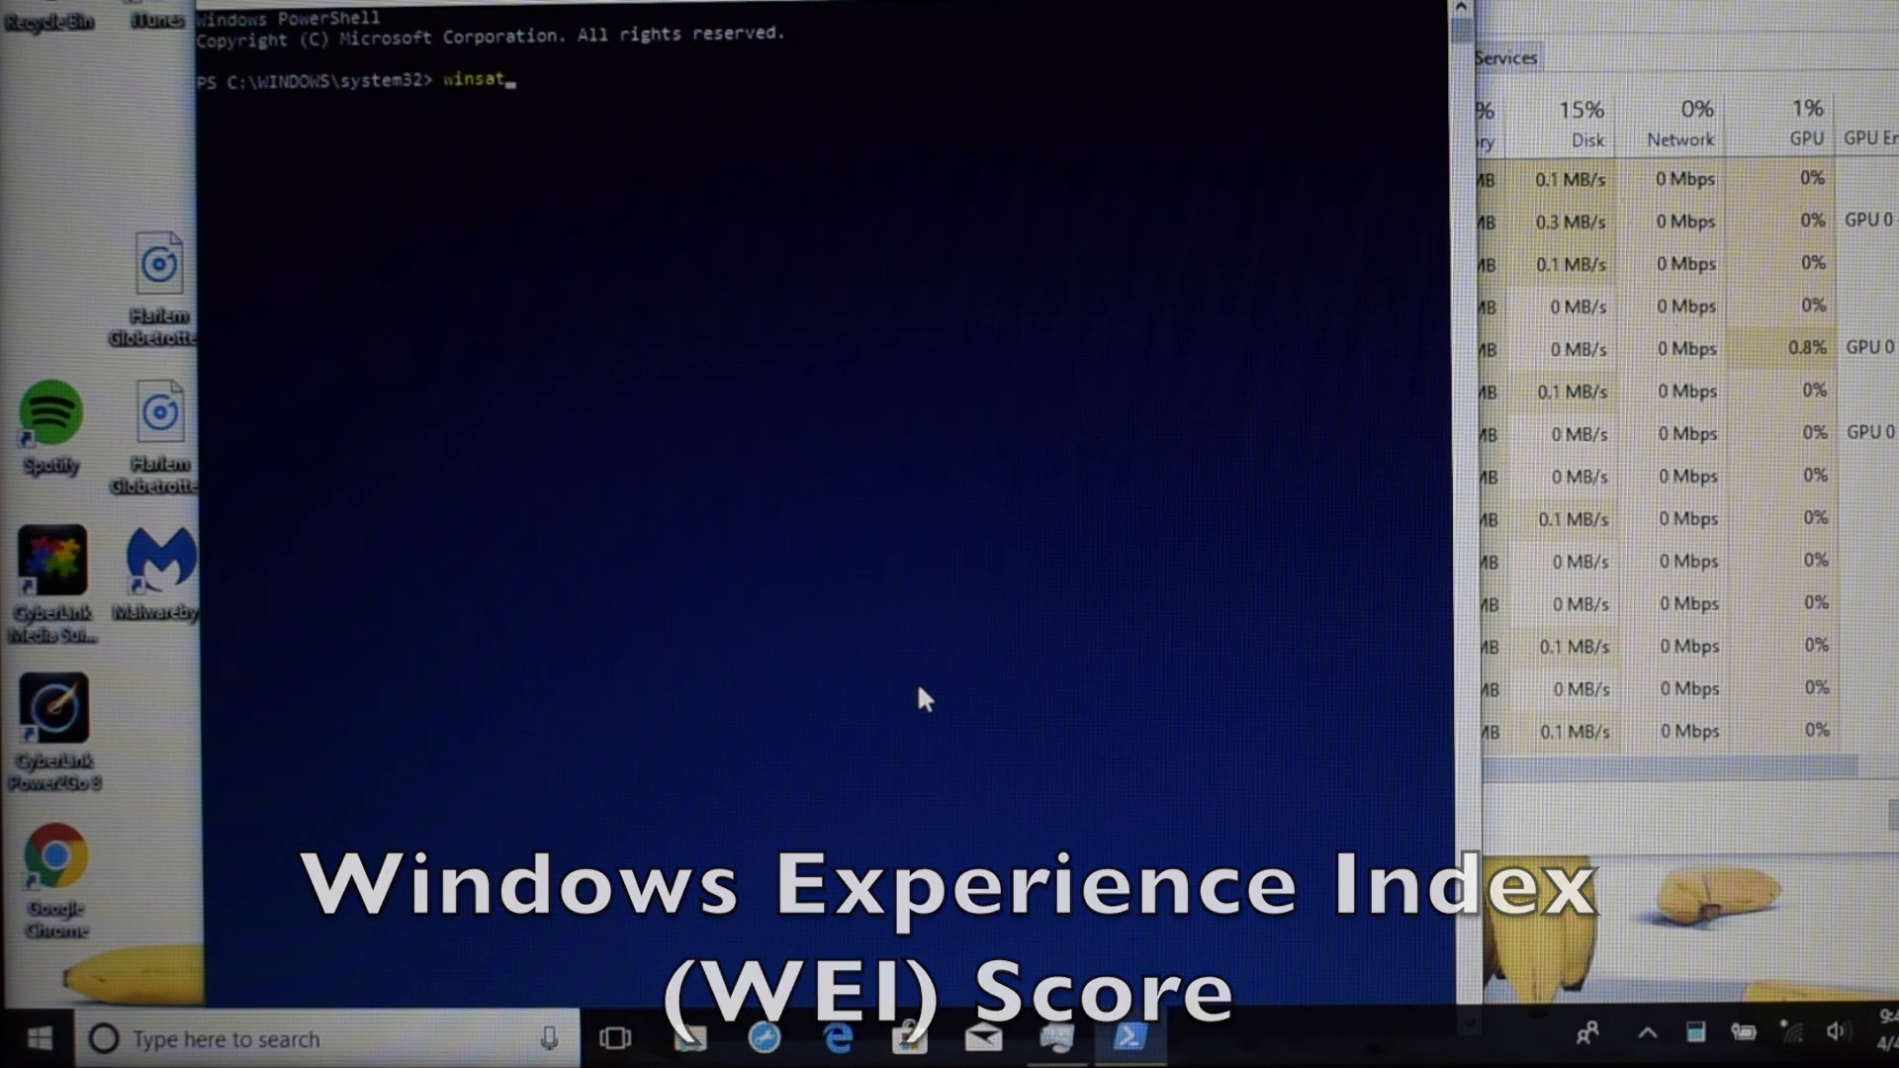
pyautogui.write('pre')
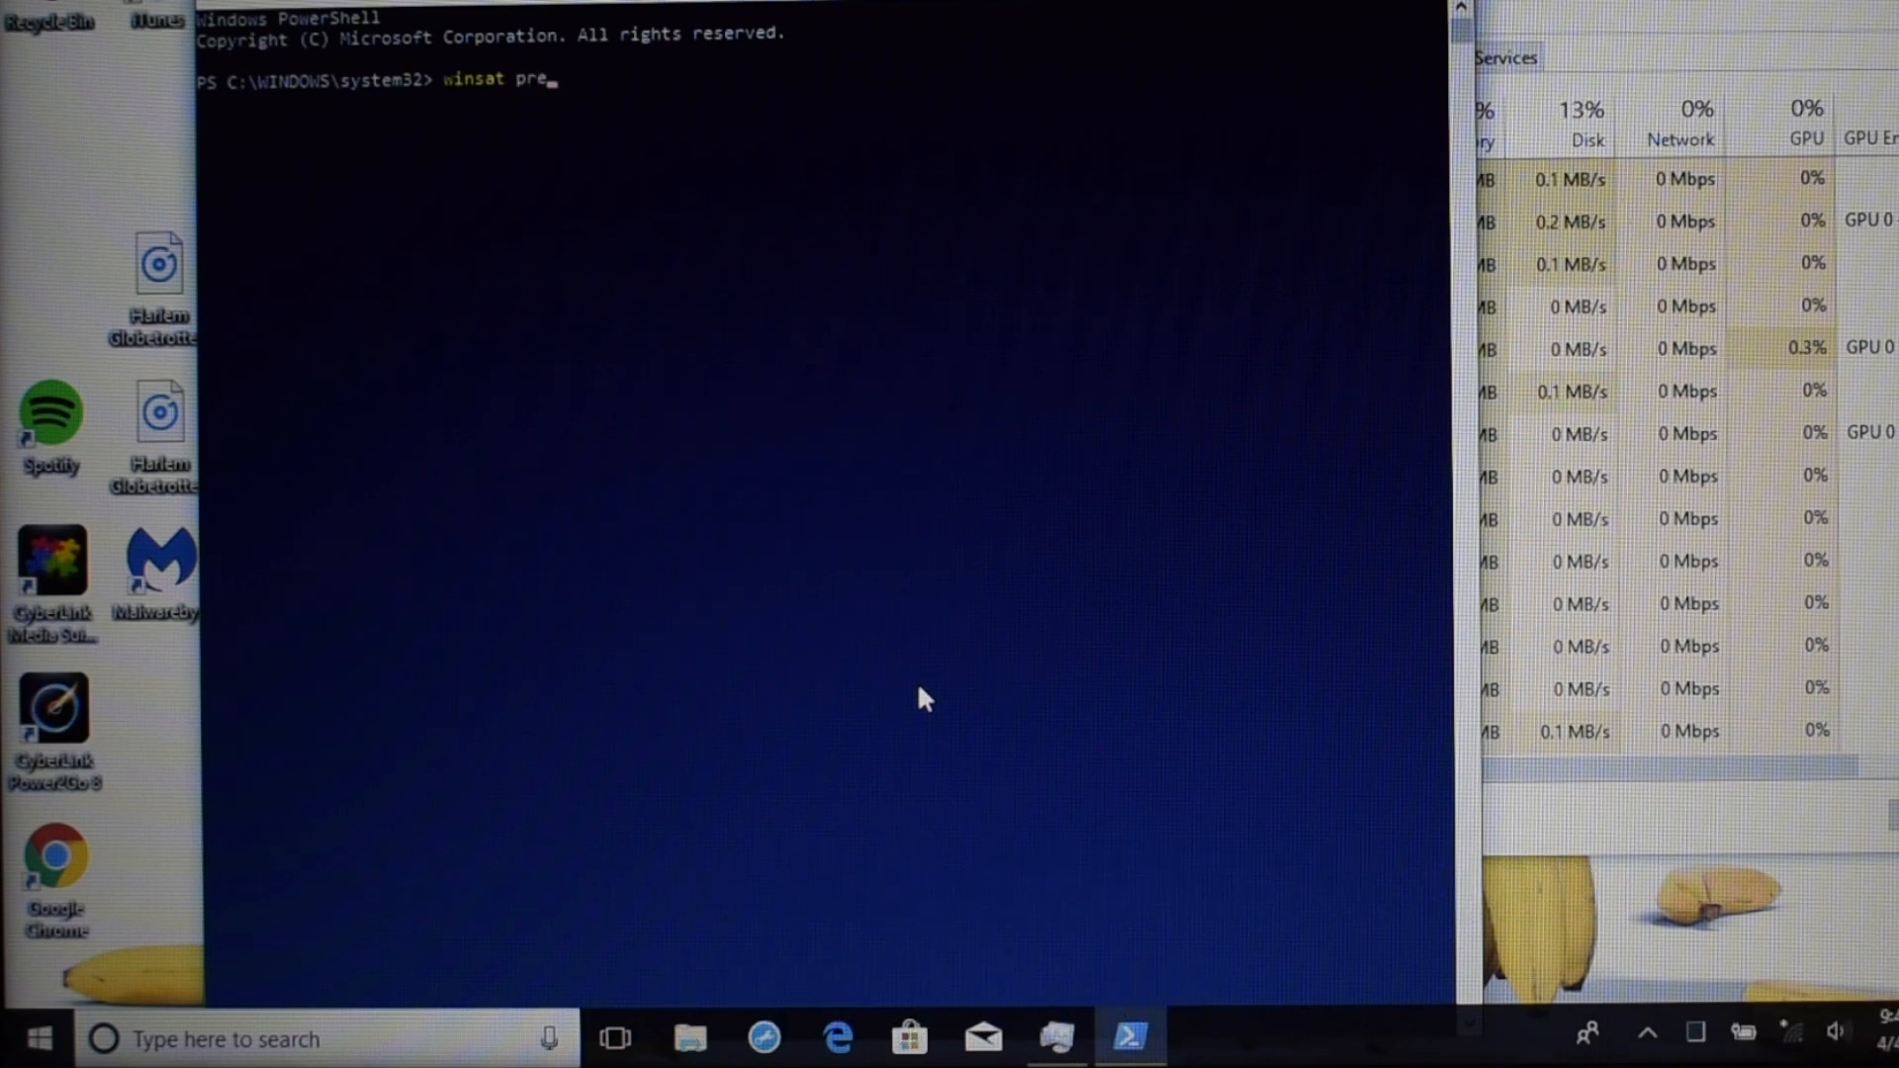
pyautogui.write('pop')
pyautogui.write('Get-WmiObject')
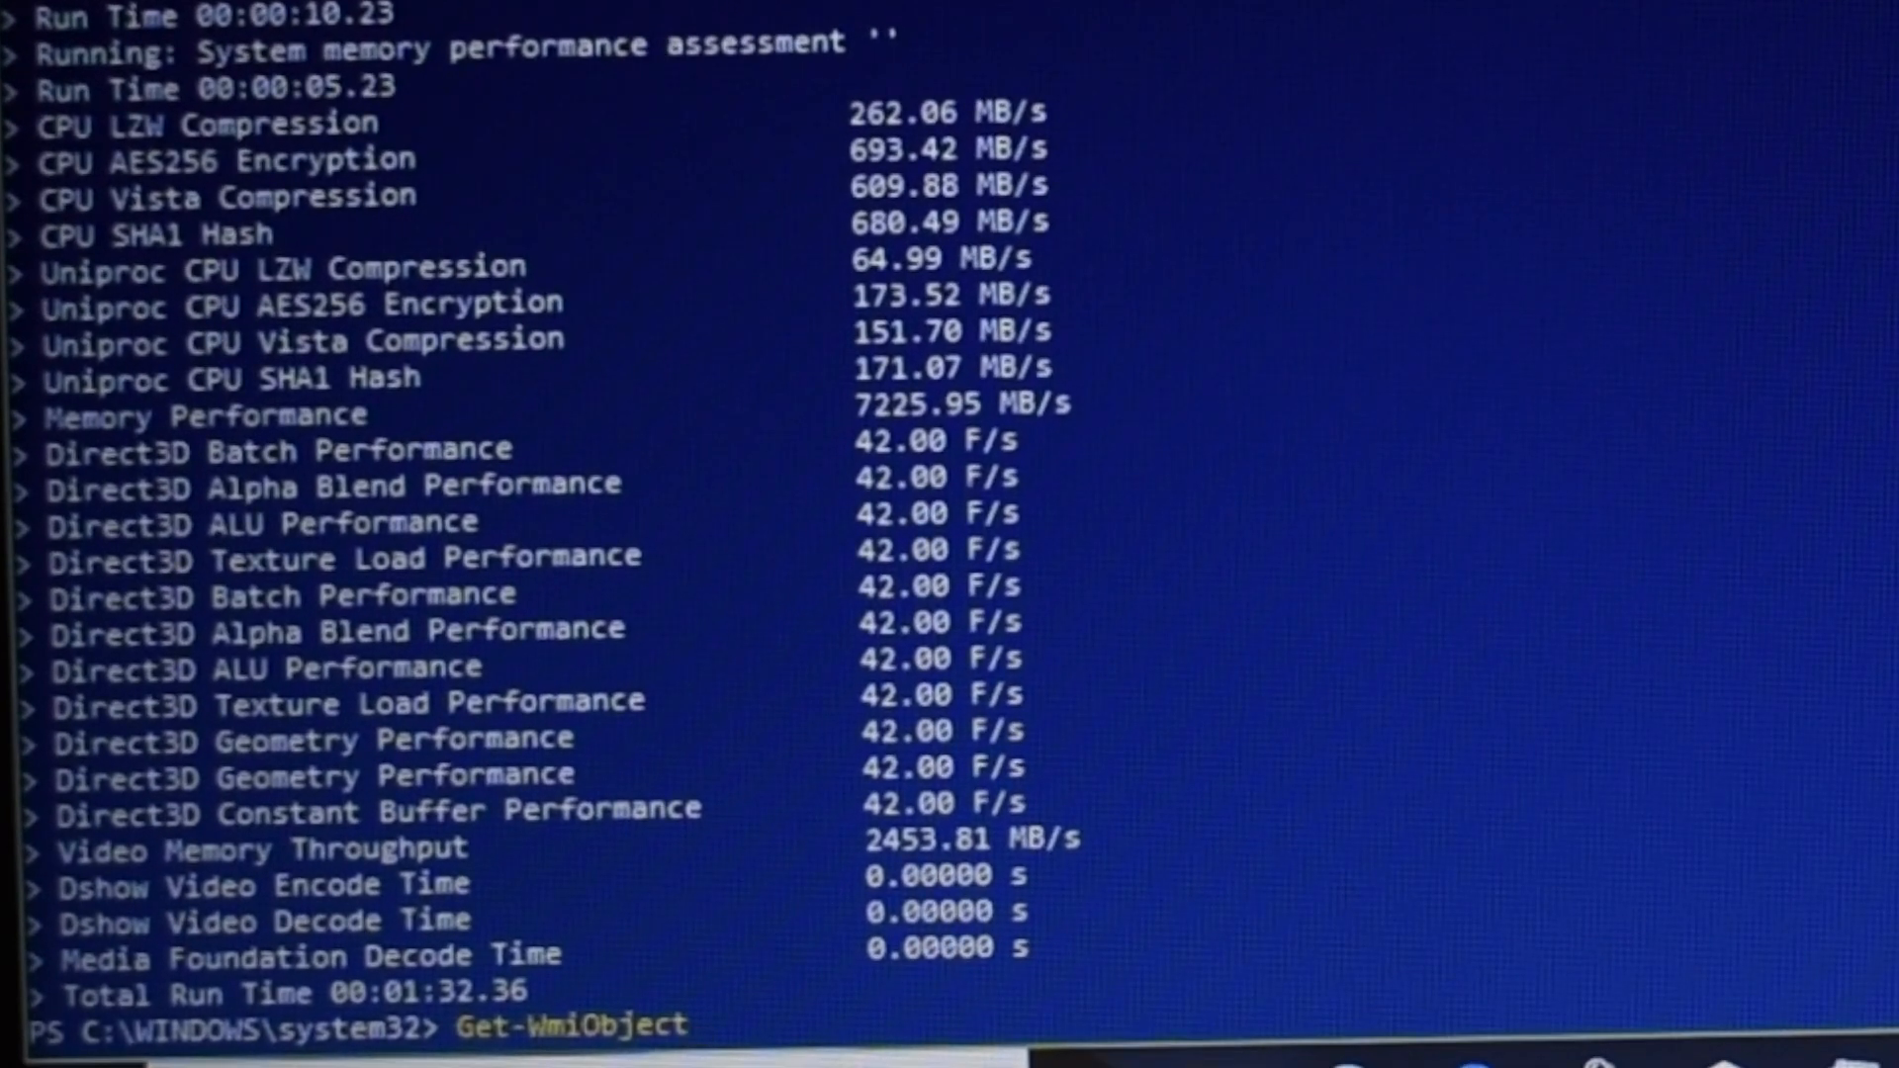
# Query the WinSAT scores with Get-WmiObject -Class Win32_WinSAT.
pyautogui.write('-Class W')
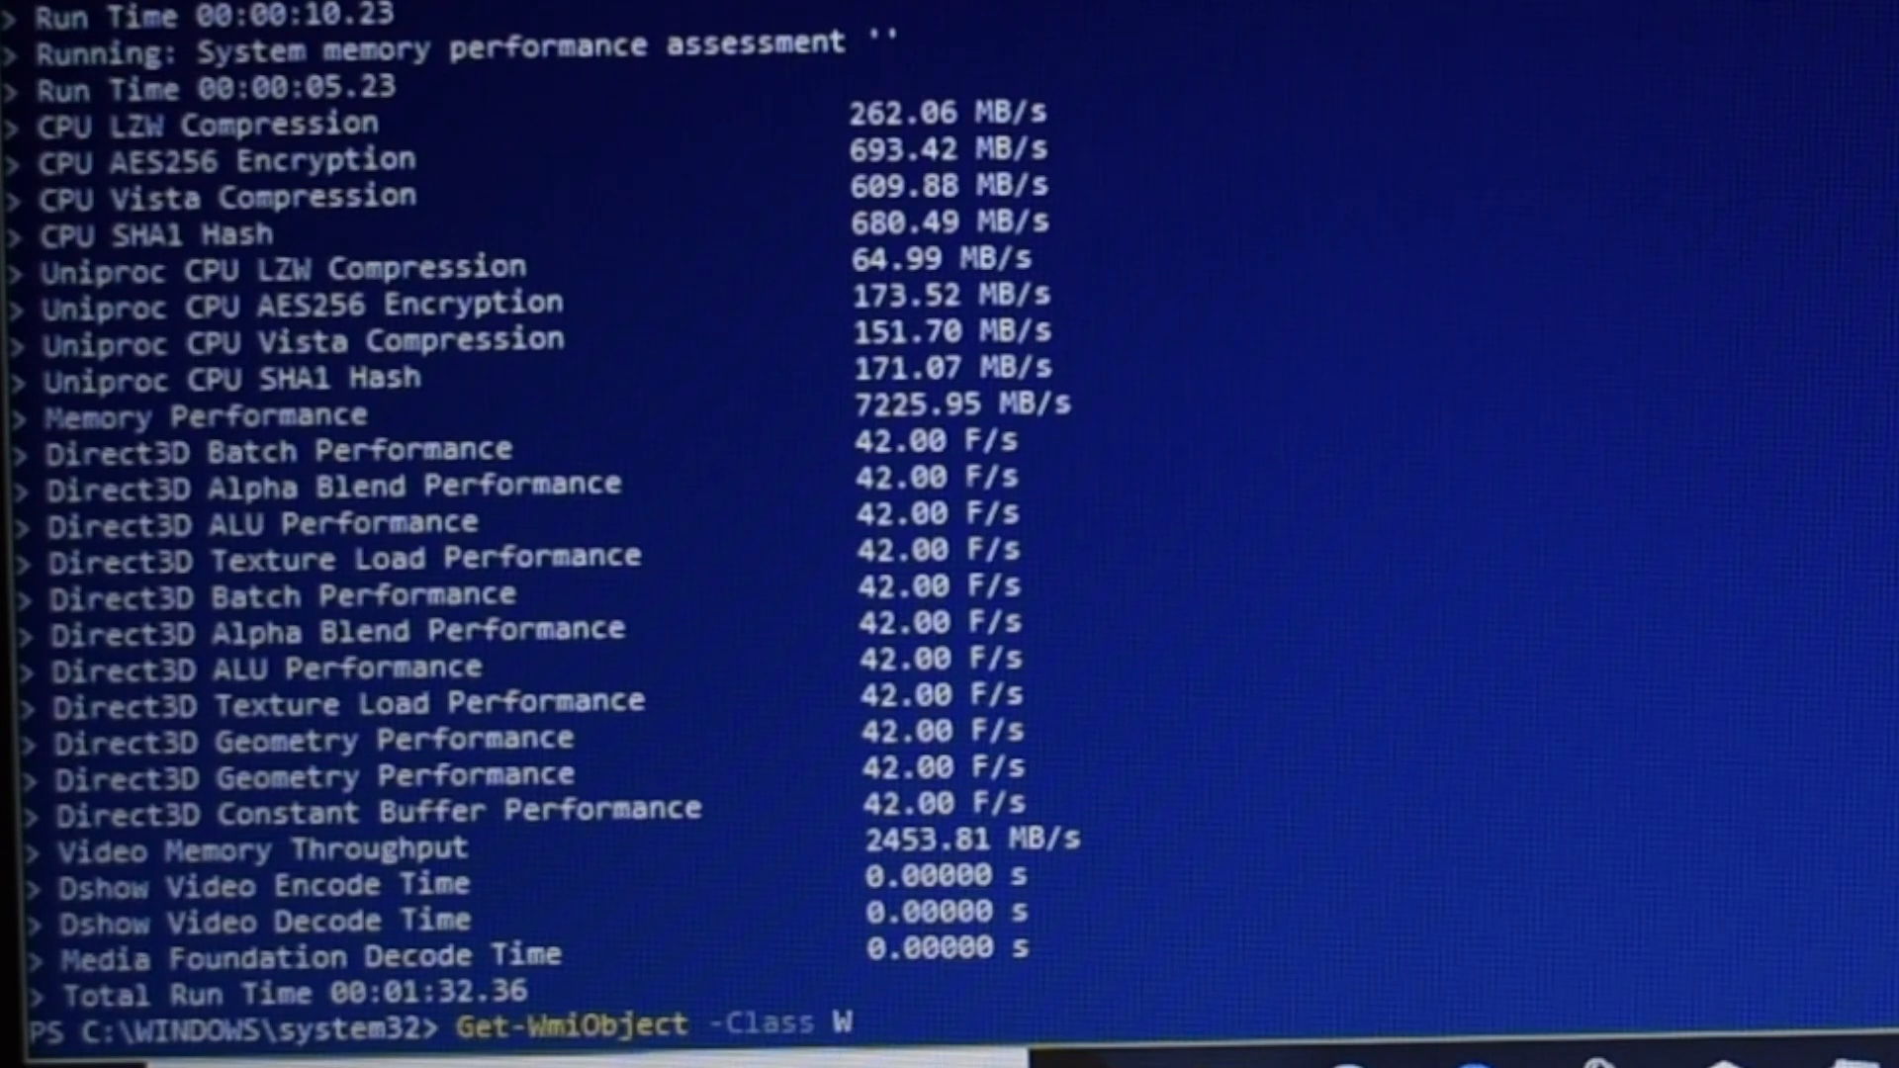
pyautogui.write('in32')
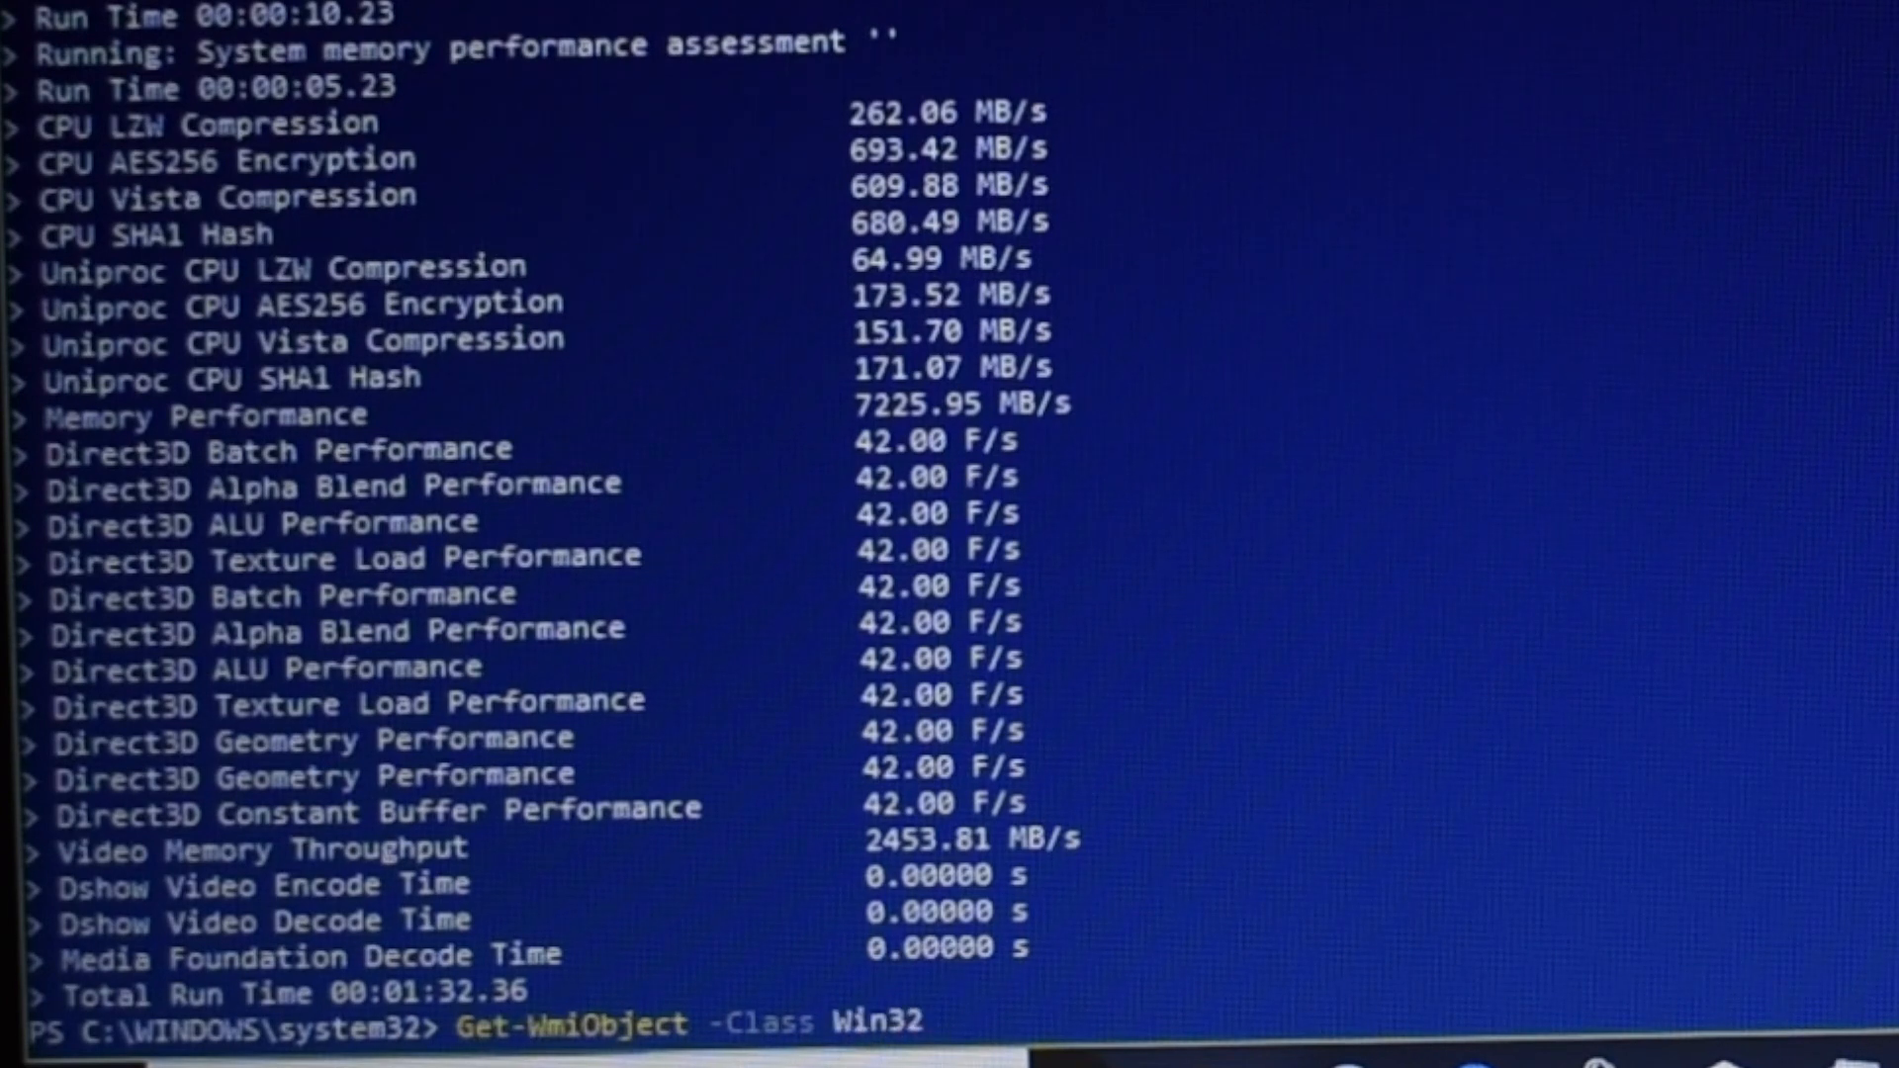
pyautogui.write('_Wi')
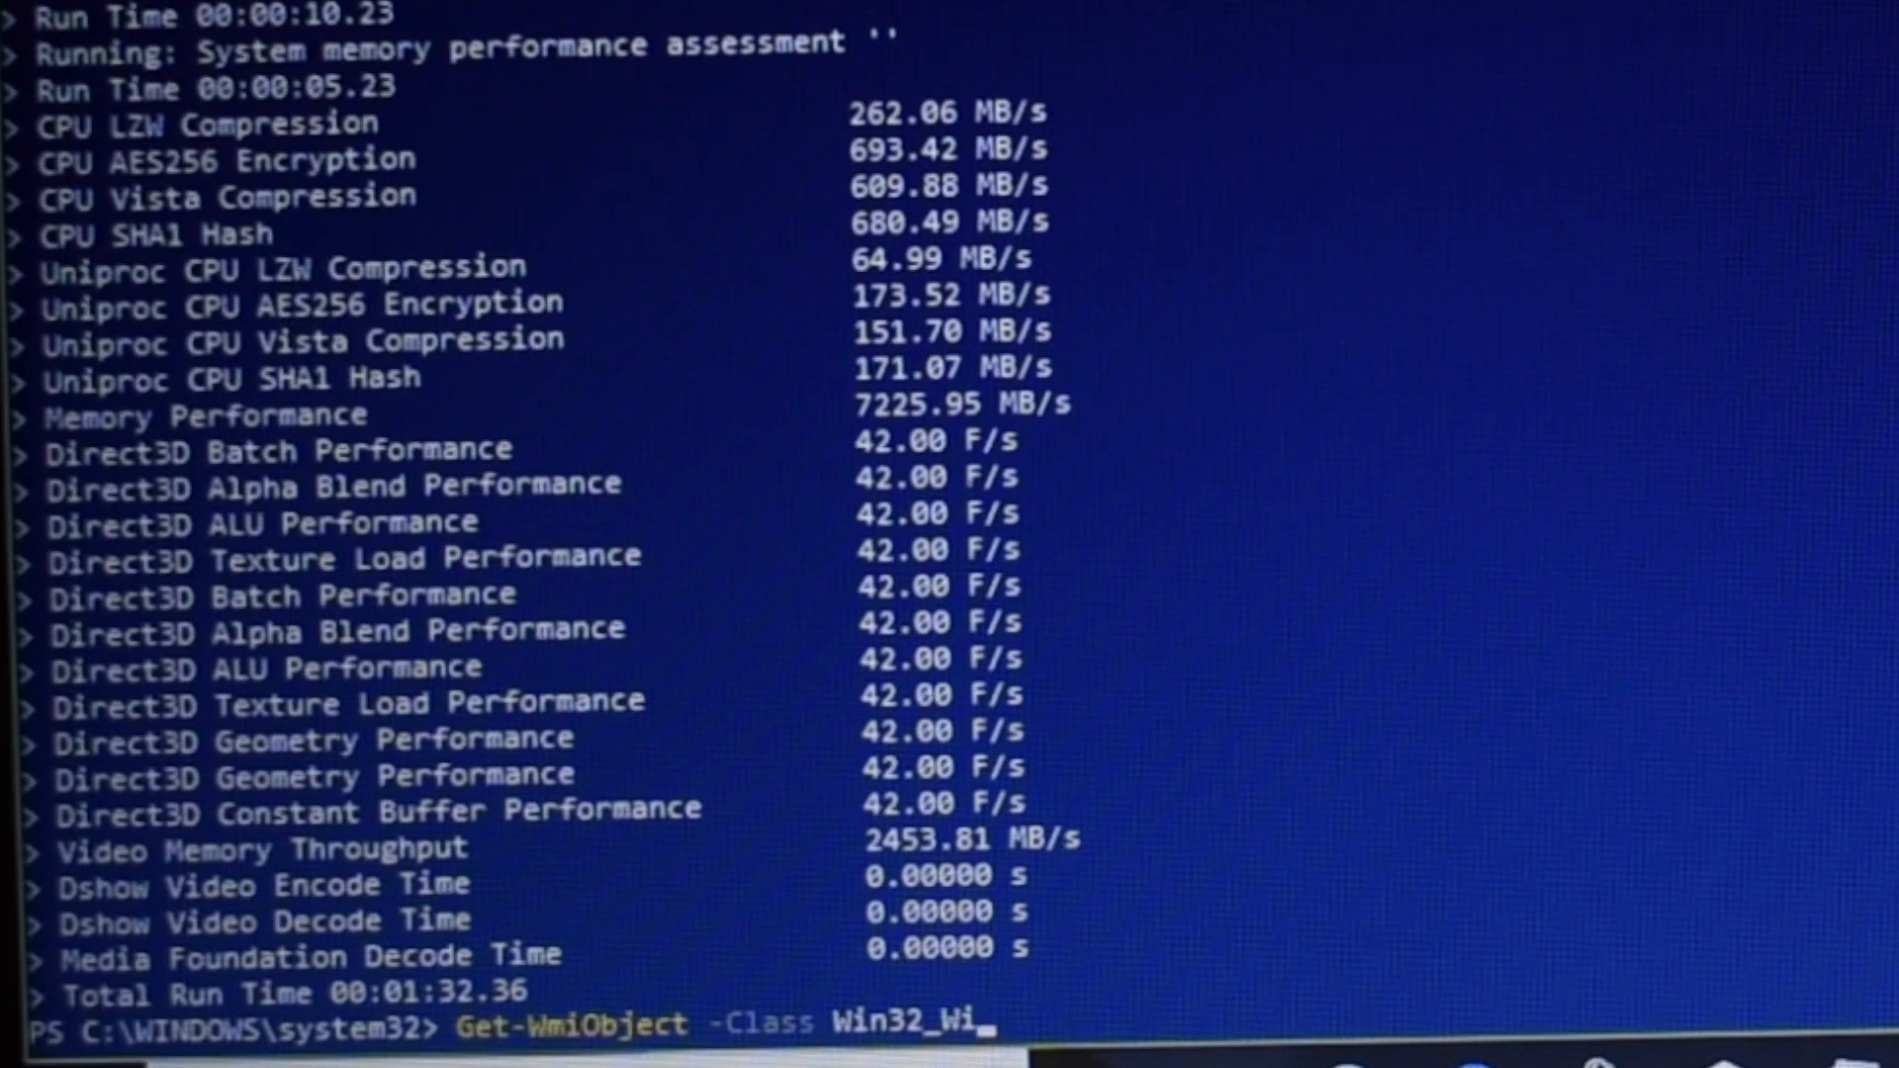
pyautogui.write('nSAT')
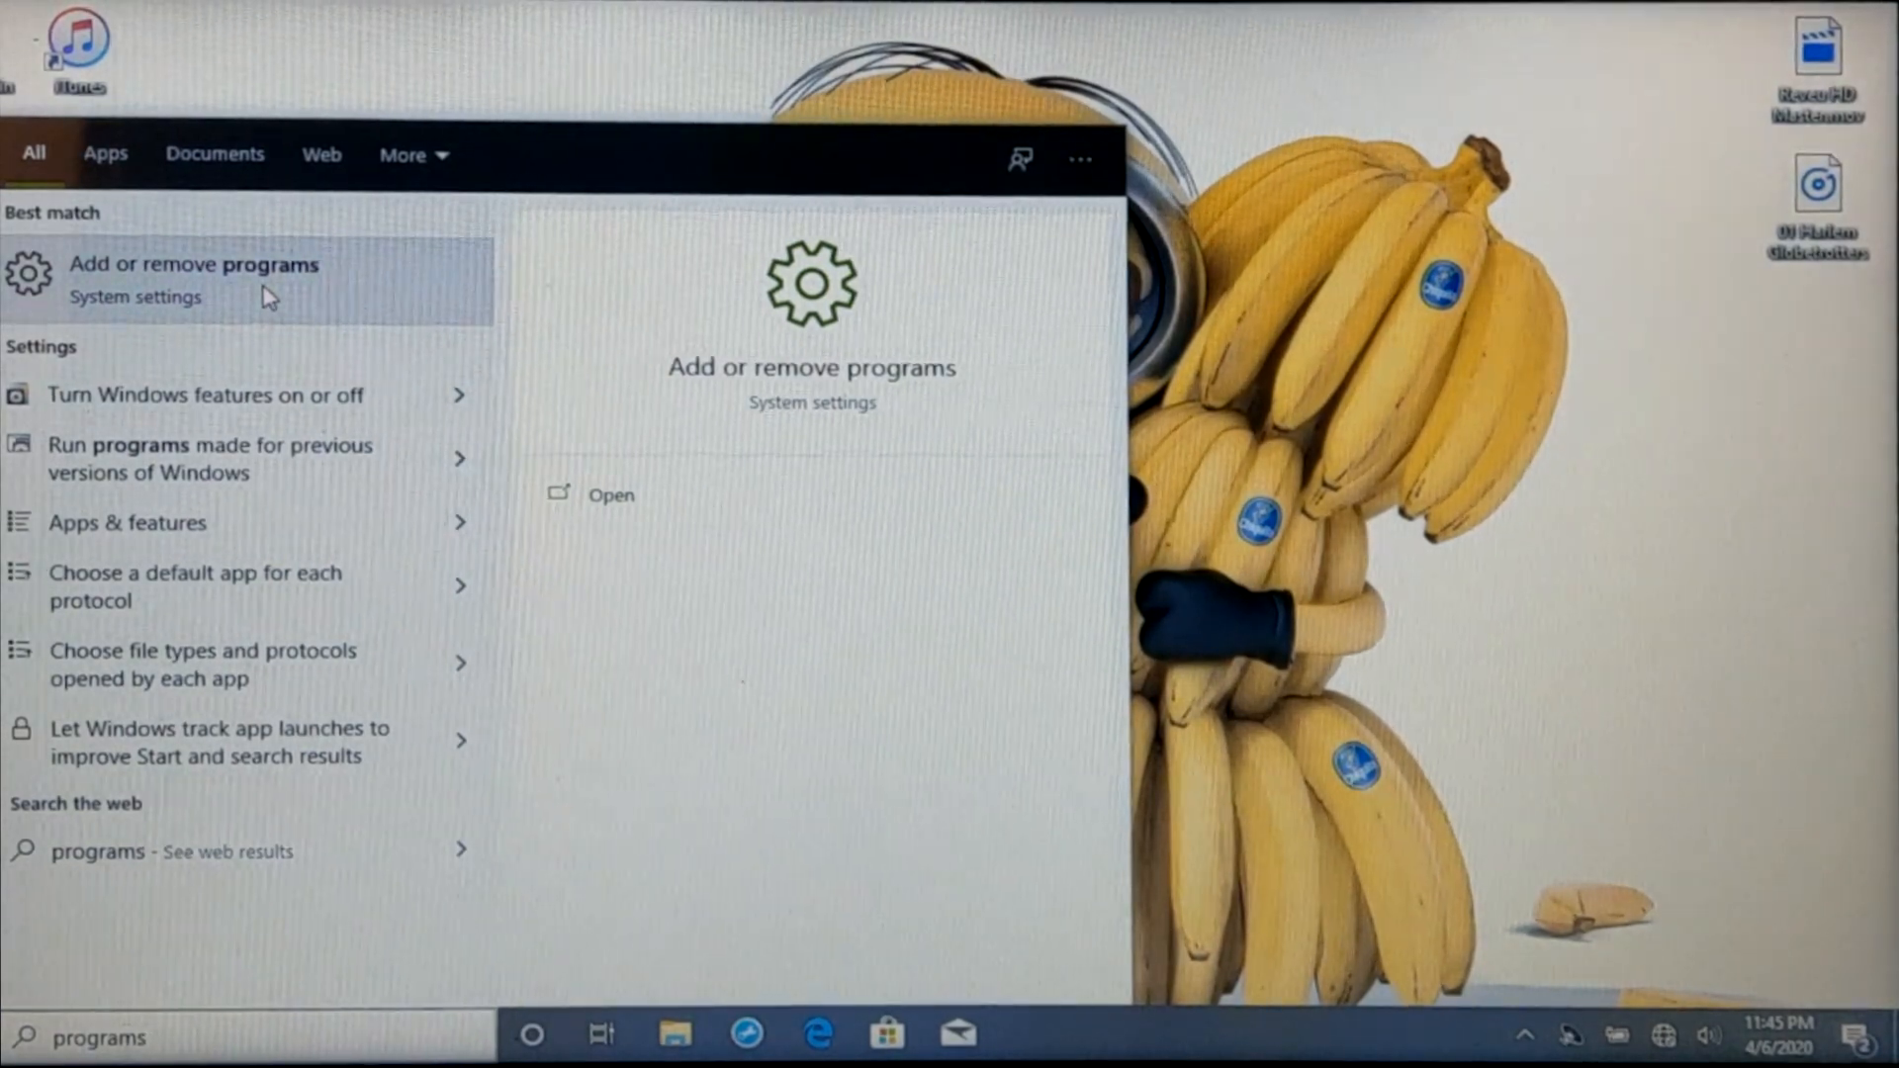
# Locate Norton Security Scan in the Apps & features list of Add or remove programs.
pyautogui.click(178, 277)
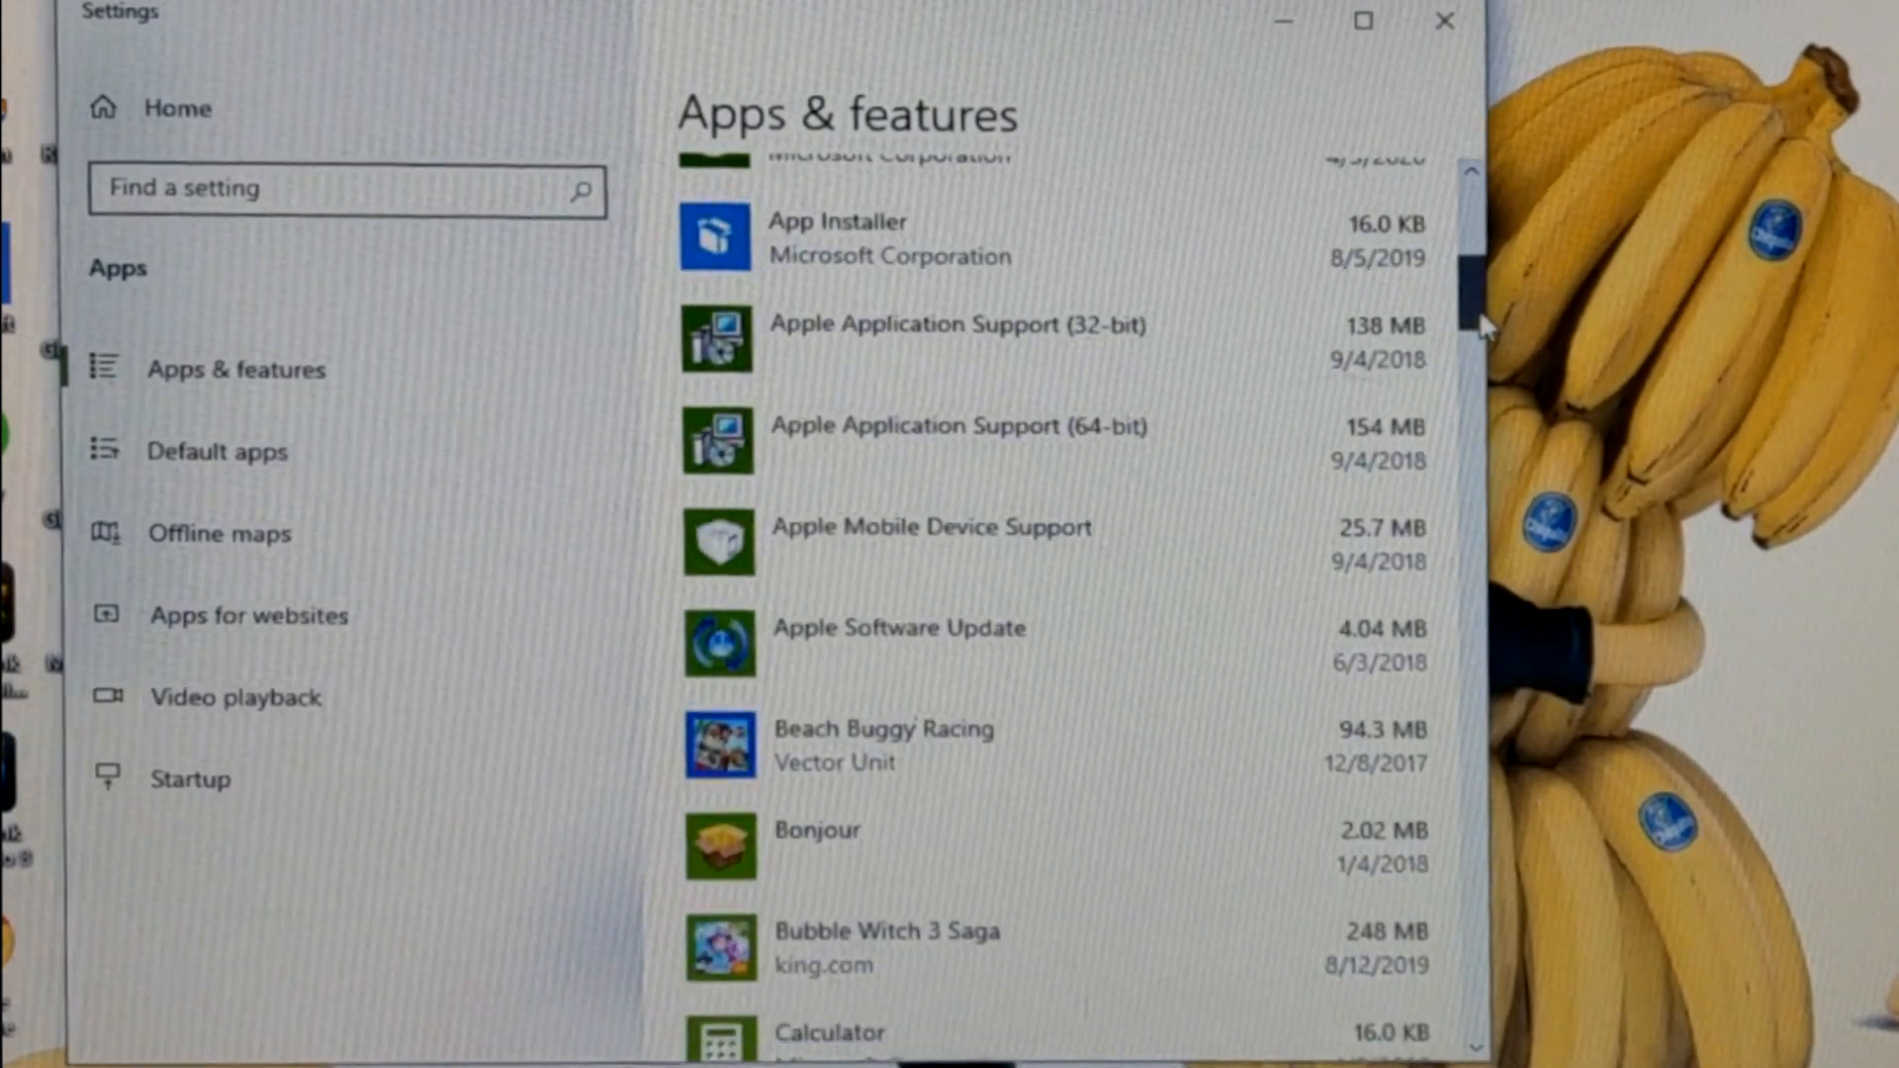
pyautogui.scroll(-3)
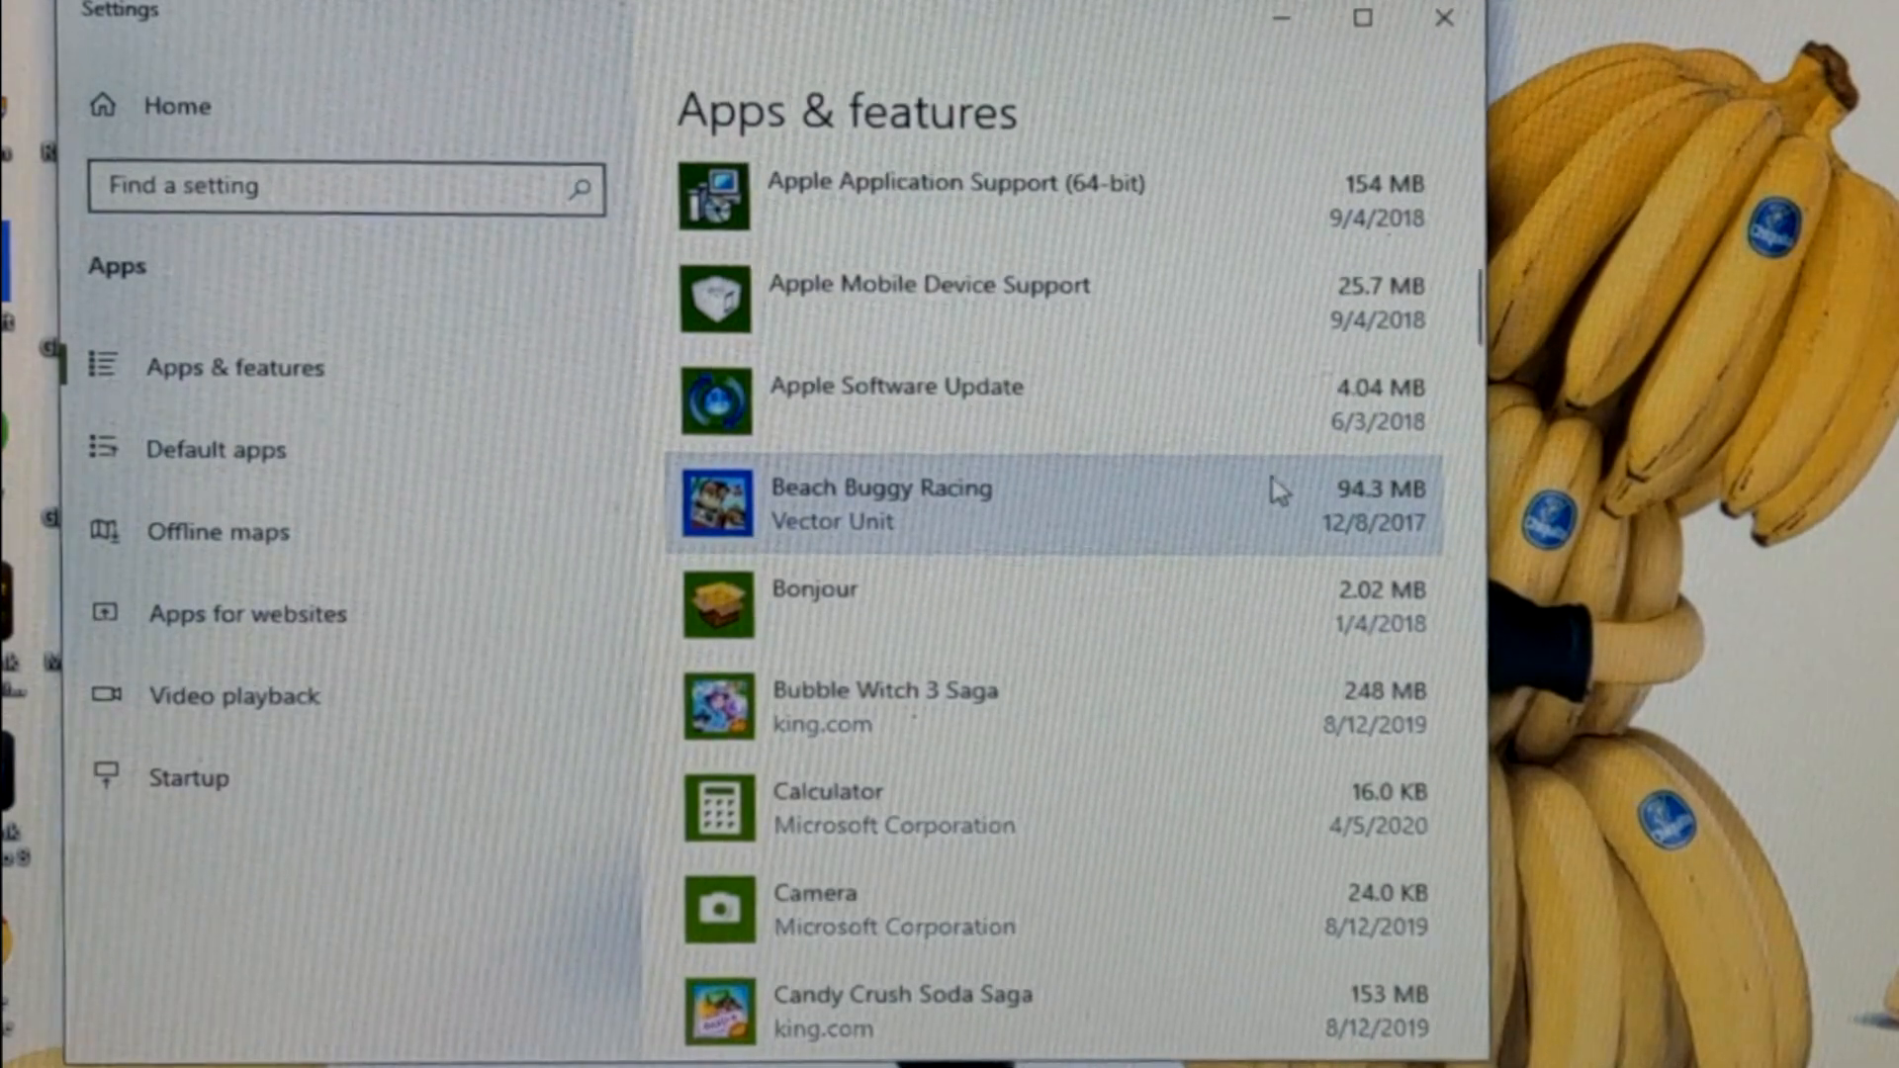
pyautogui.click(882, 505)
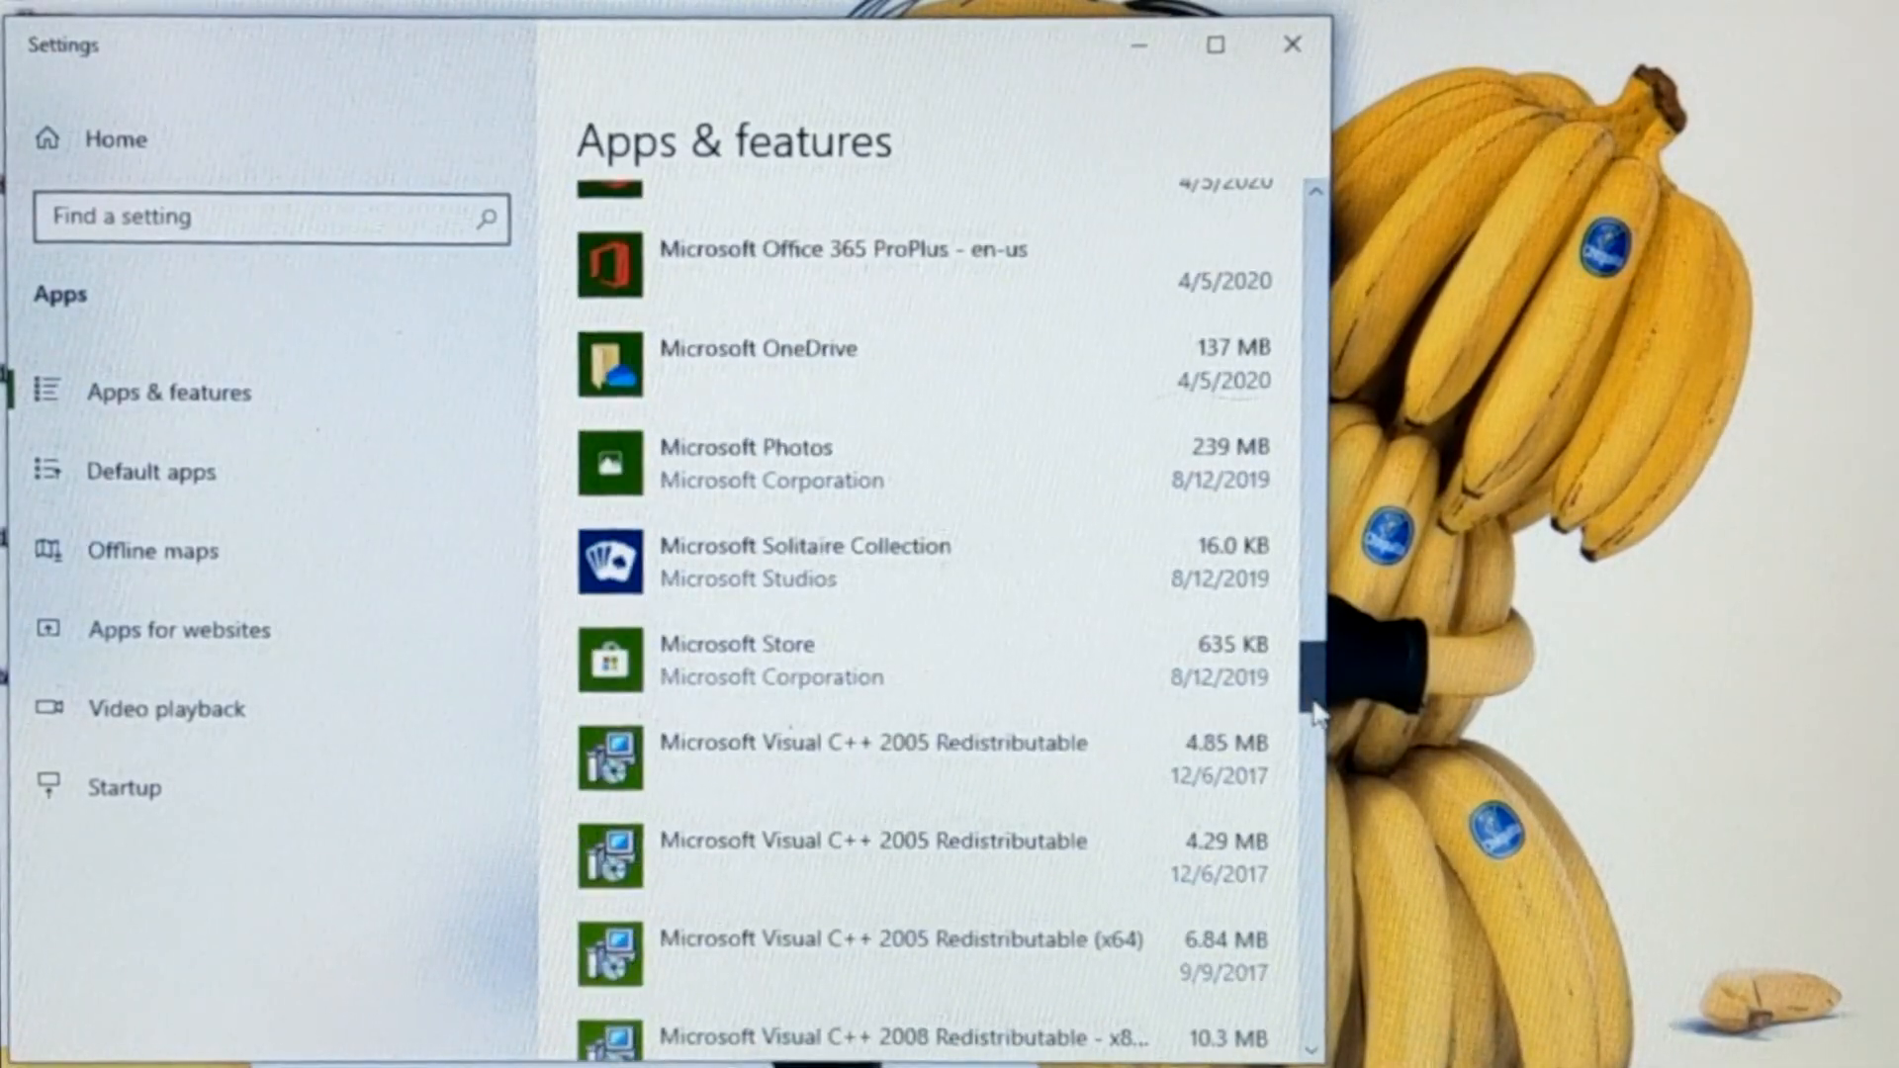
pyautogui.scroll(-3)
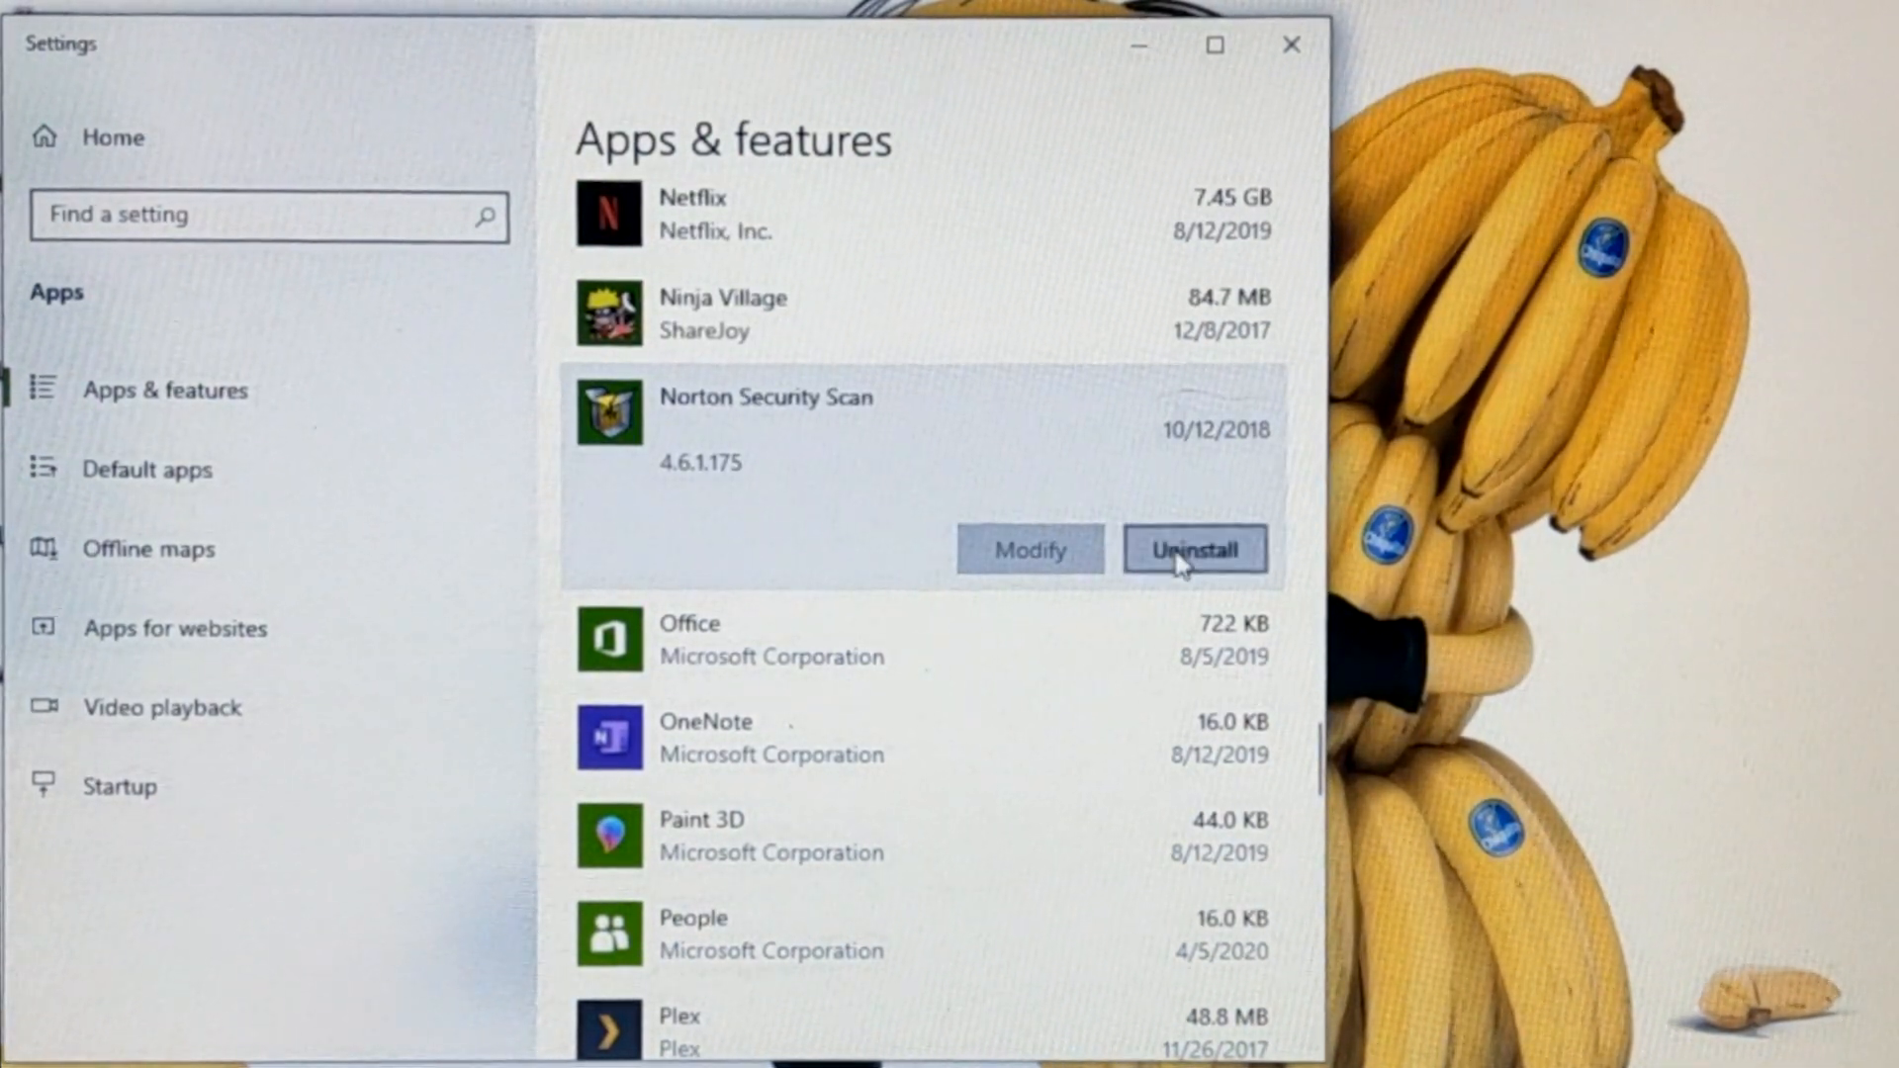
# Uninstall Norton Security Scan, confirming removal and the 'I'm Sure' prompt.
pyautogui.click(1195, 550)
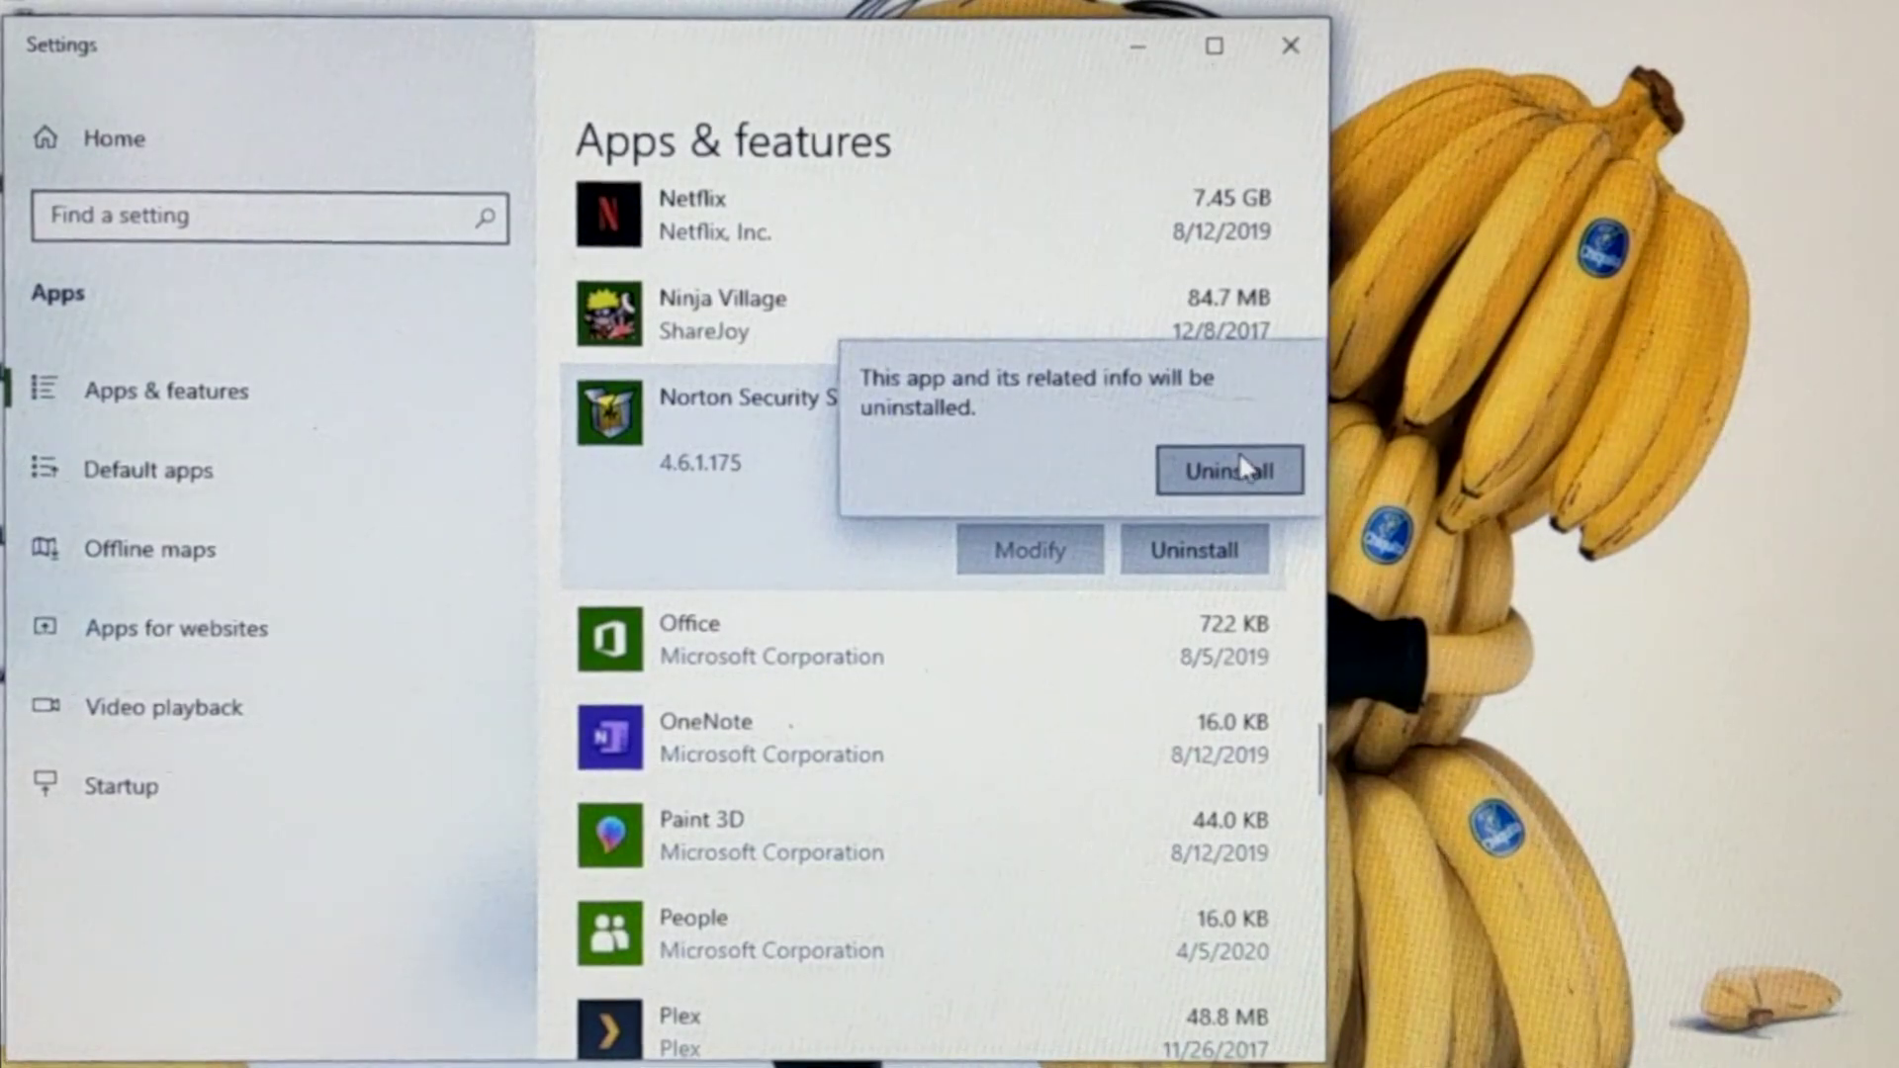
pyautogui.click(1229, 467)
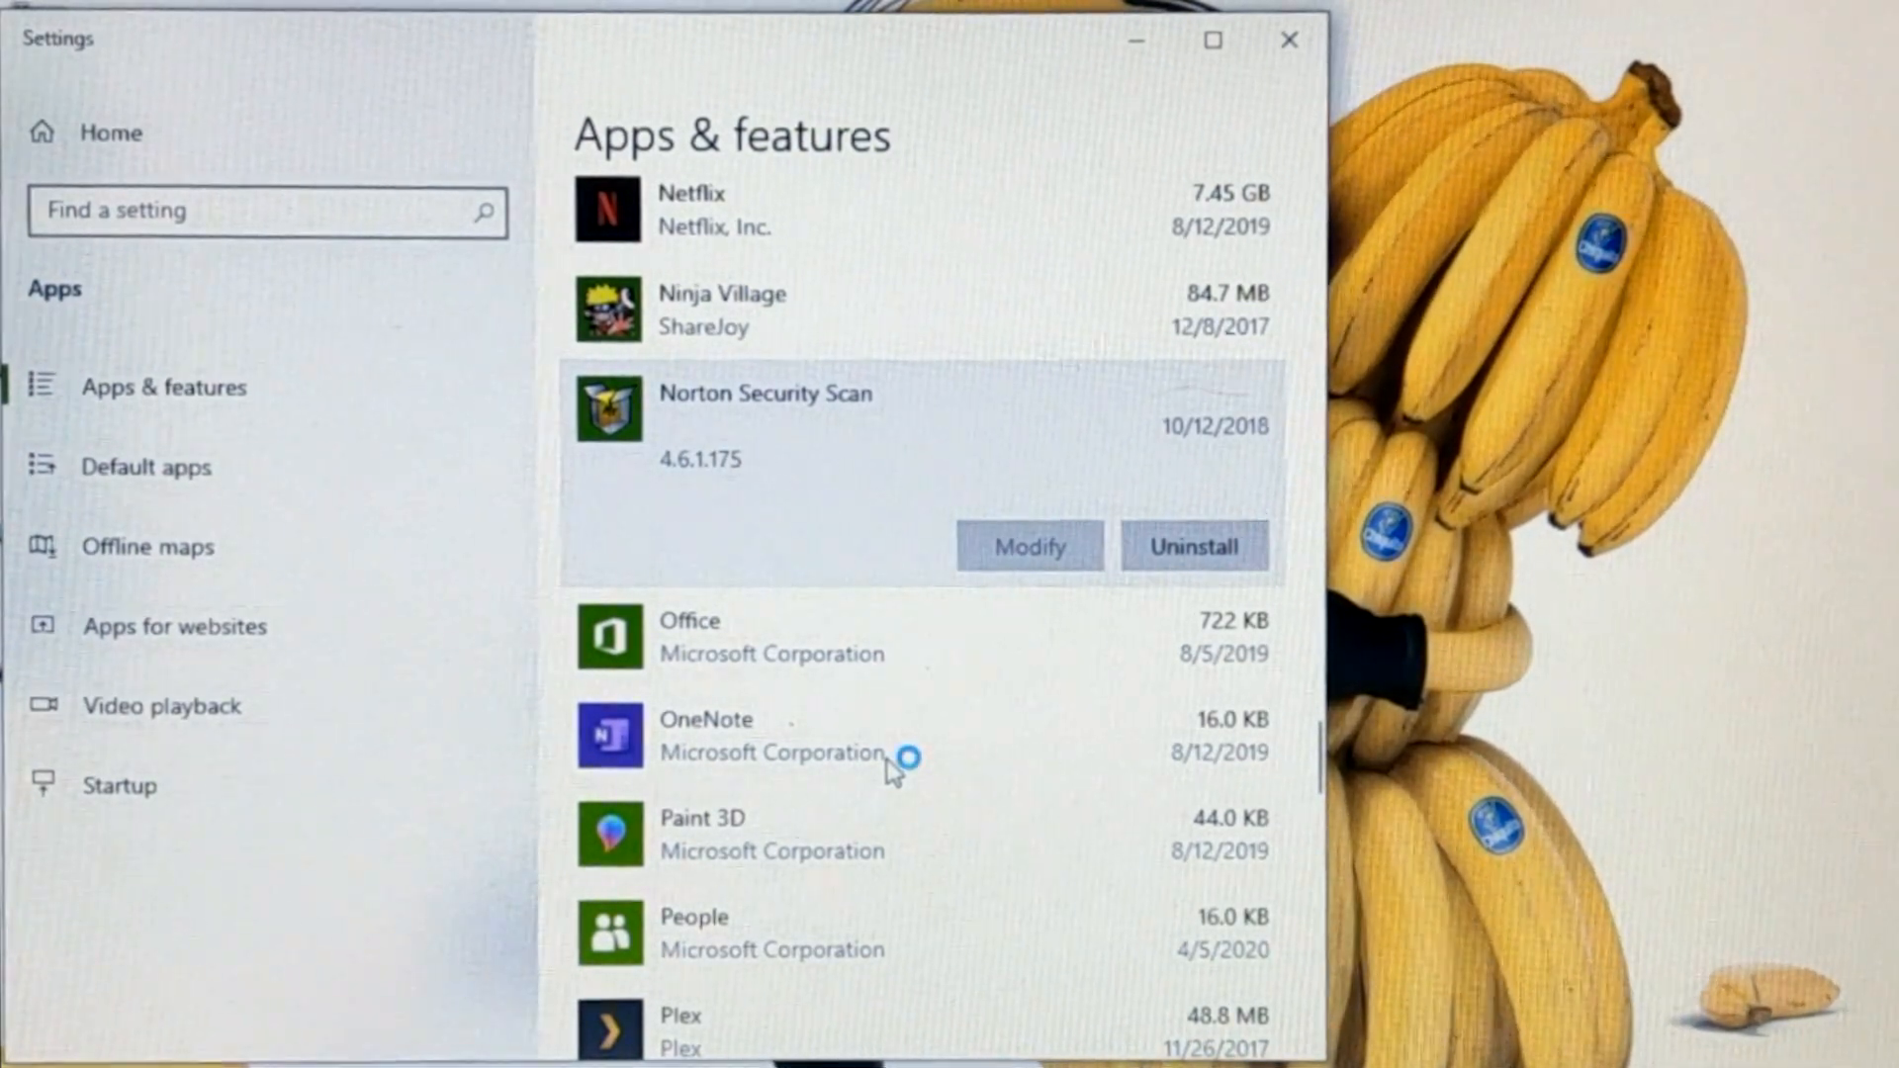
pyautogui.click(1197, 546)
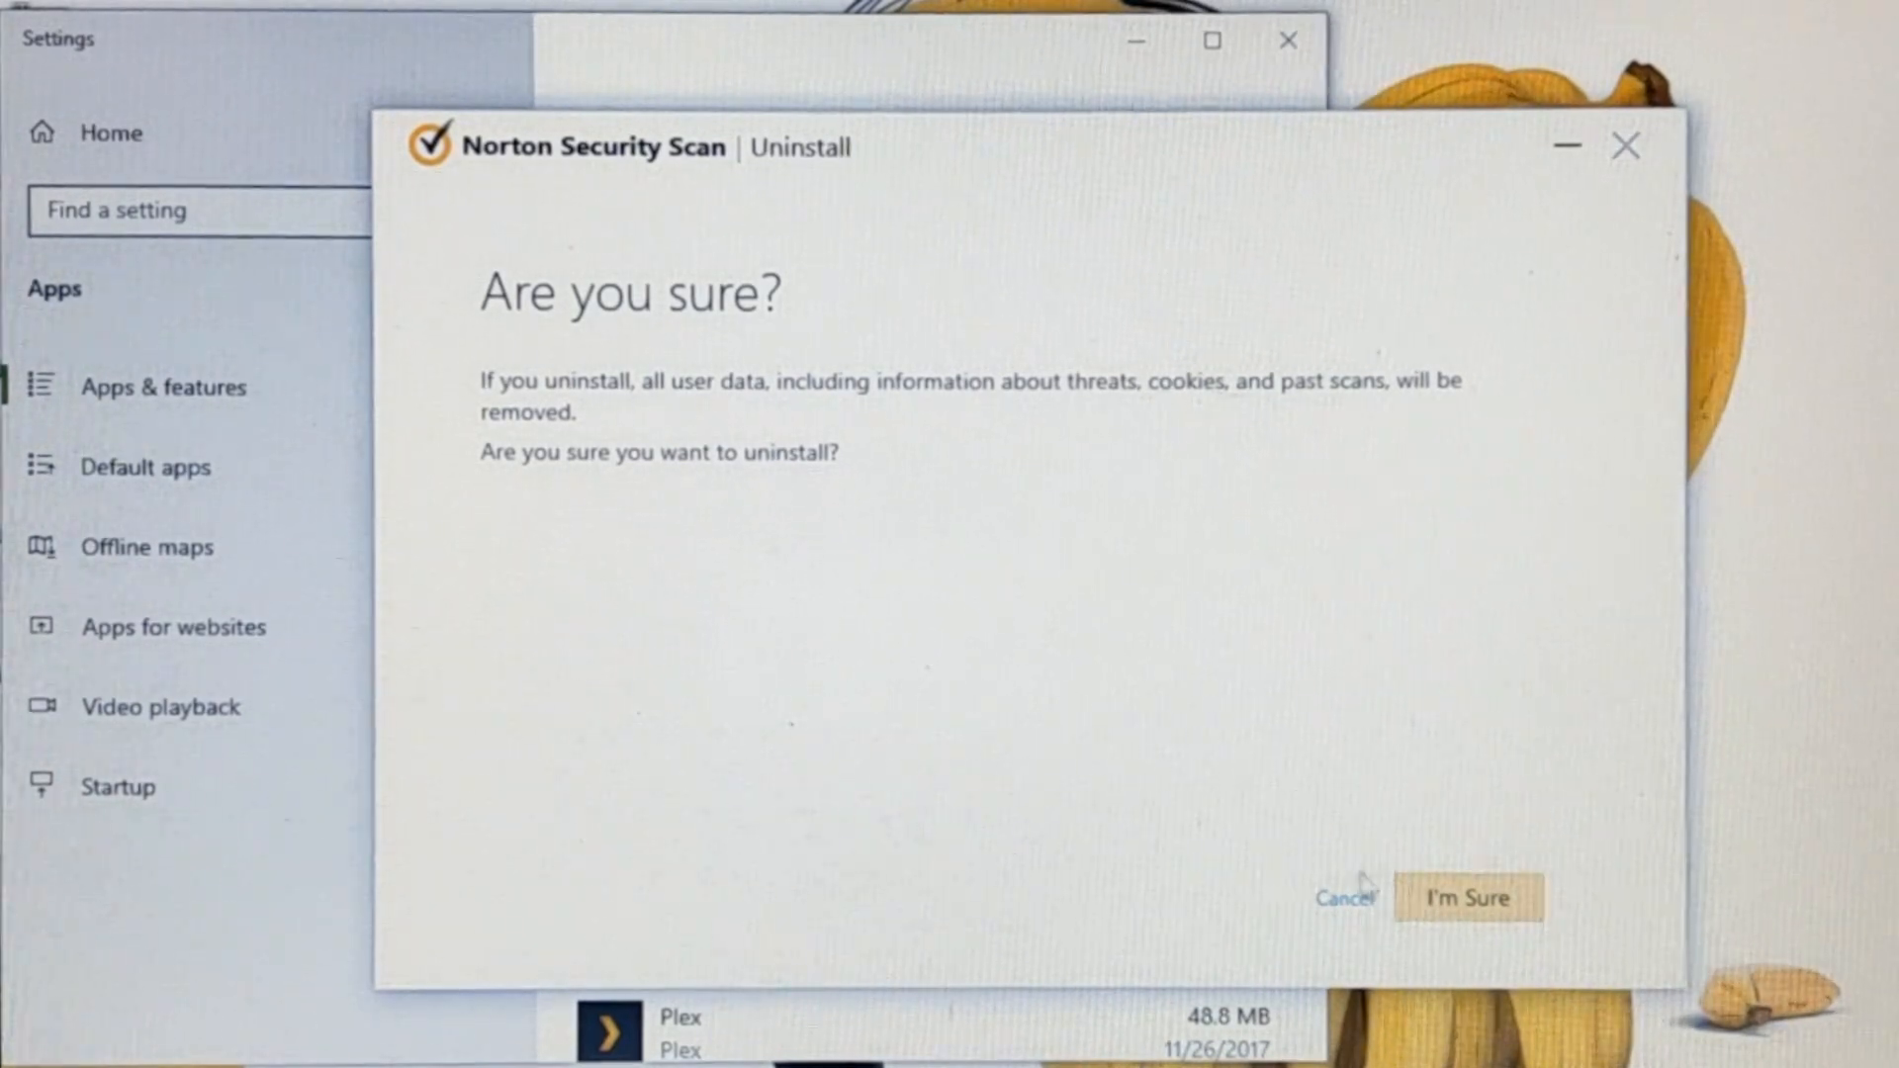
pyautogui.click(1472, 898)
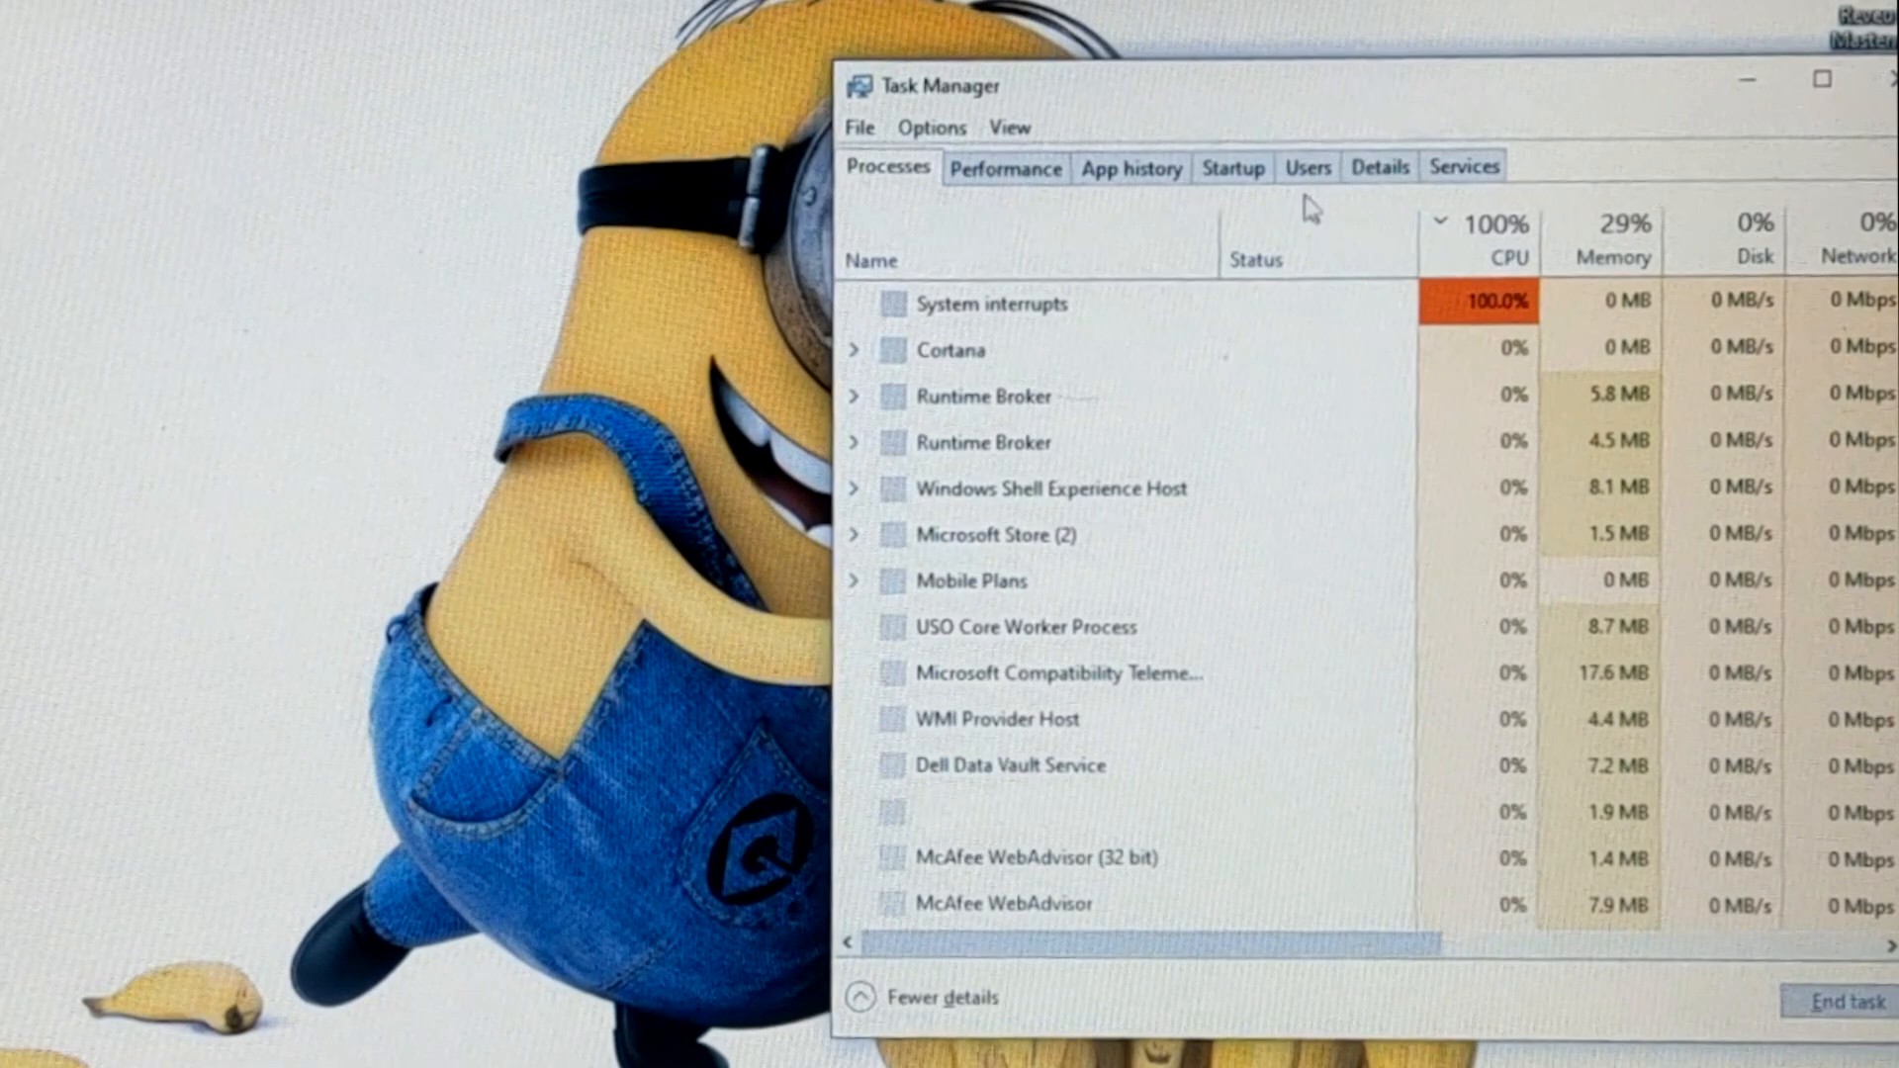
# Review the Startup apps list in Task Manager with publisher, status and impact.
pyautogui.click(1510, 238)
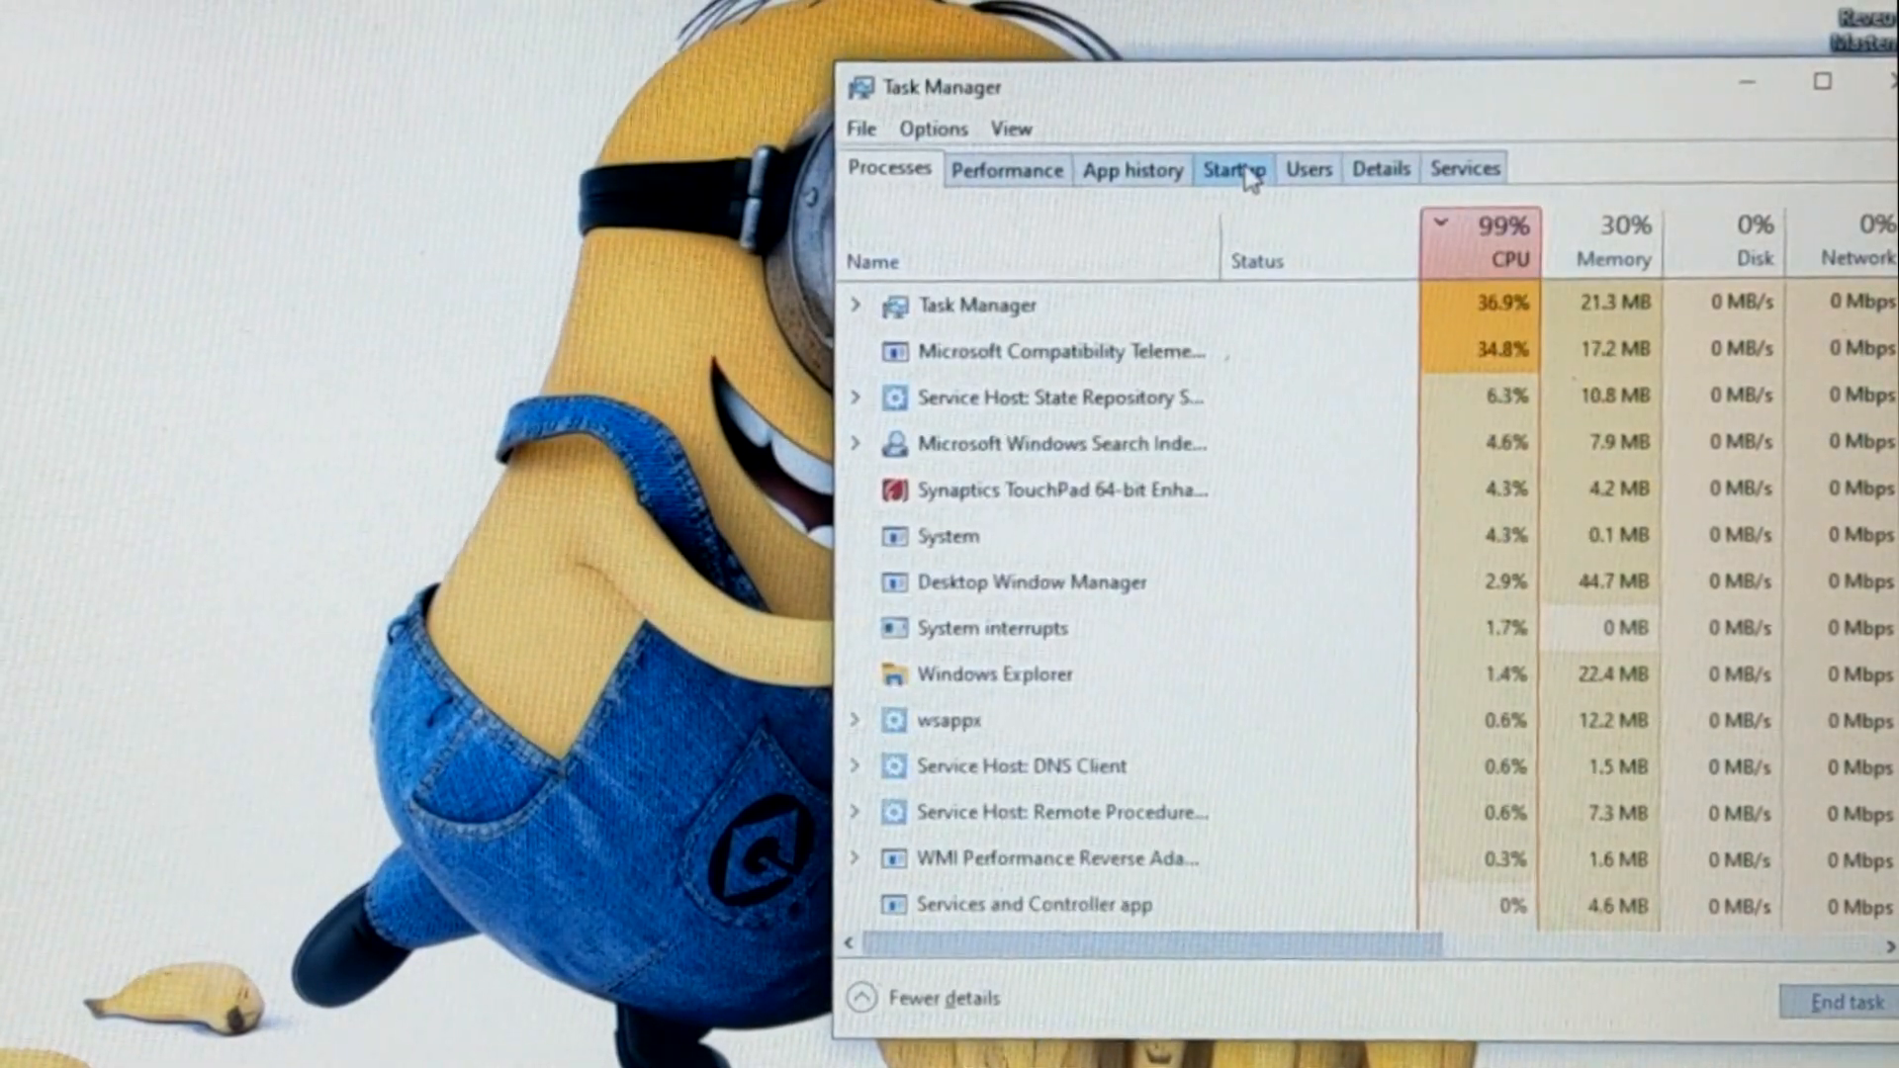
pyautogui.click(1235, 169)
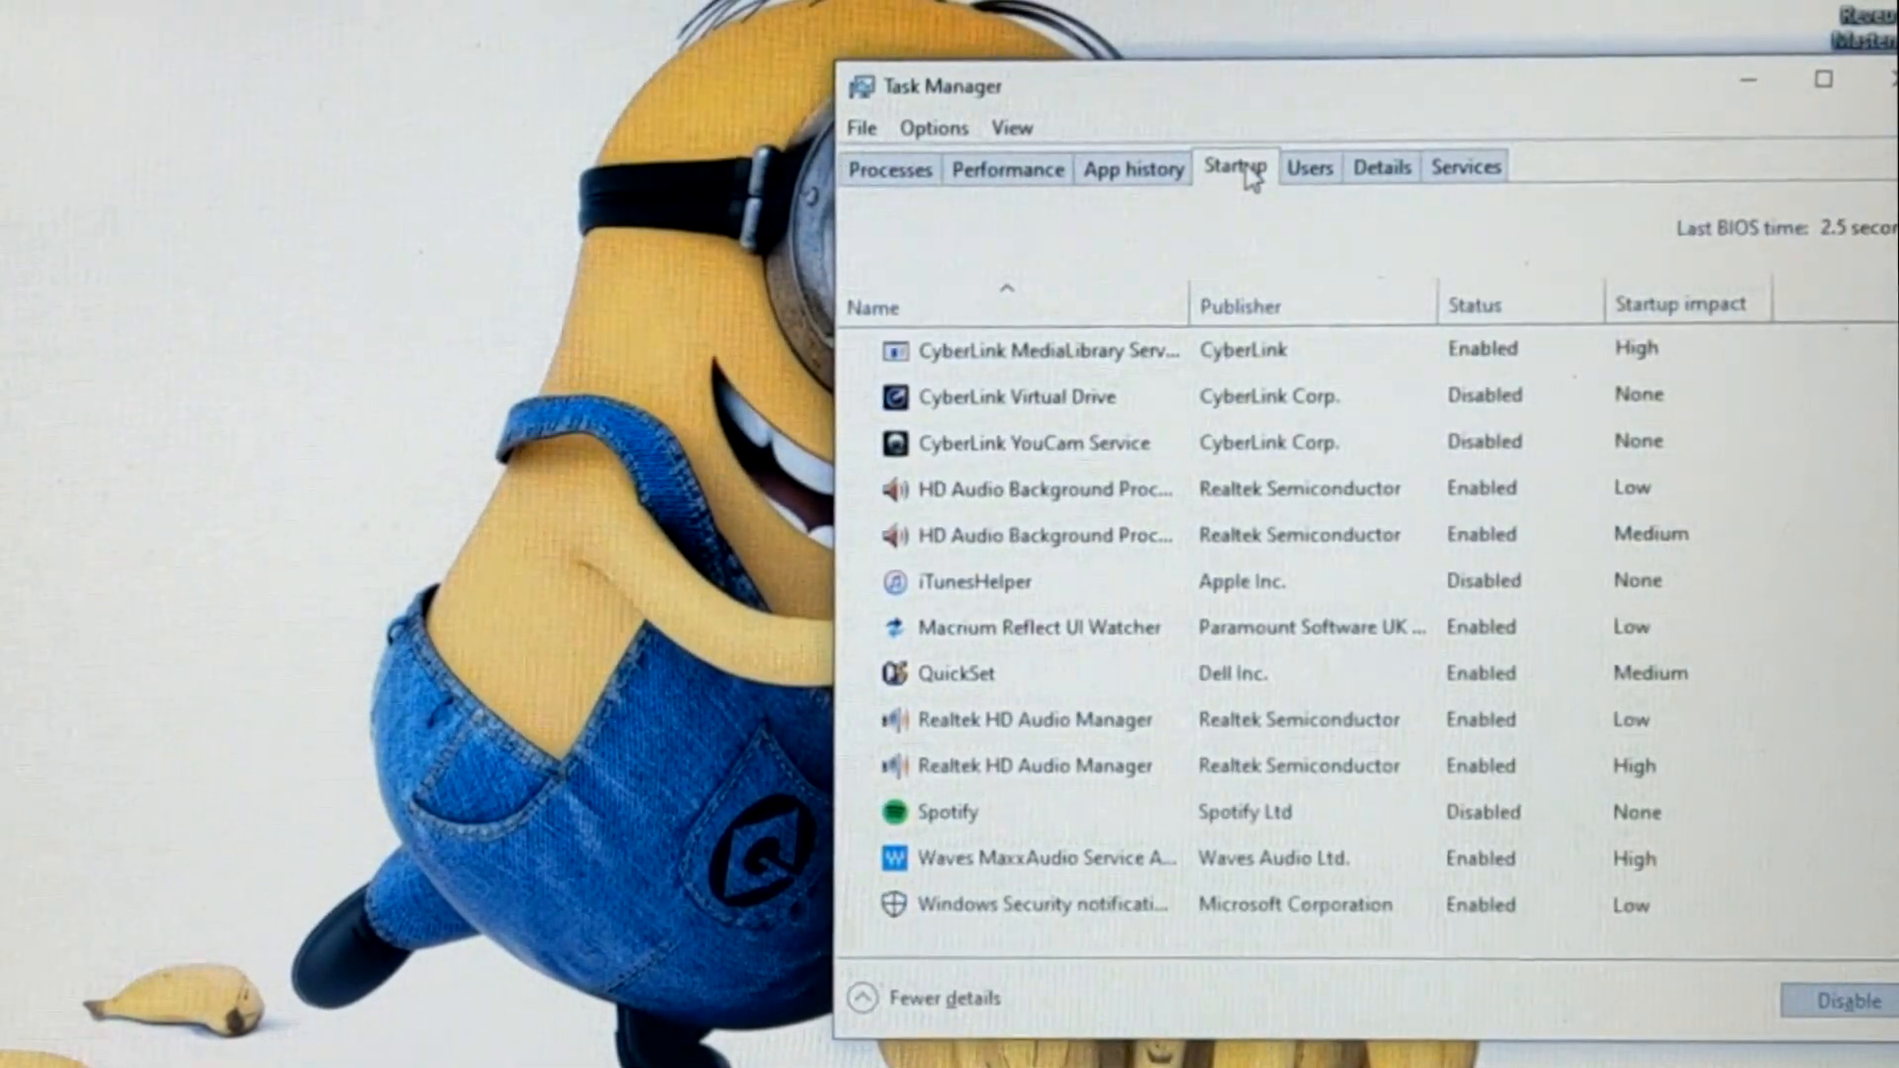
pyautogui.click(1018, 396)
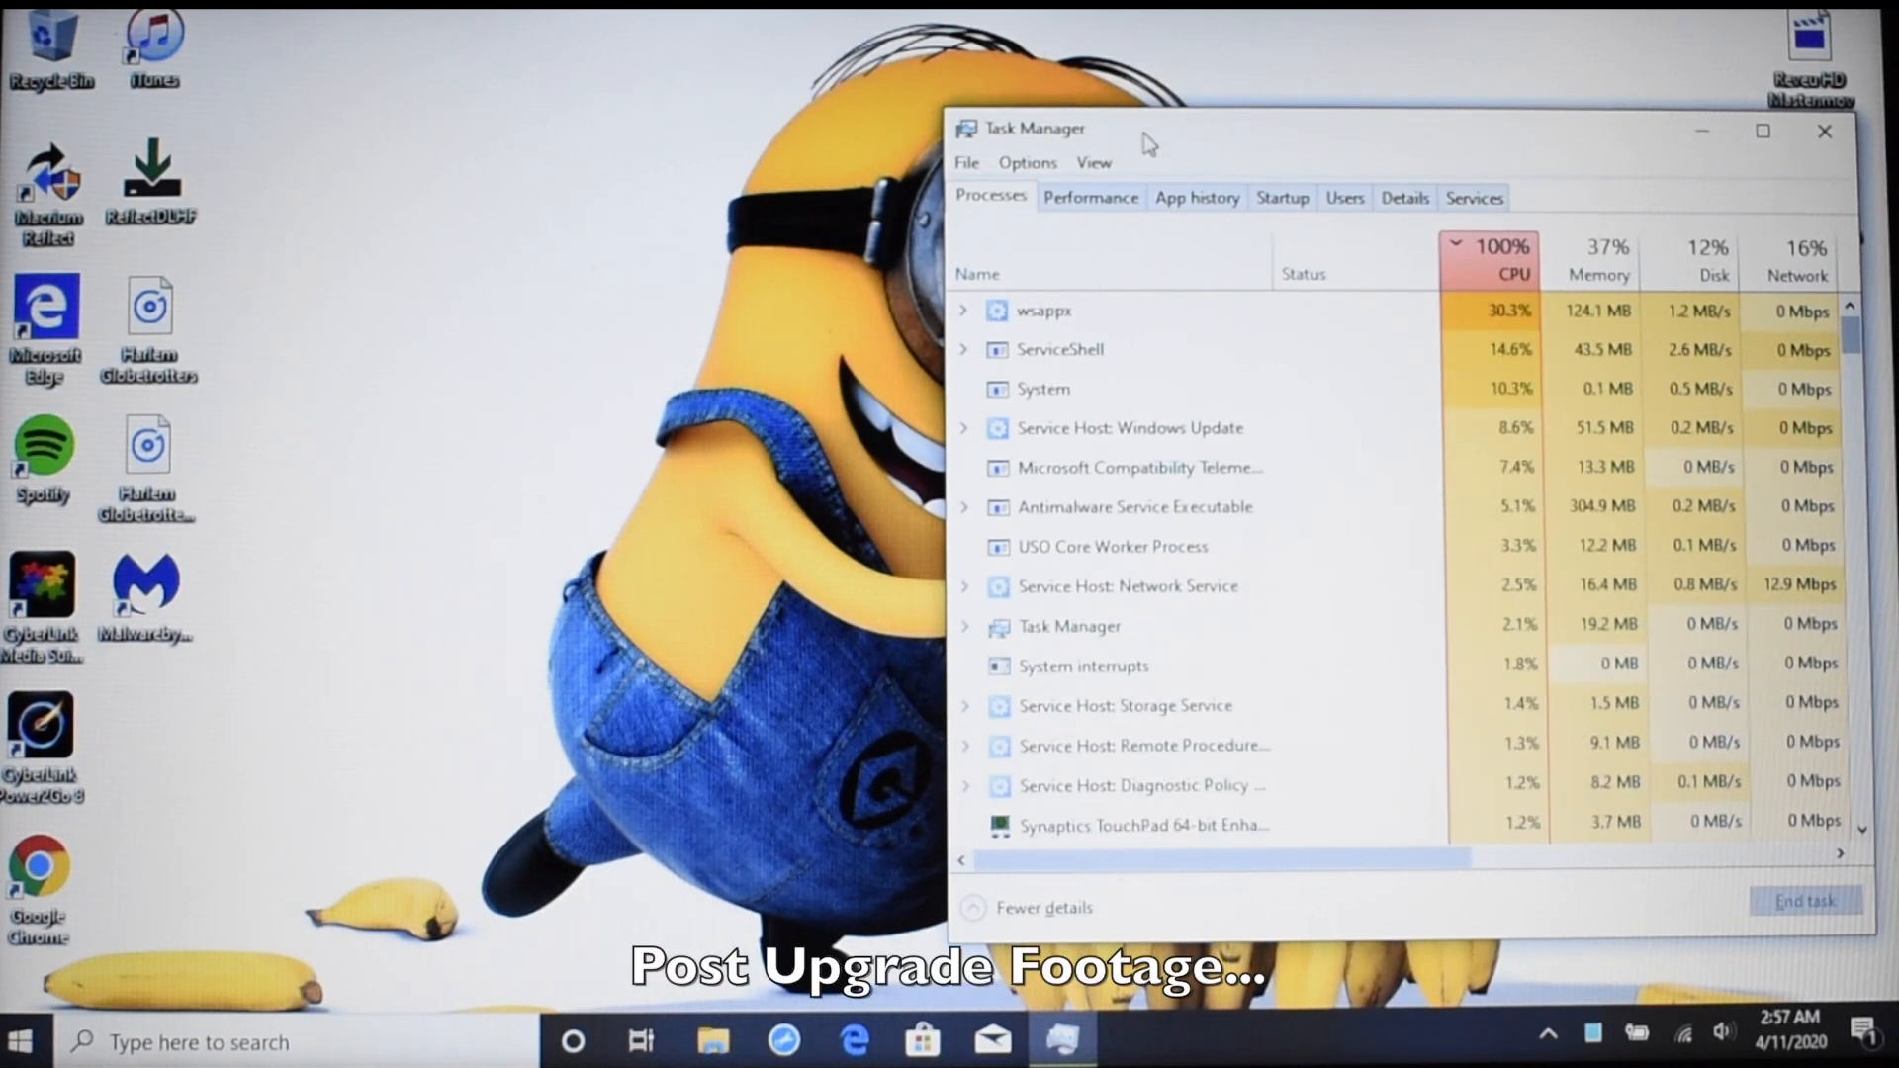
# Maximize Task Manager and show the Performance graphs for the Pentium N3710.
pyautogui.click(1769, 135)
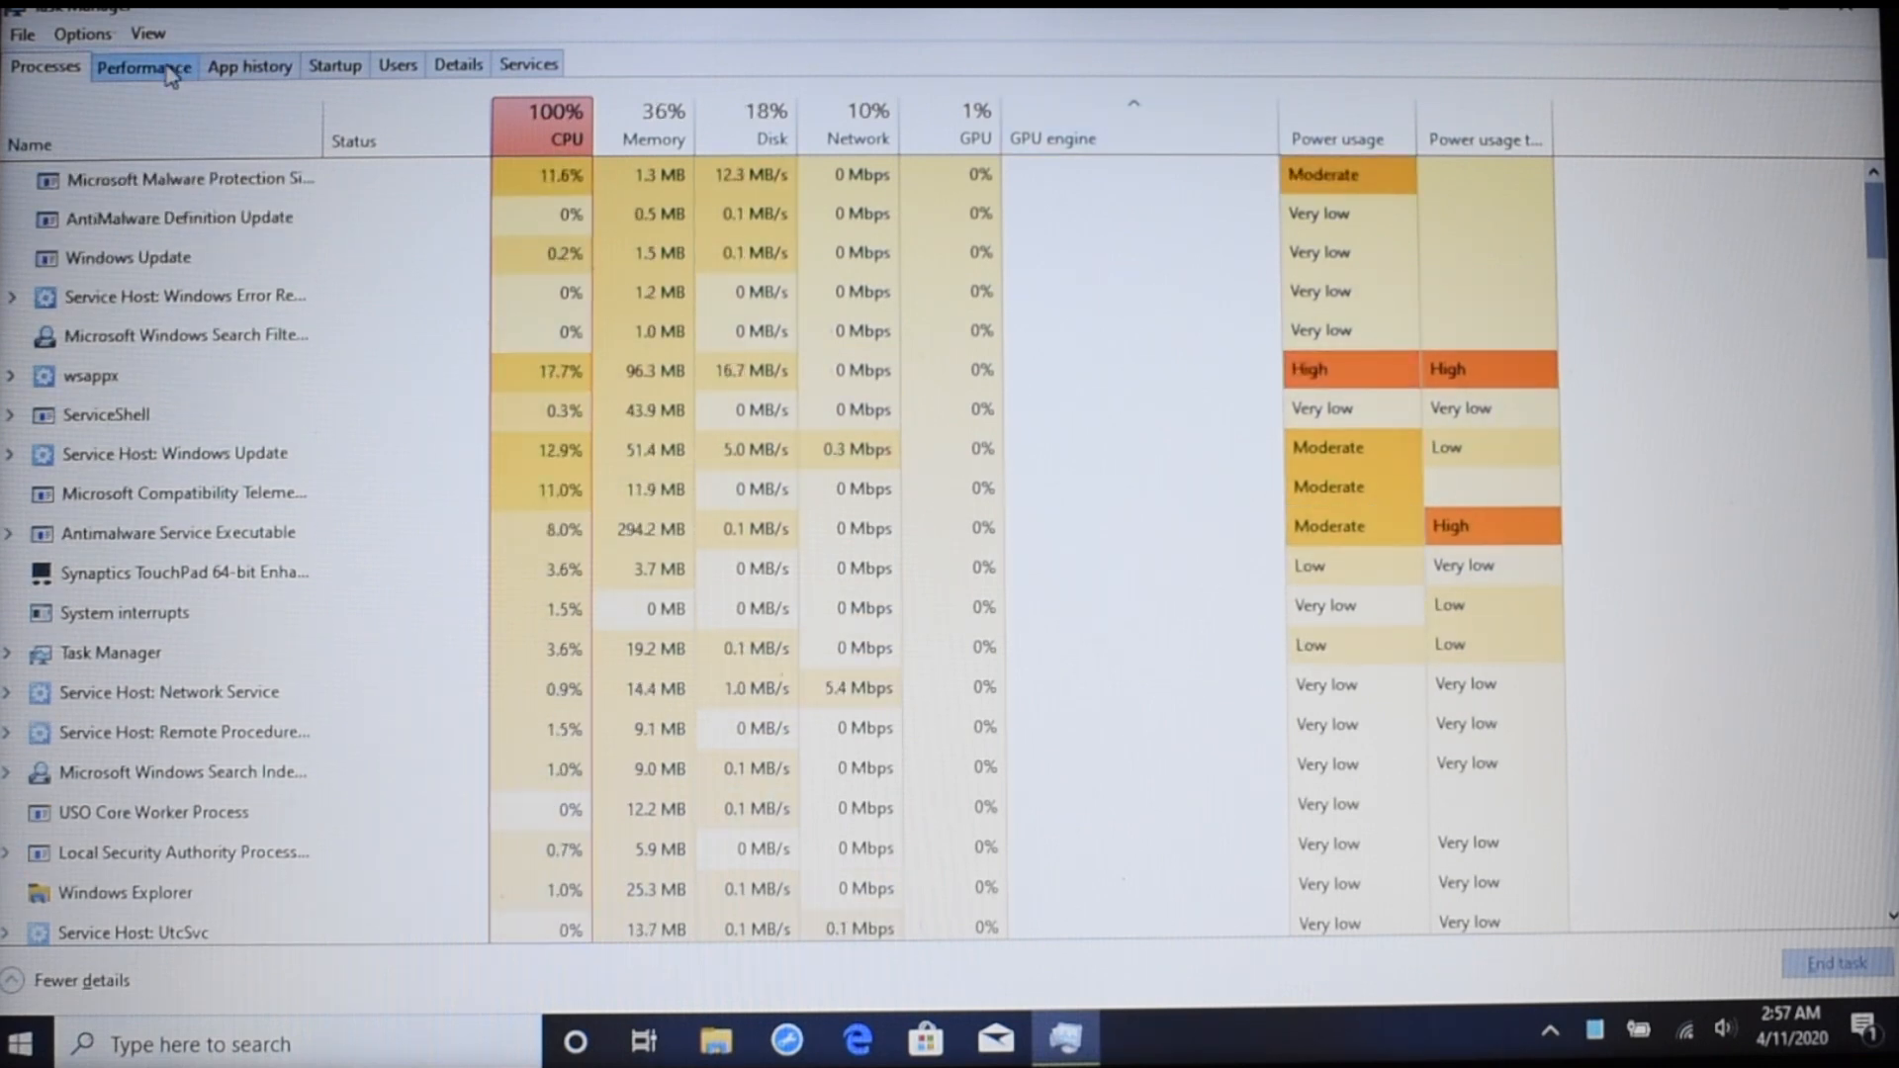
pyautogui.click(147, 65)
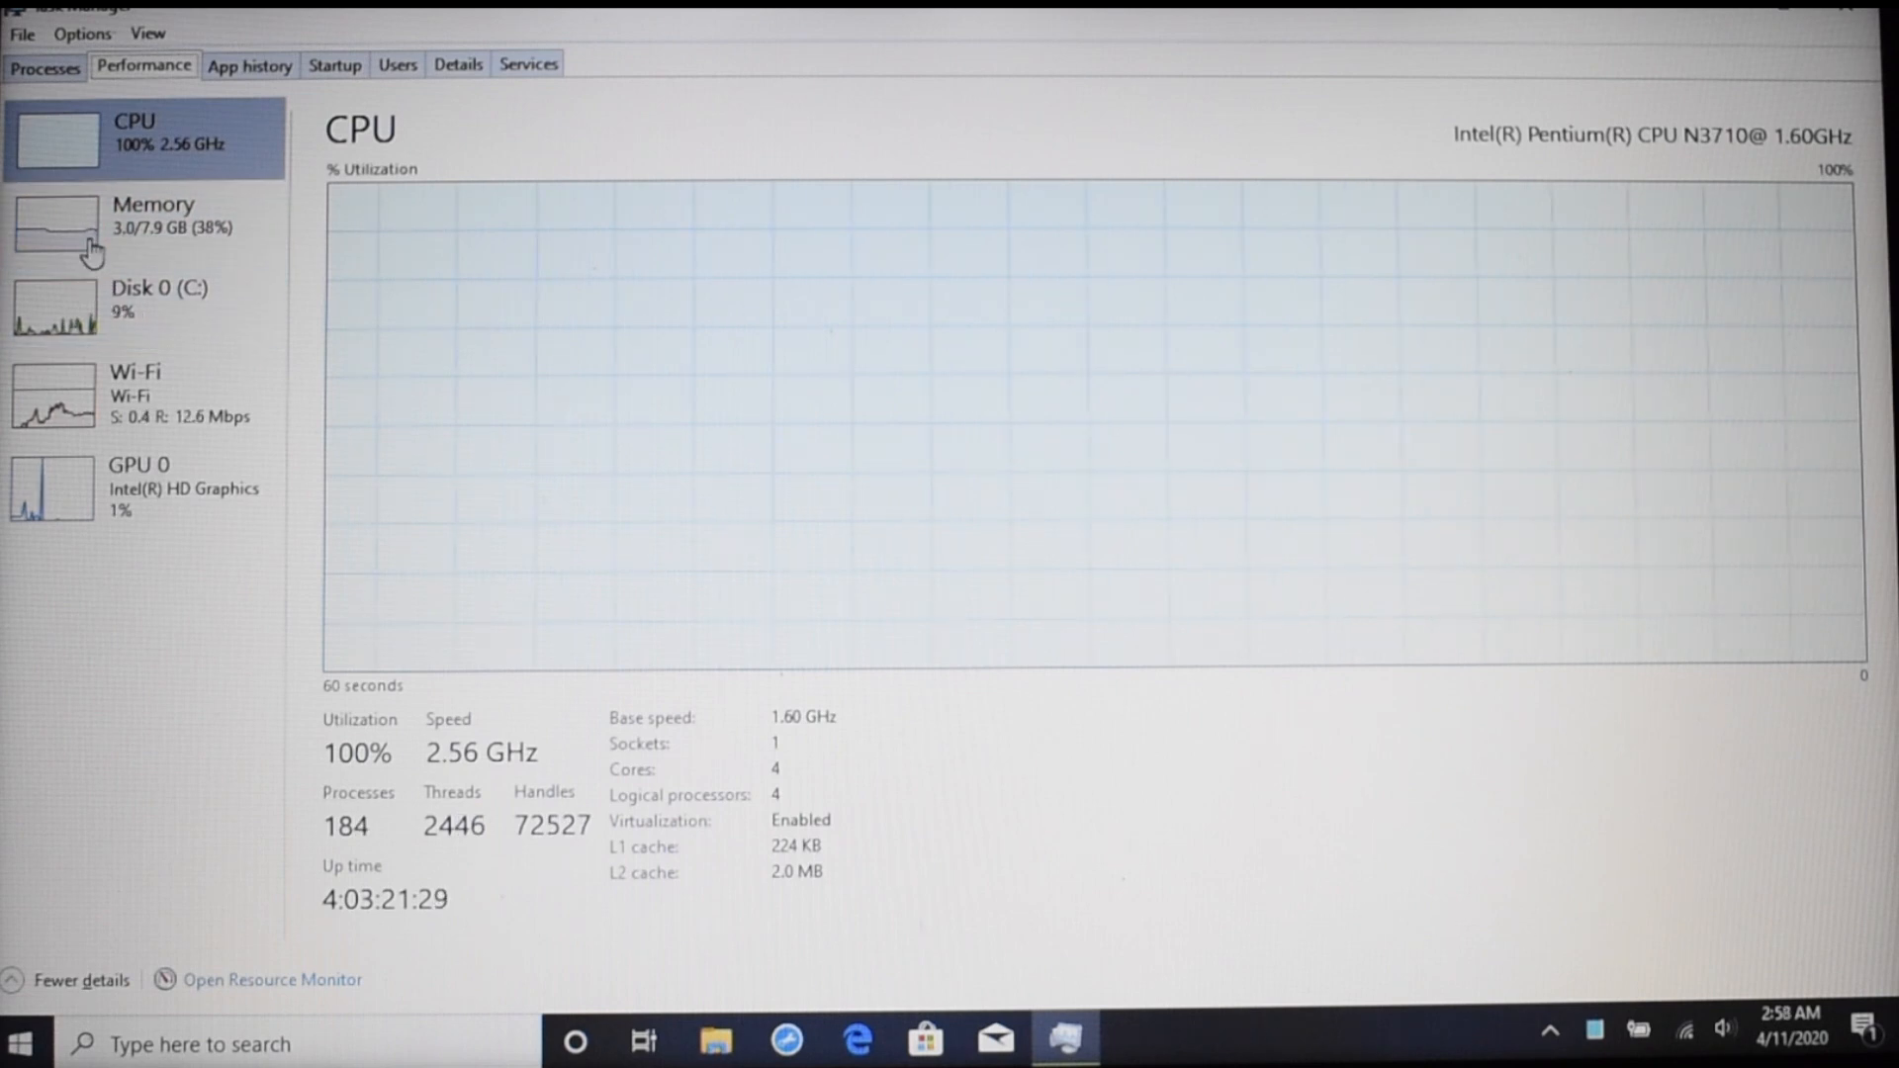
# Review Memory, Disk 0 (C:) and Intel HD Graphics GPU 0 details in Performance.
pyautogui.click(139, 225)
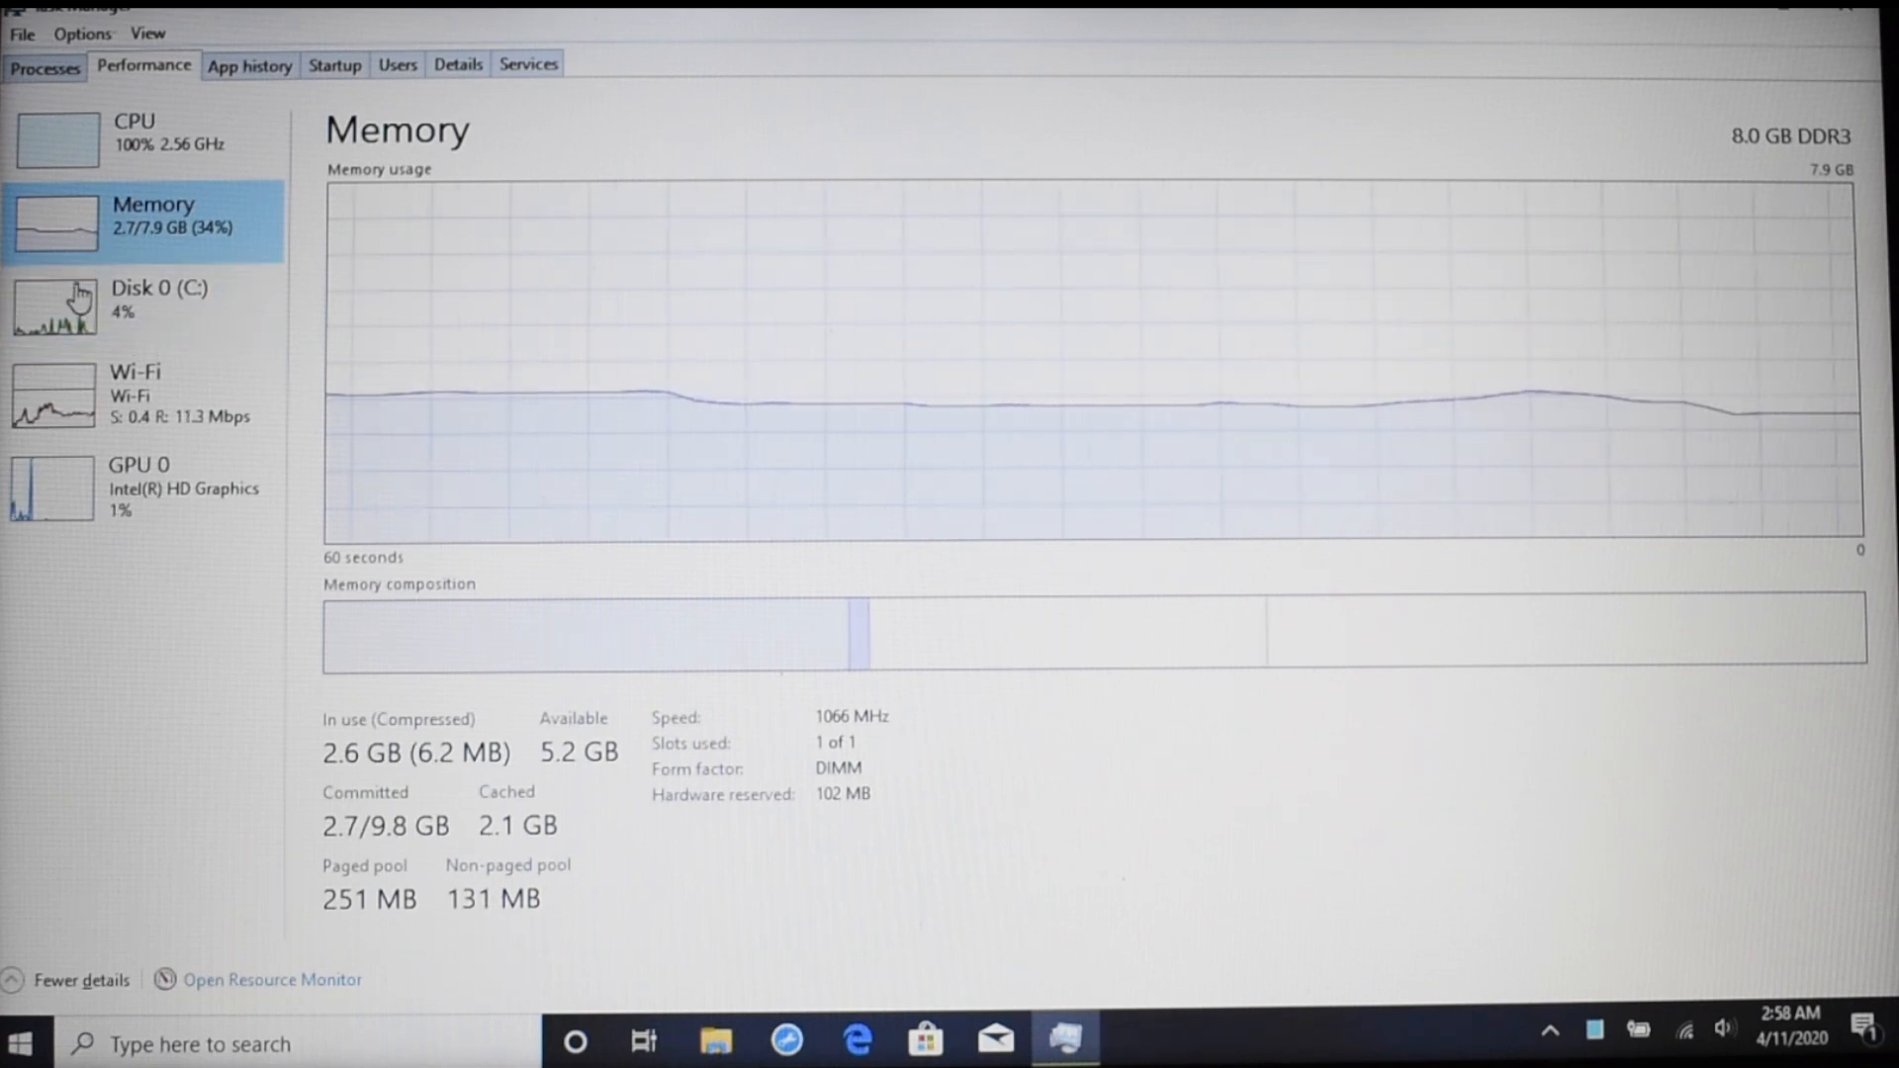
pyautogui.click(159, 300)
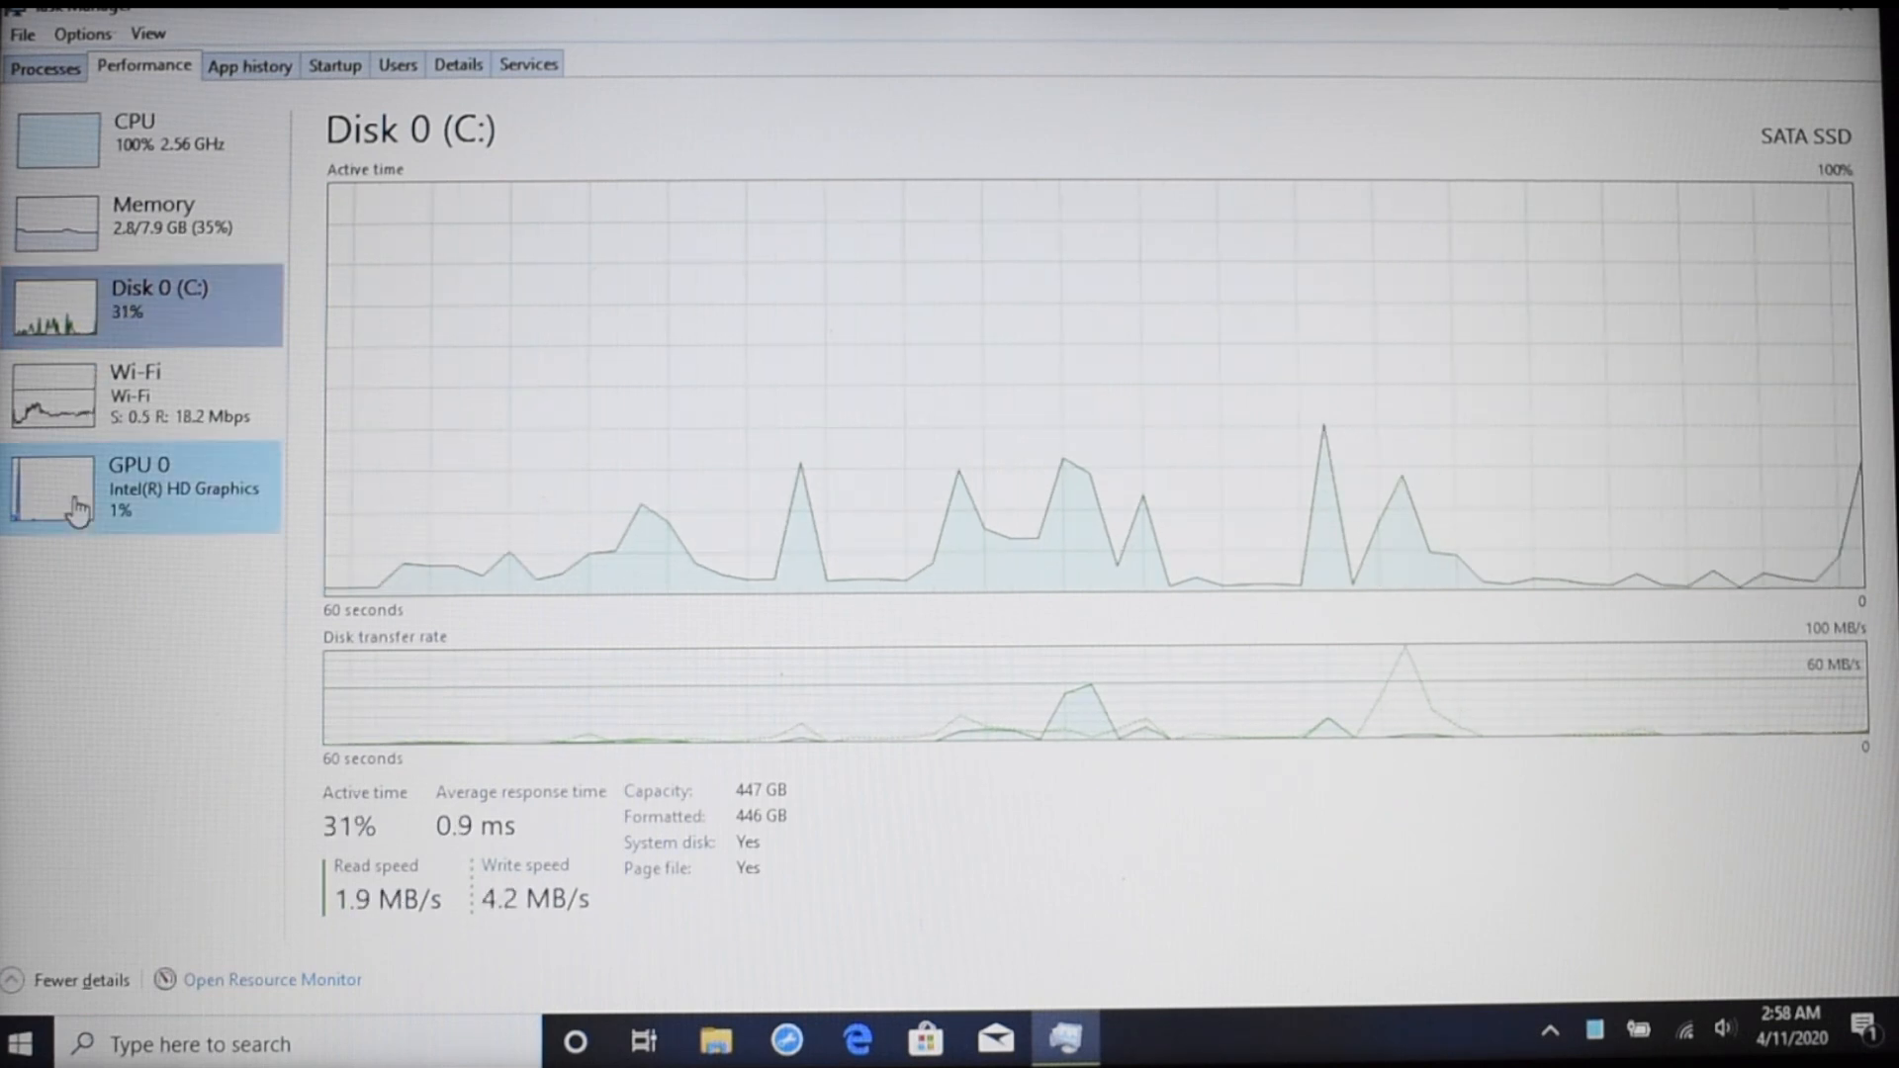
pyautogui.click(138, 489)
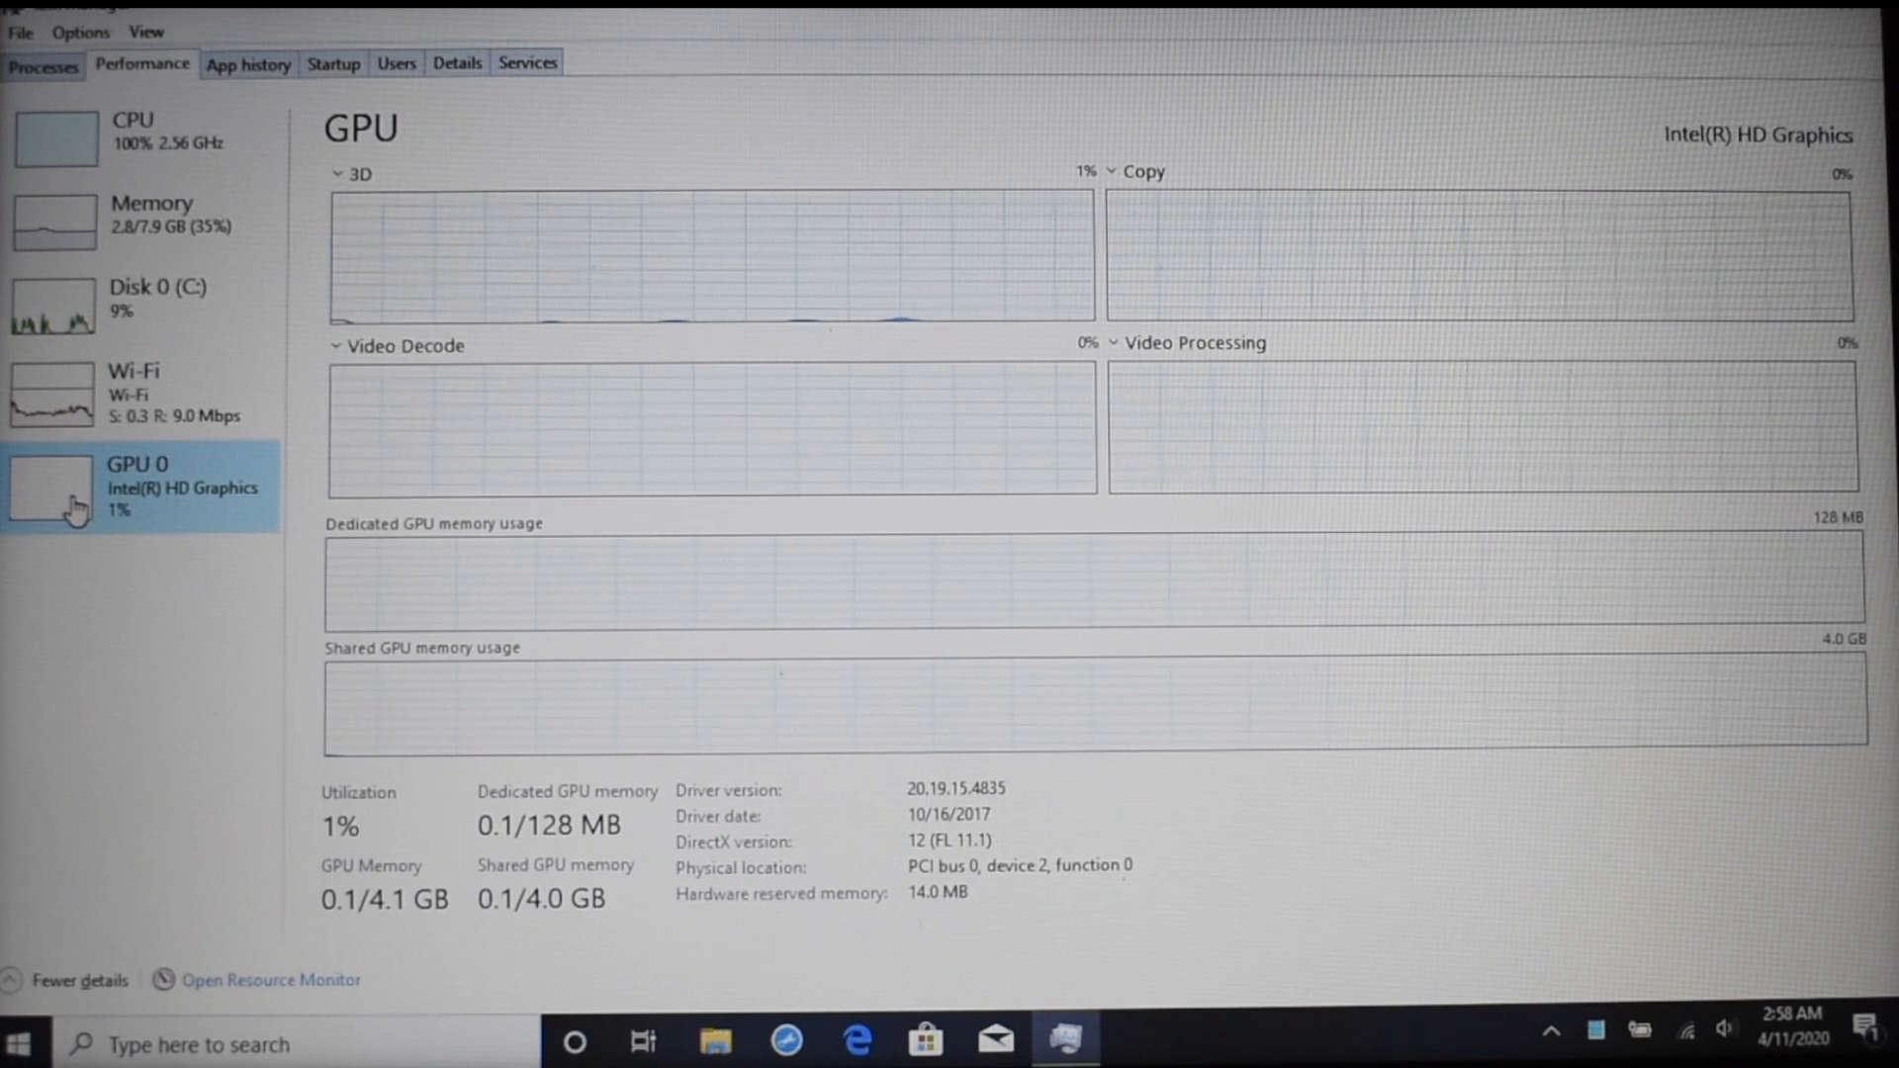
pyautogui.click(38, 68)
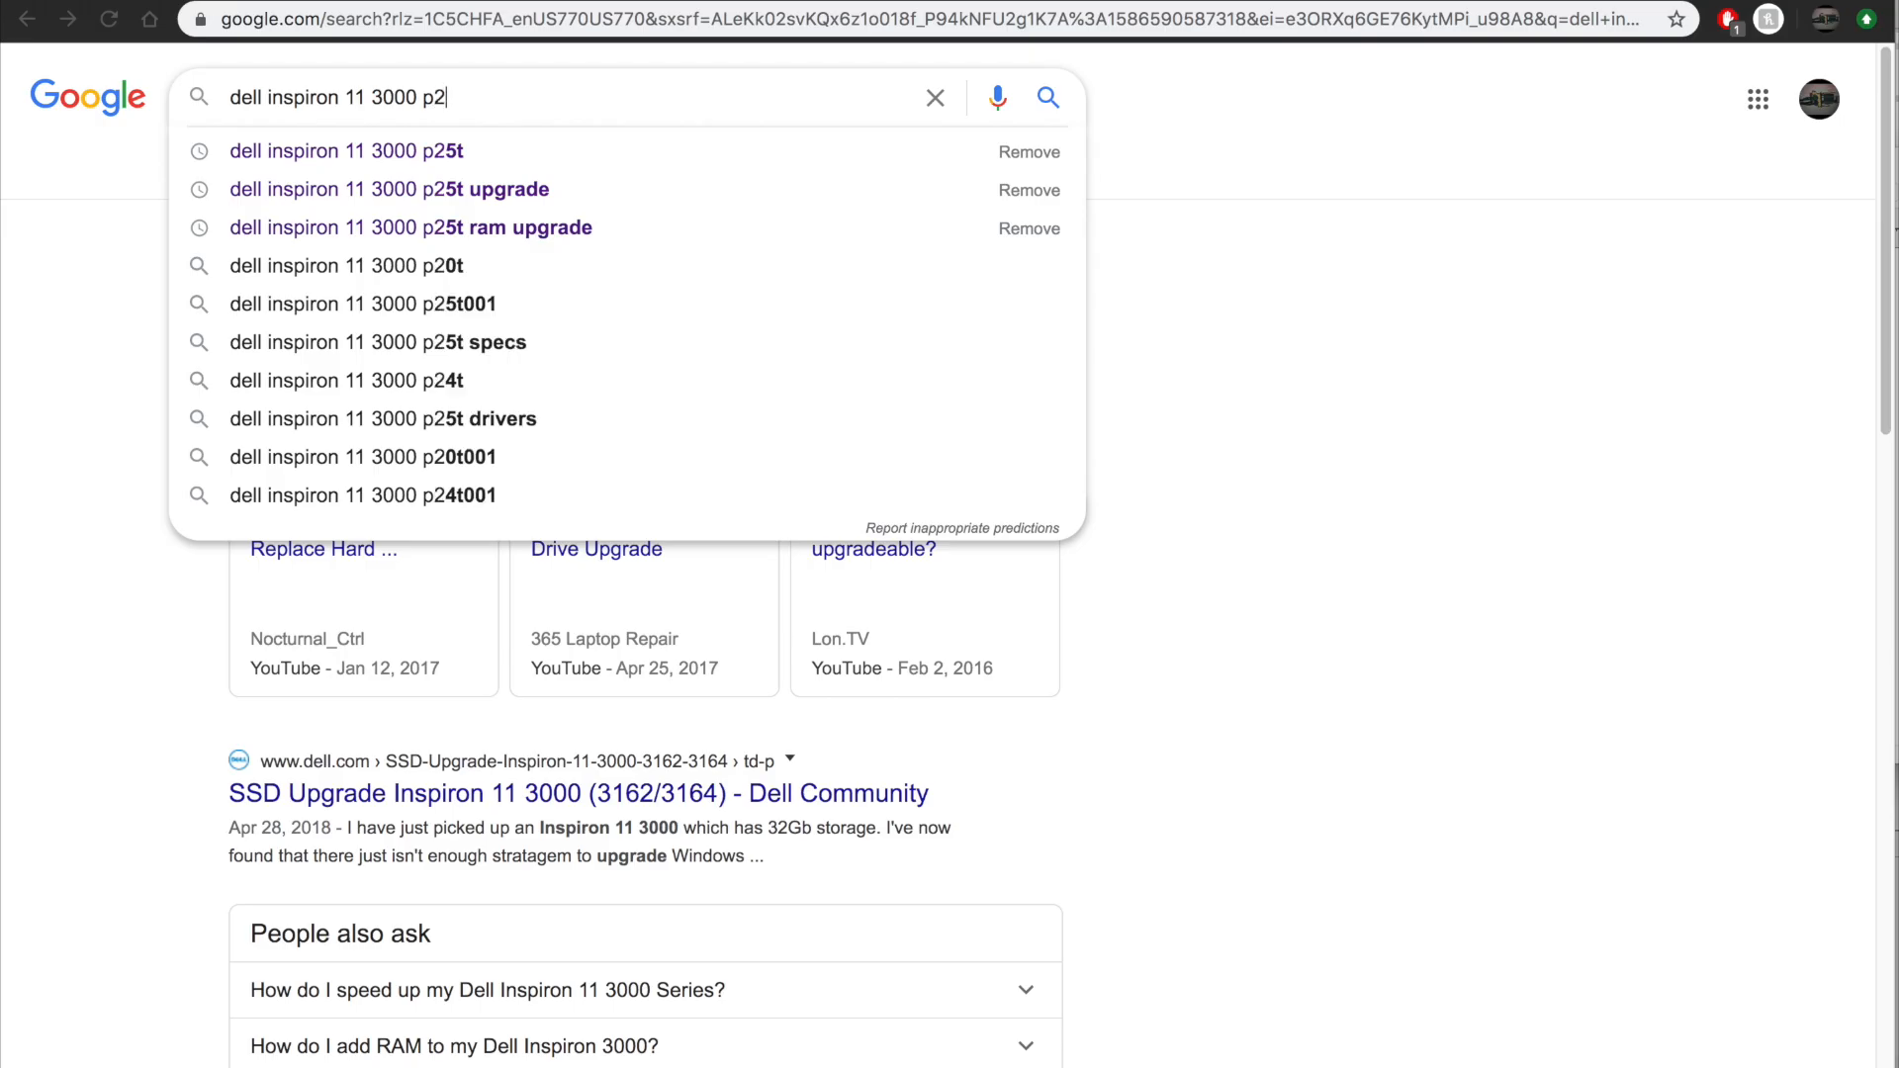
# Search Google for 'dell inspiron 11 3000 p25t upgrade' and browse the results.
pyautogui.click(388, 190)
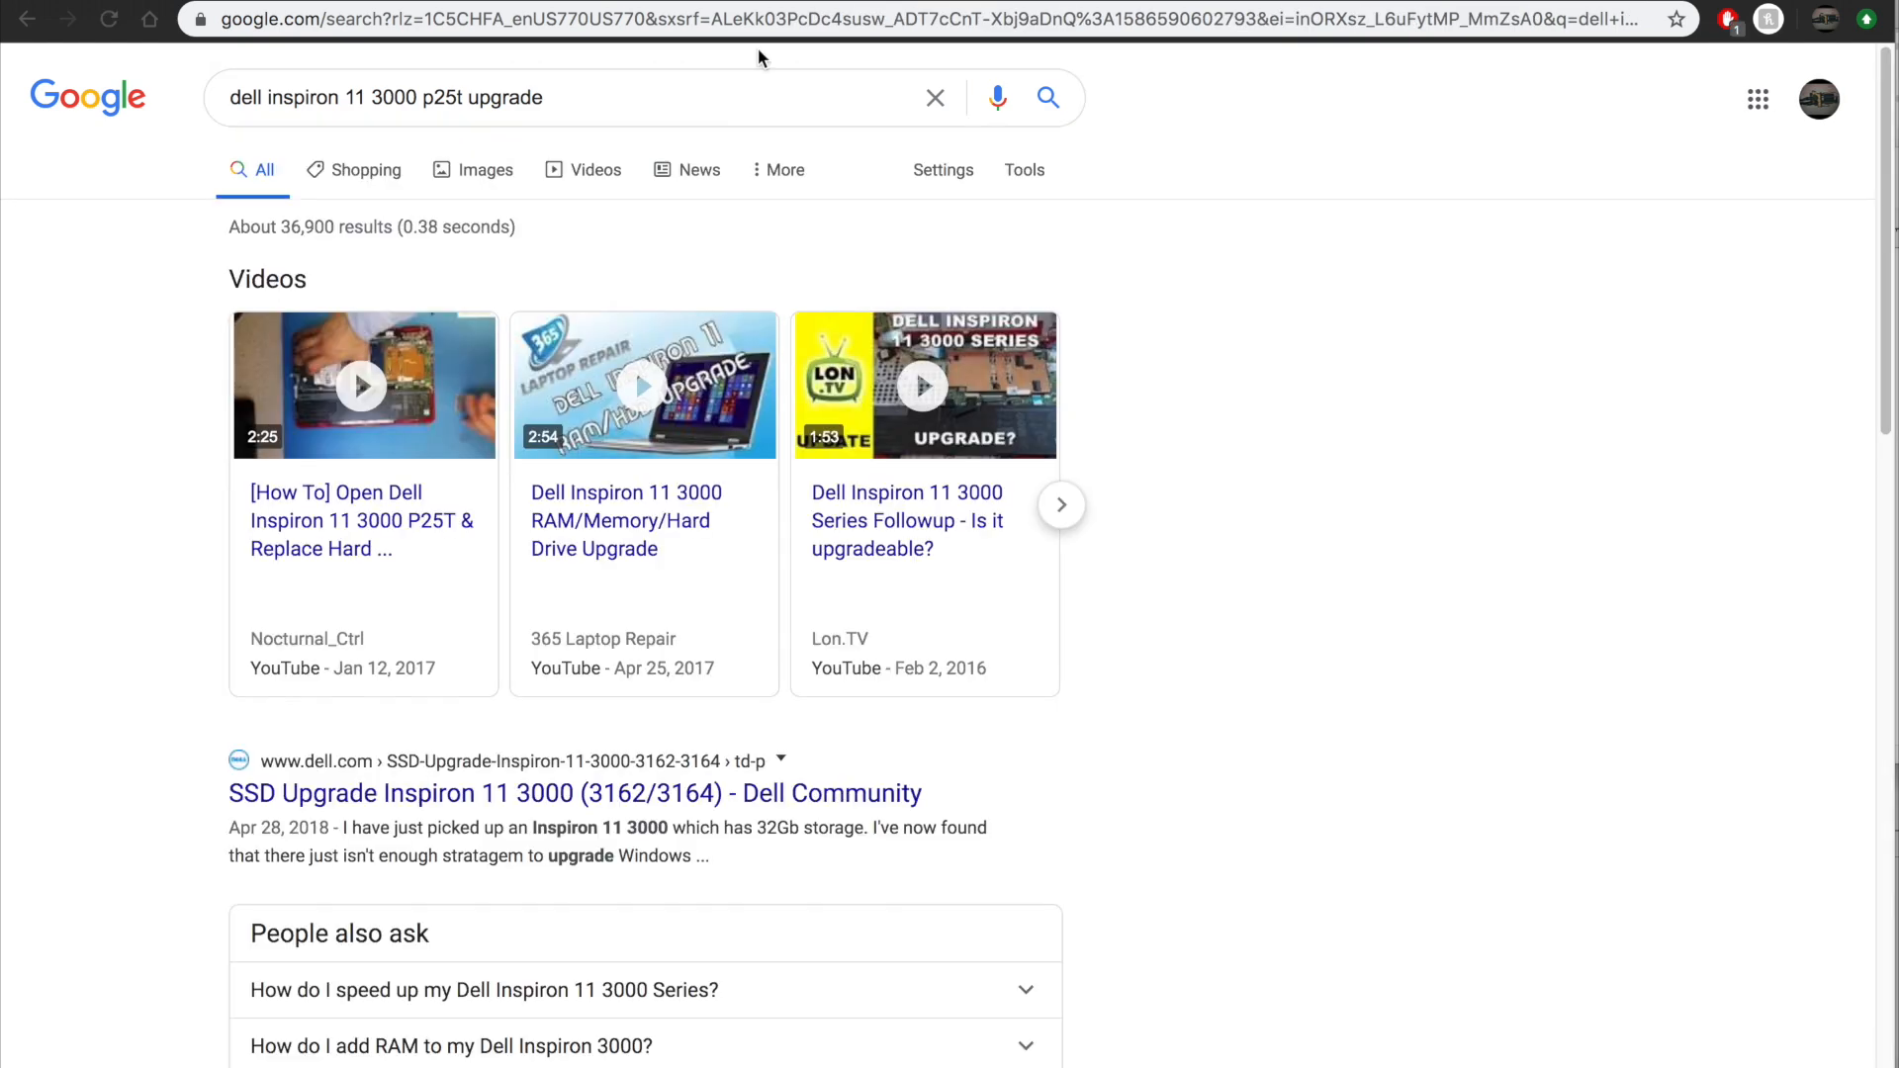
pyautogui.scroll(-3)
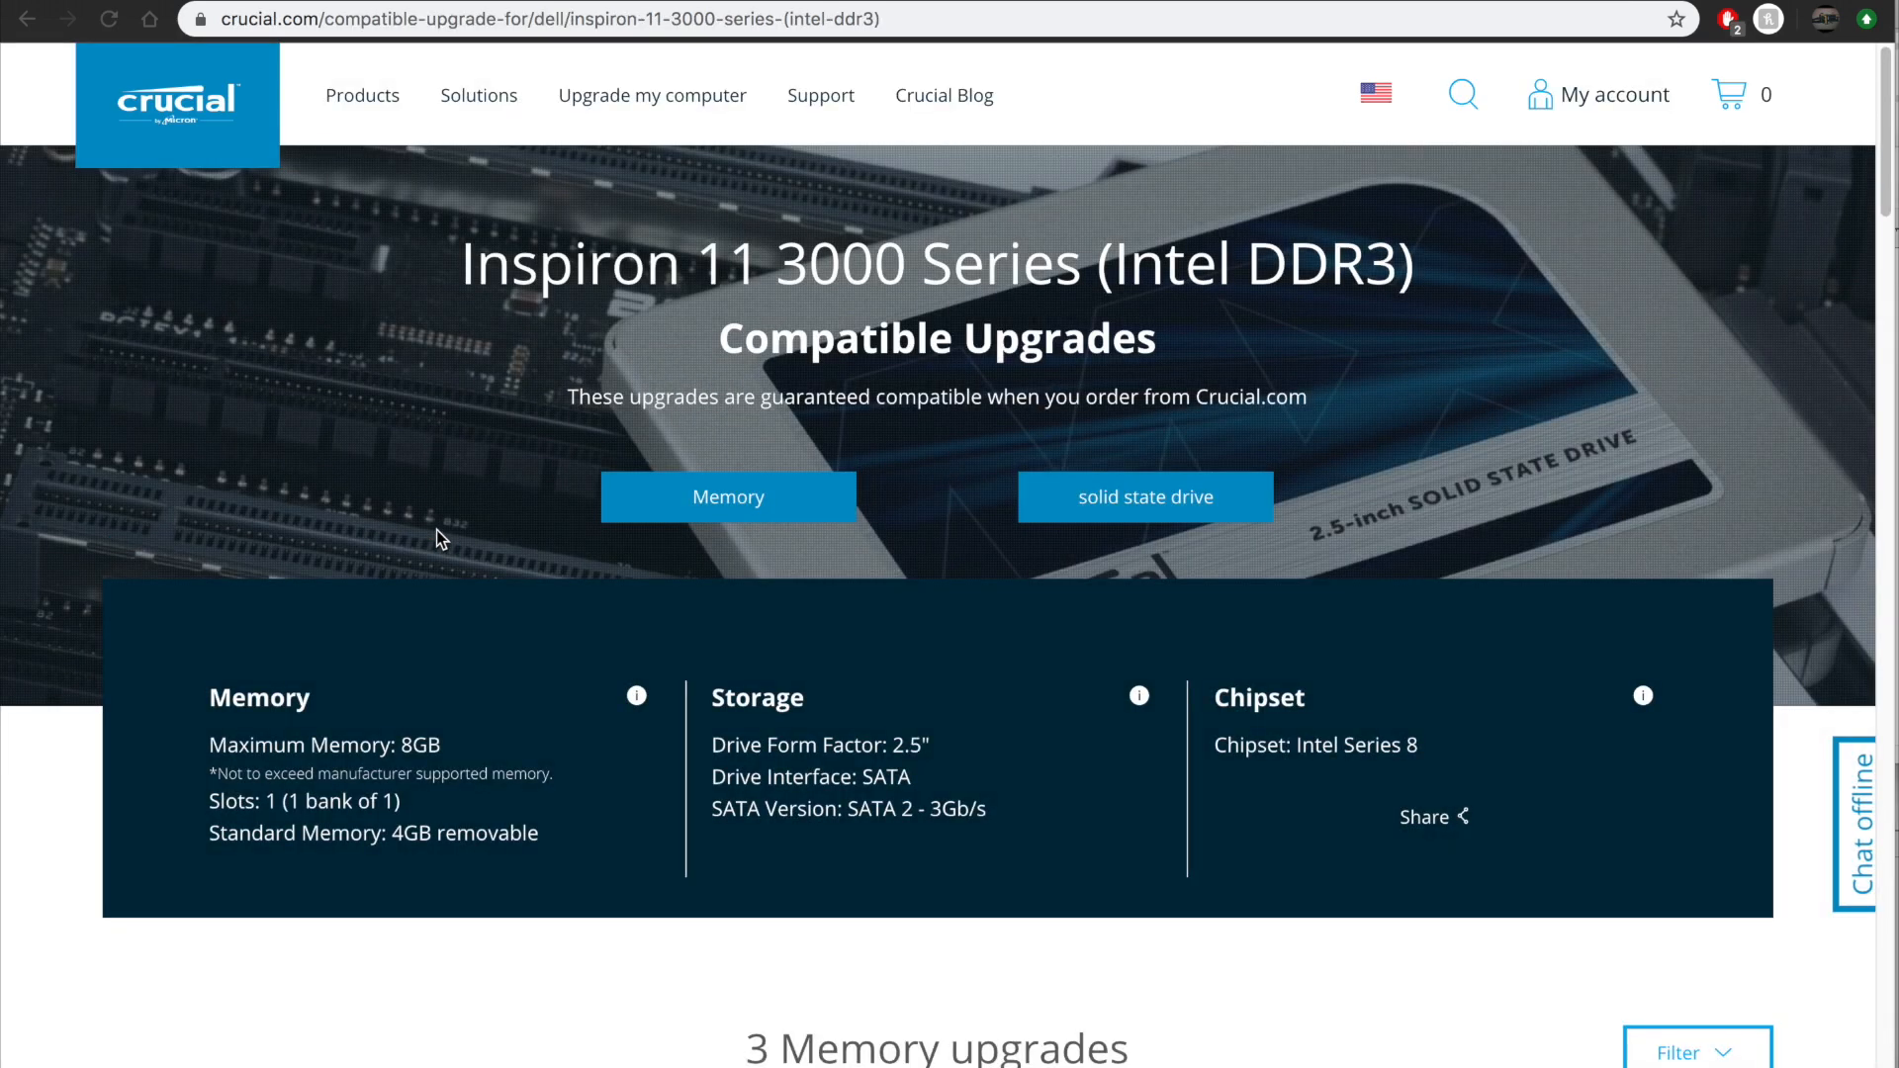
pyautogui.scroll(-3)
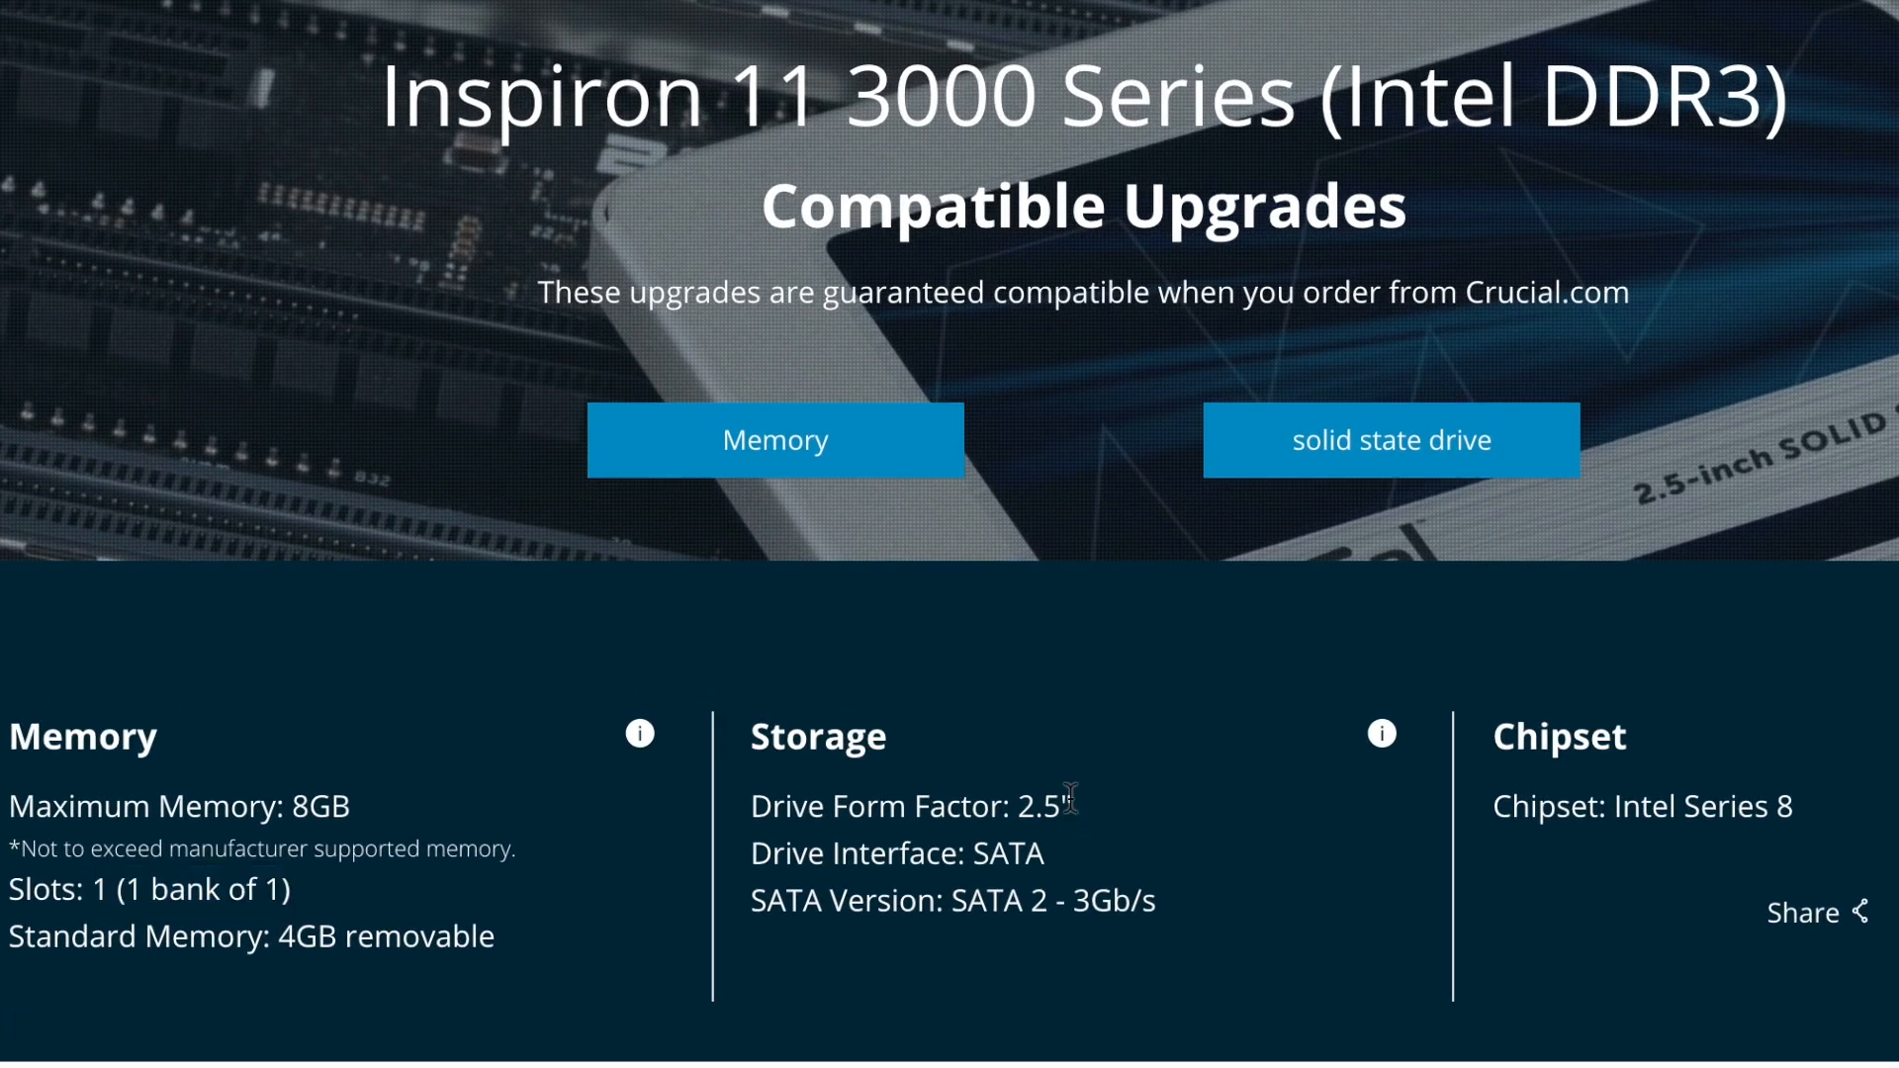
pyautogui.doubleClick(1044, 808)
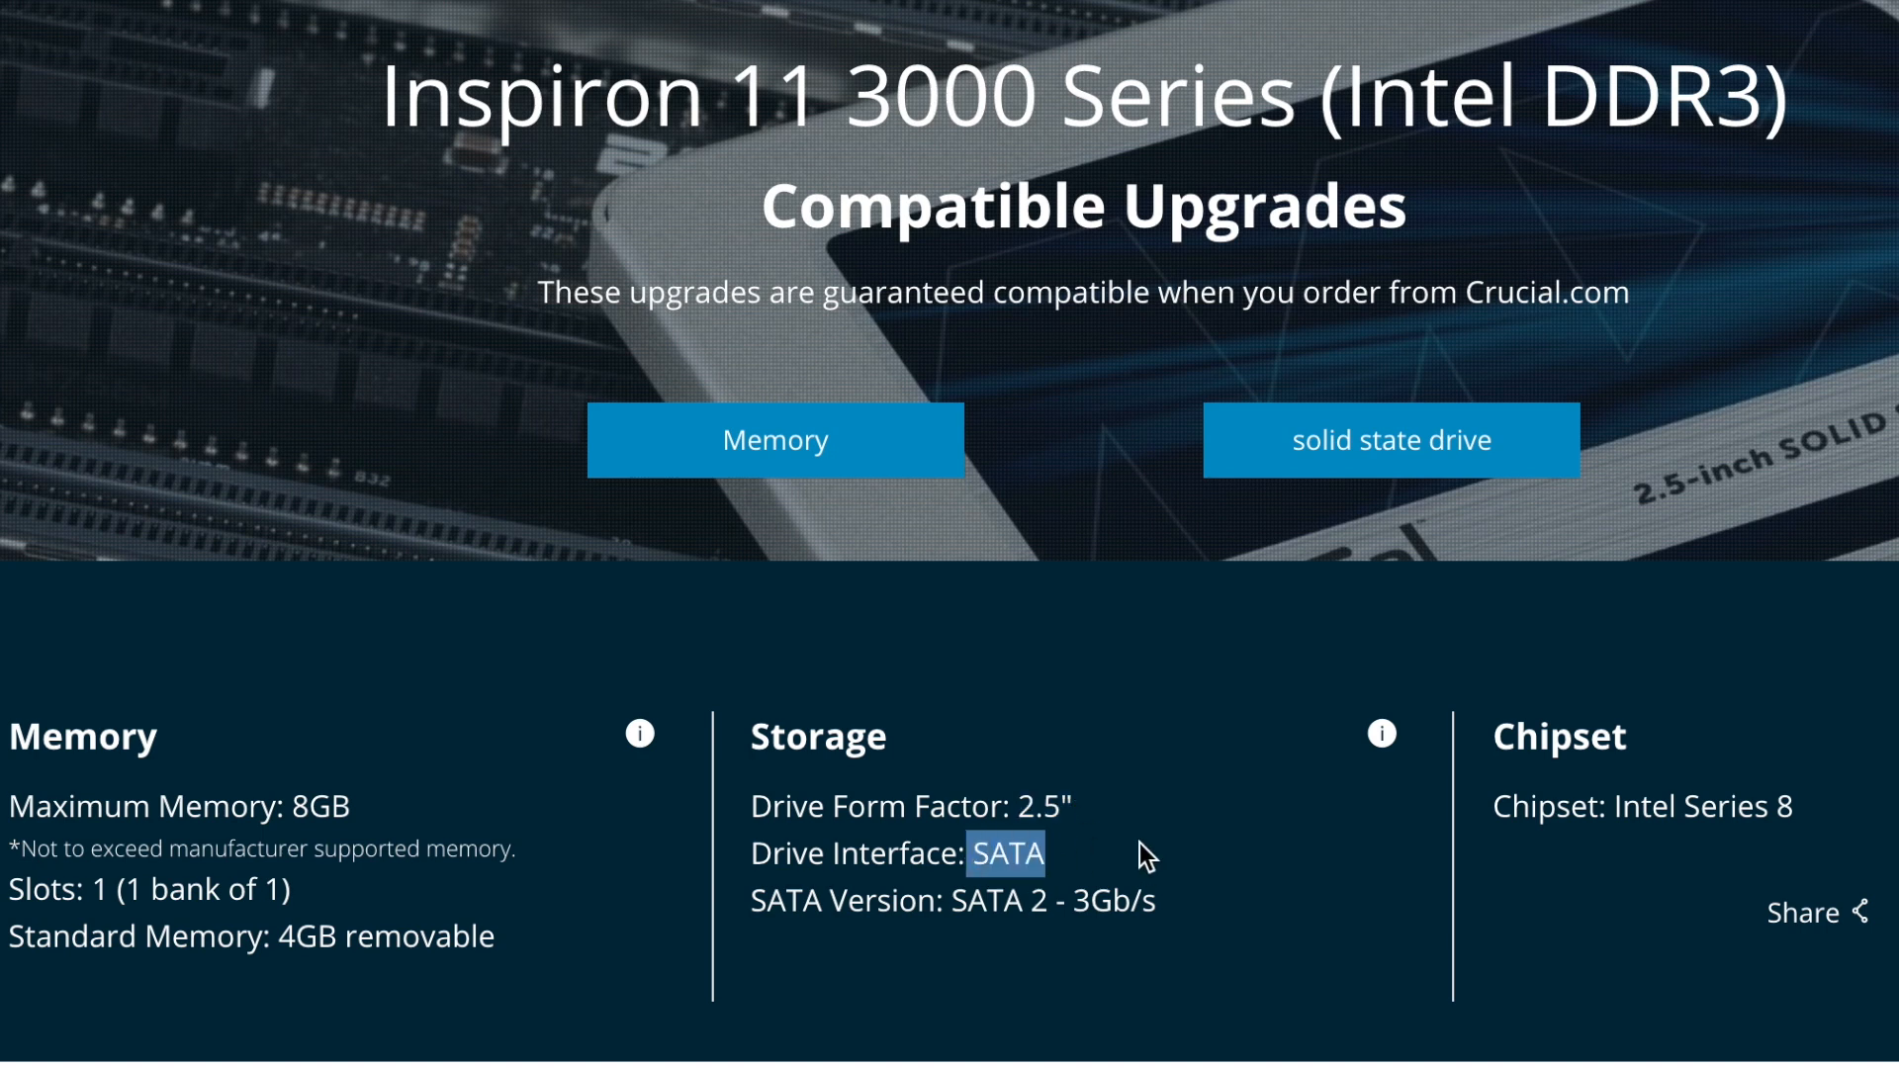
pyautogui.scroll(-3)
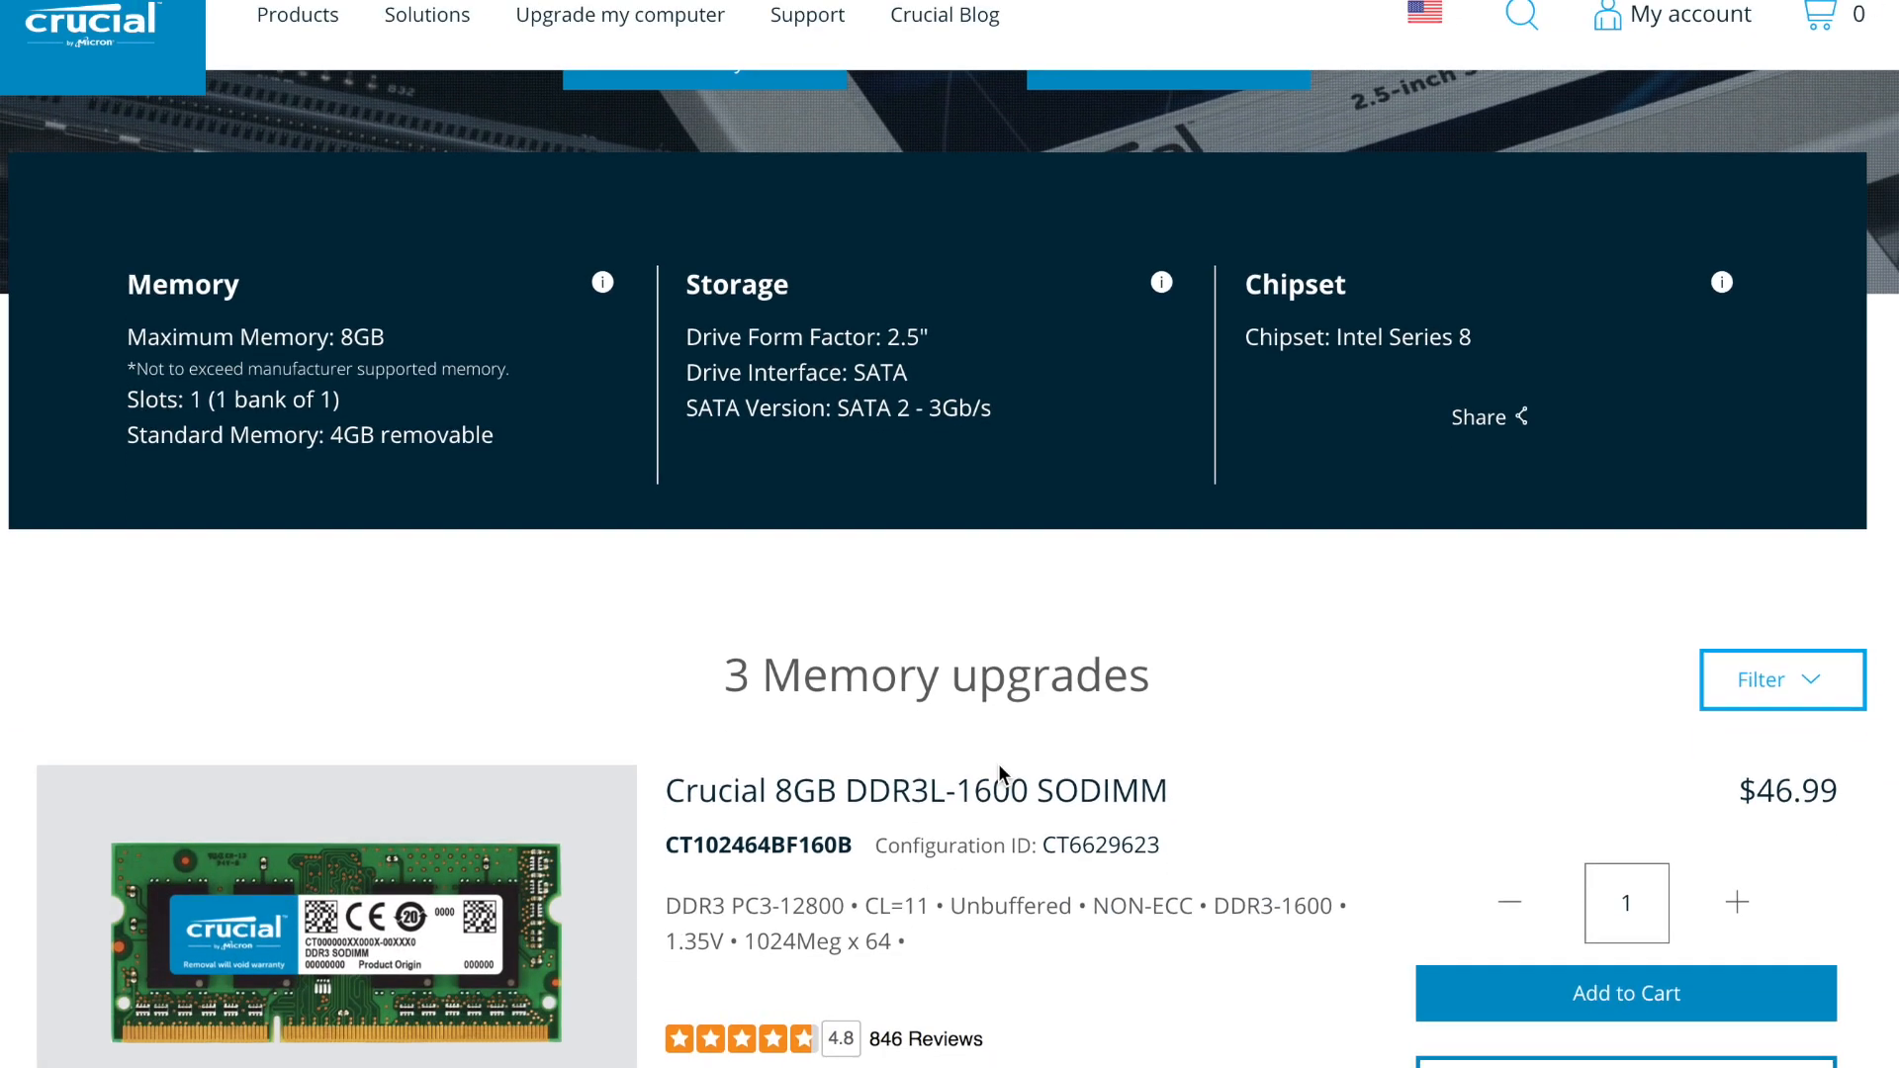
pyautogui.scroll(-3)
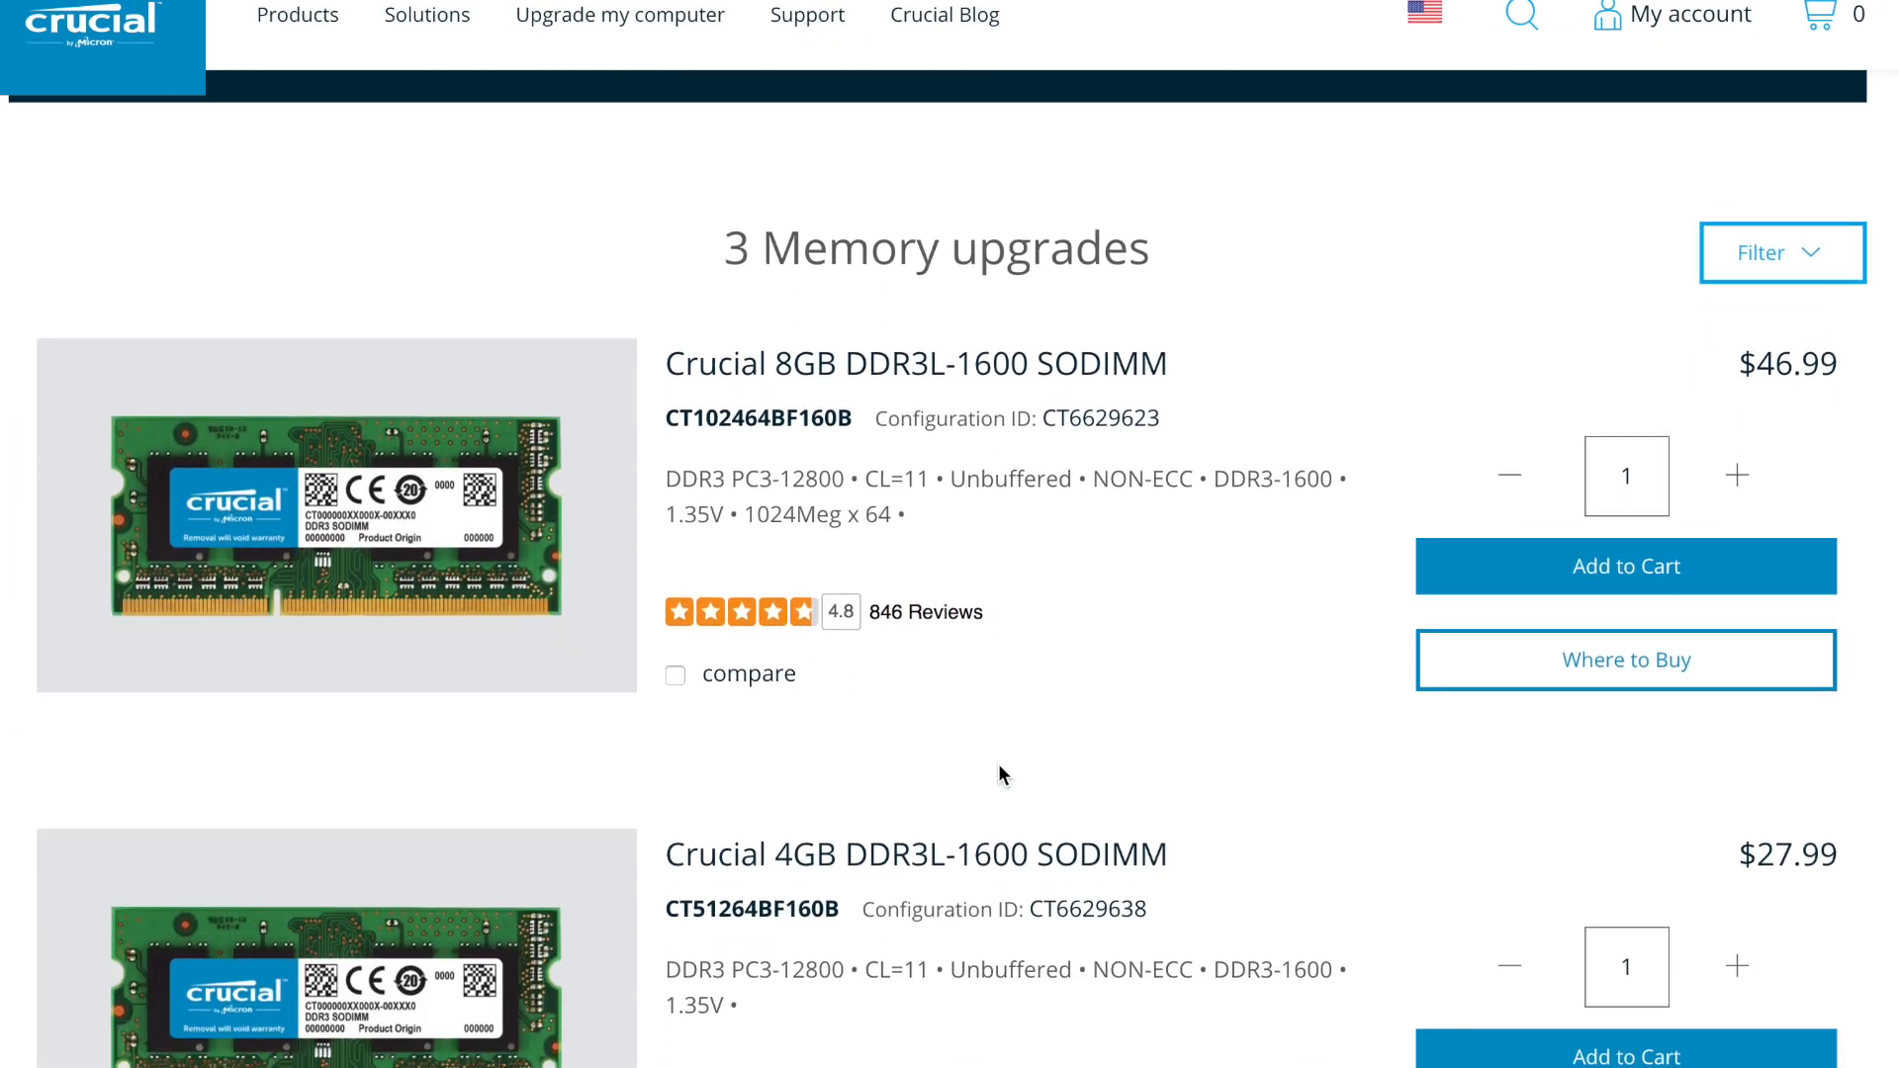
pyautogui.scroll(-3)
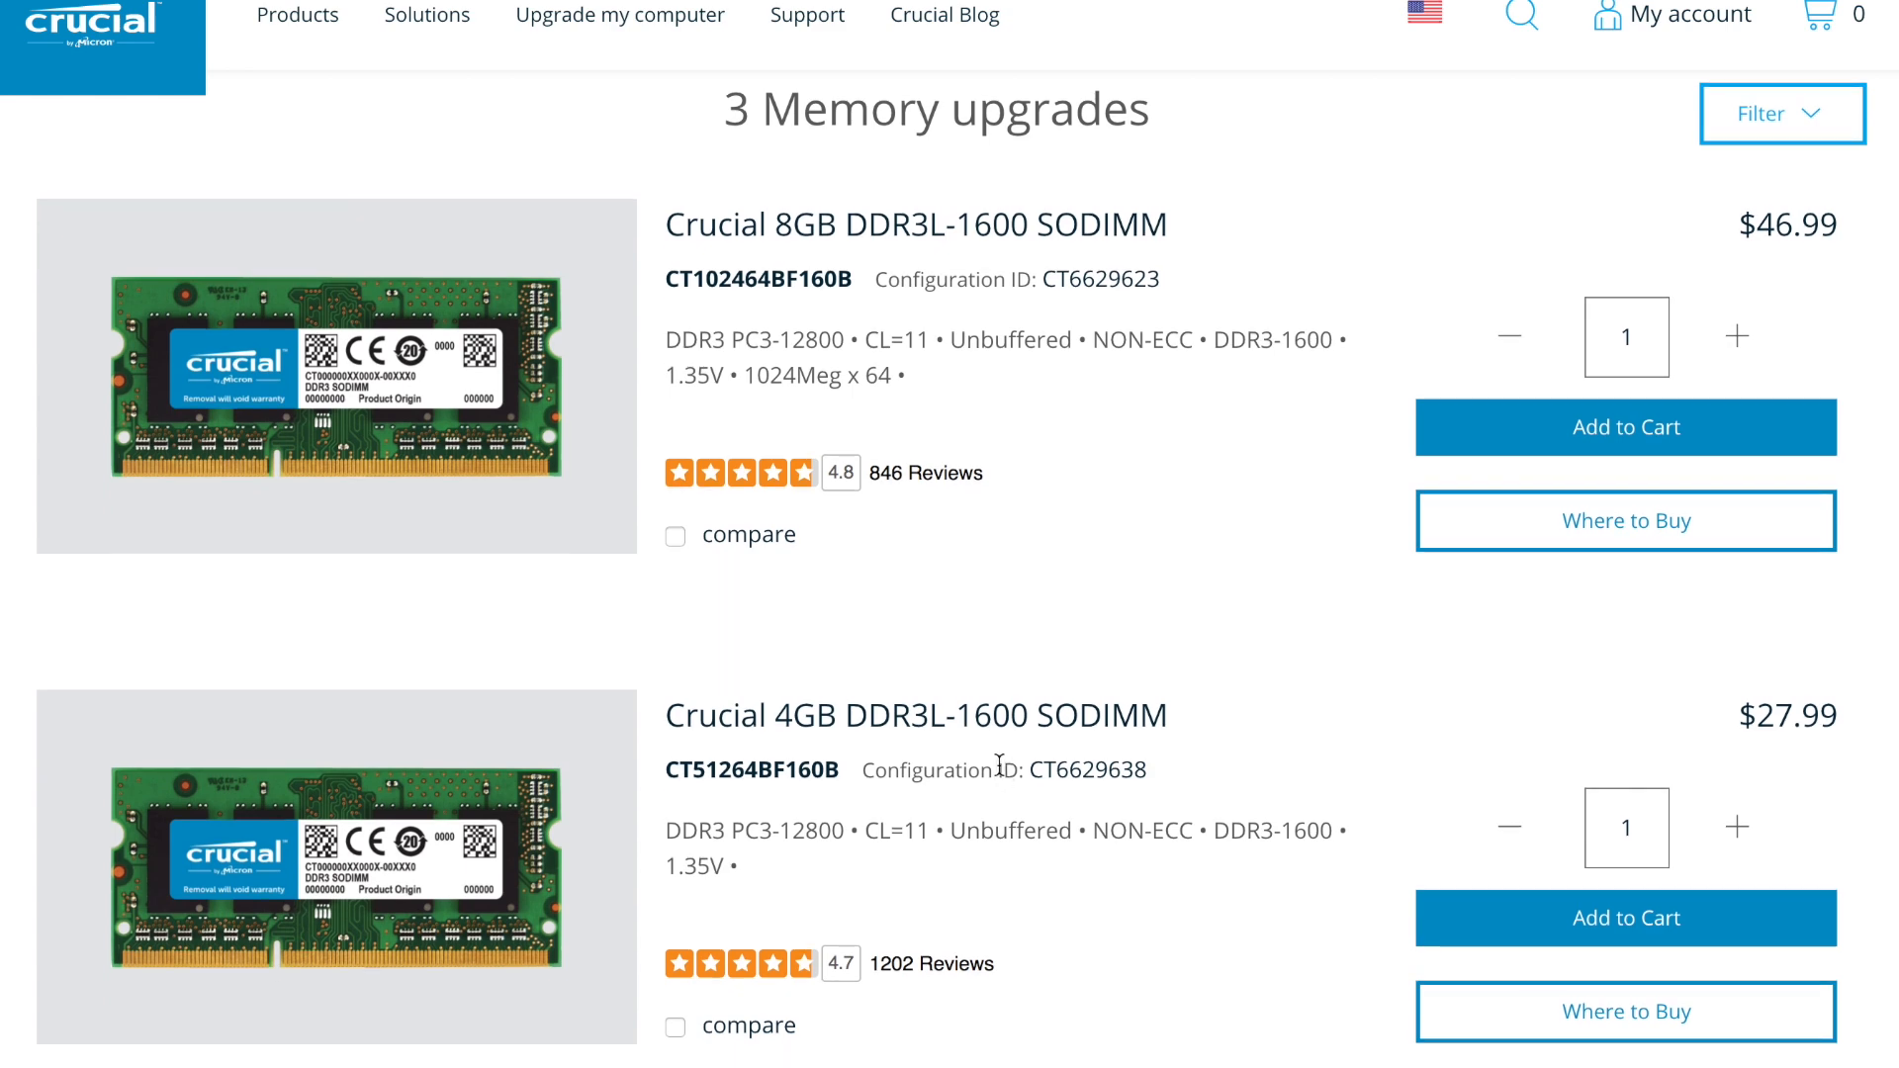
pyautogui.scroll(-3)
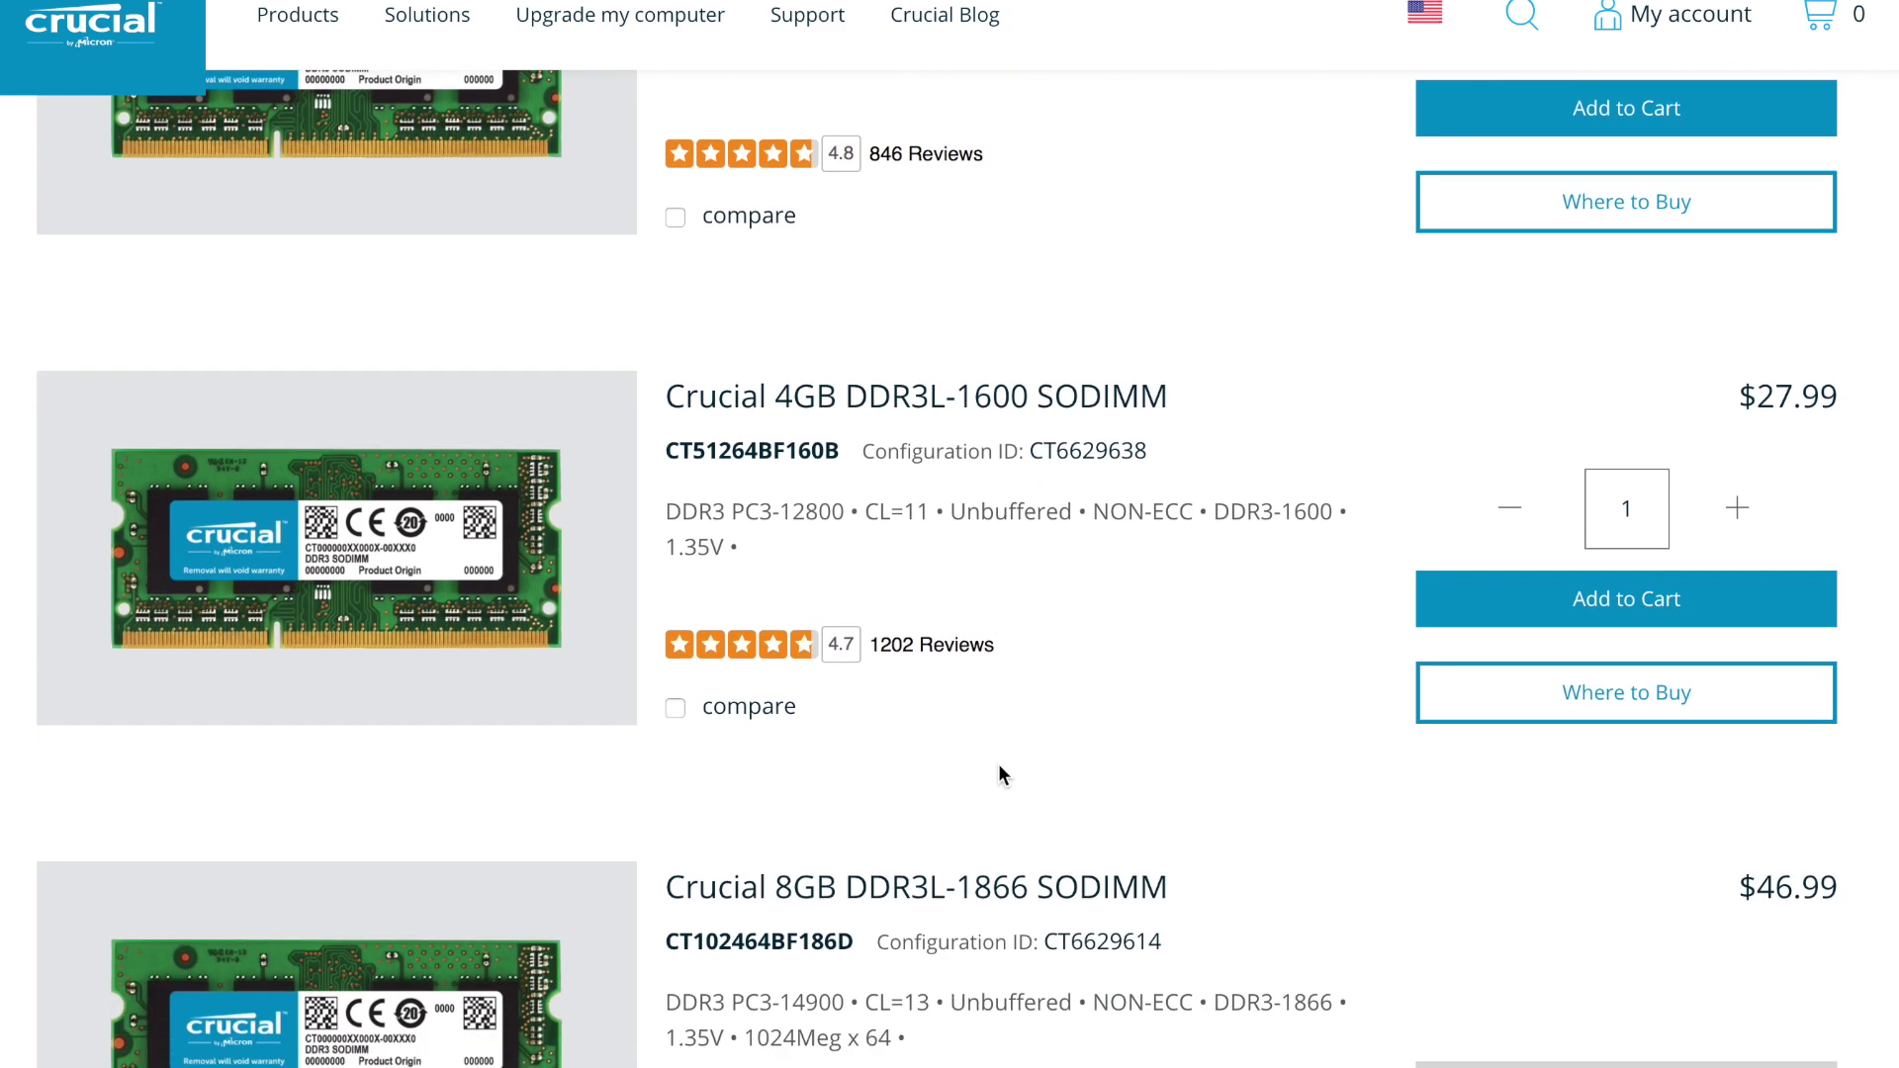
pyautogui.scroll(-3)
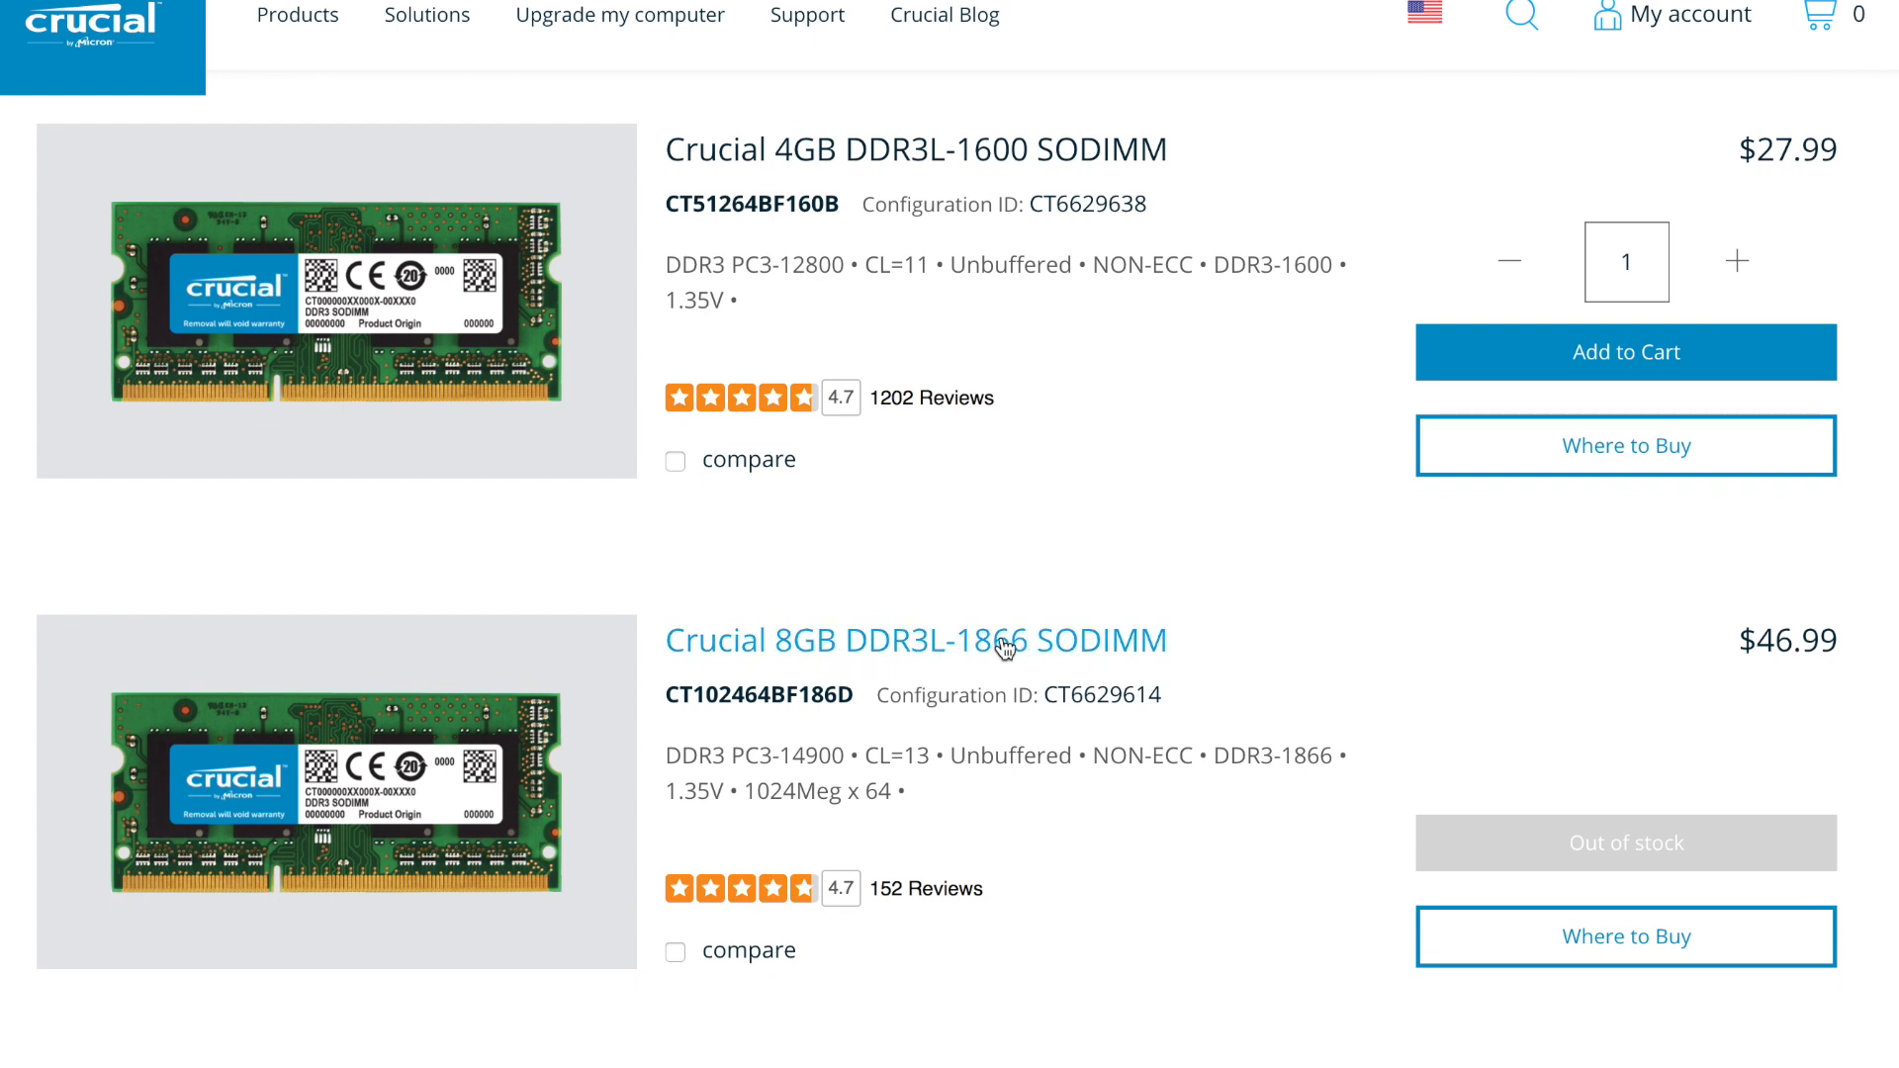
pyautogui.moveTo(926, 653)
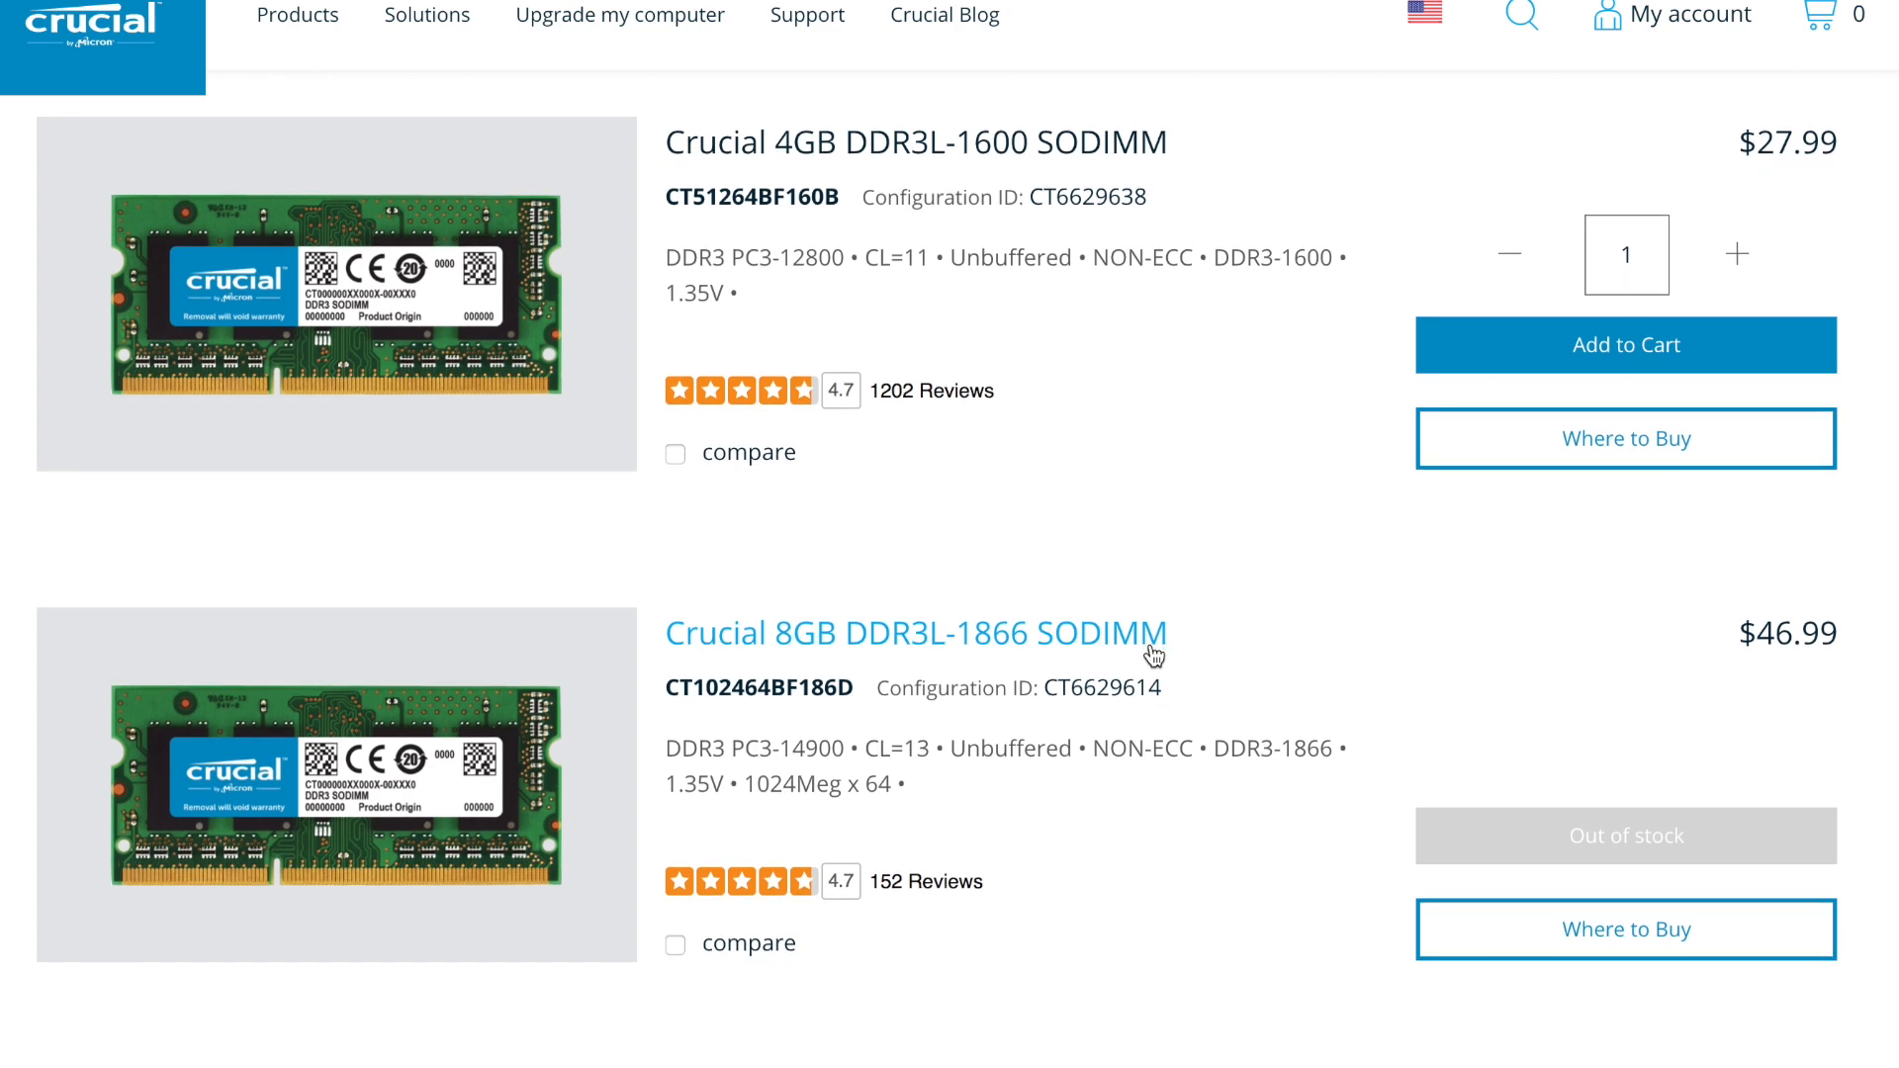
pyautogui.scroll(-3)
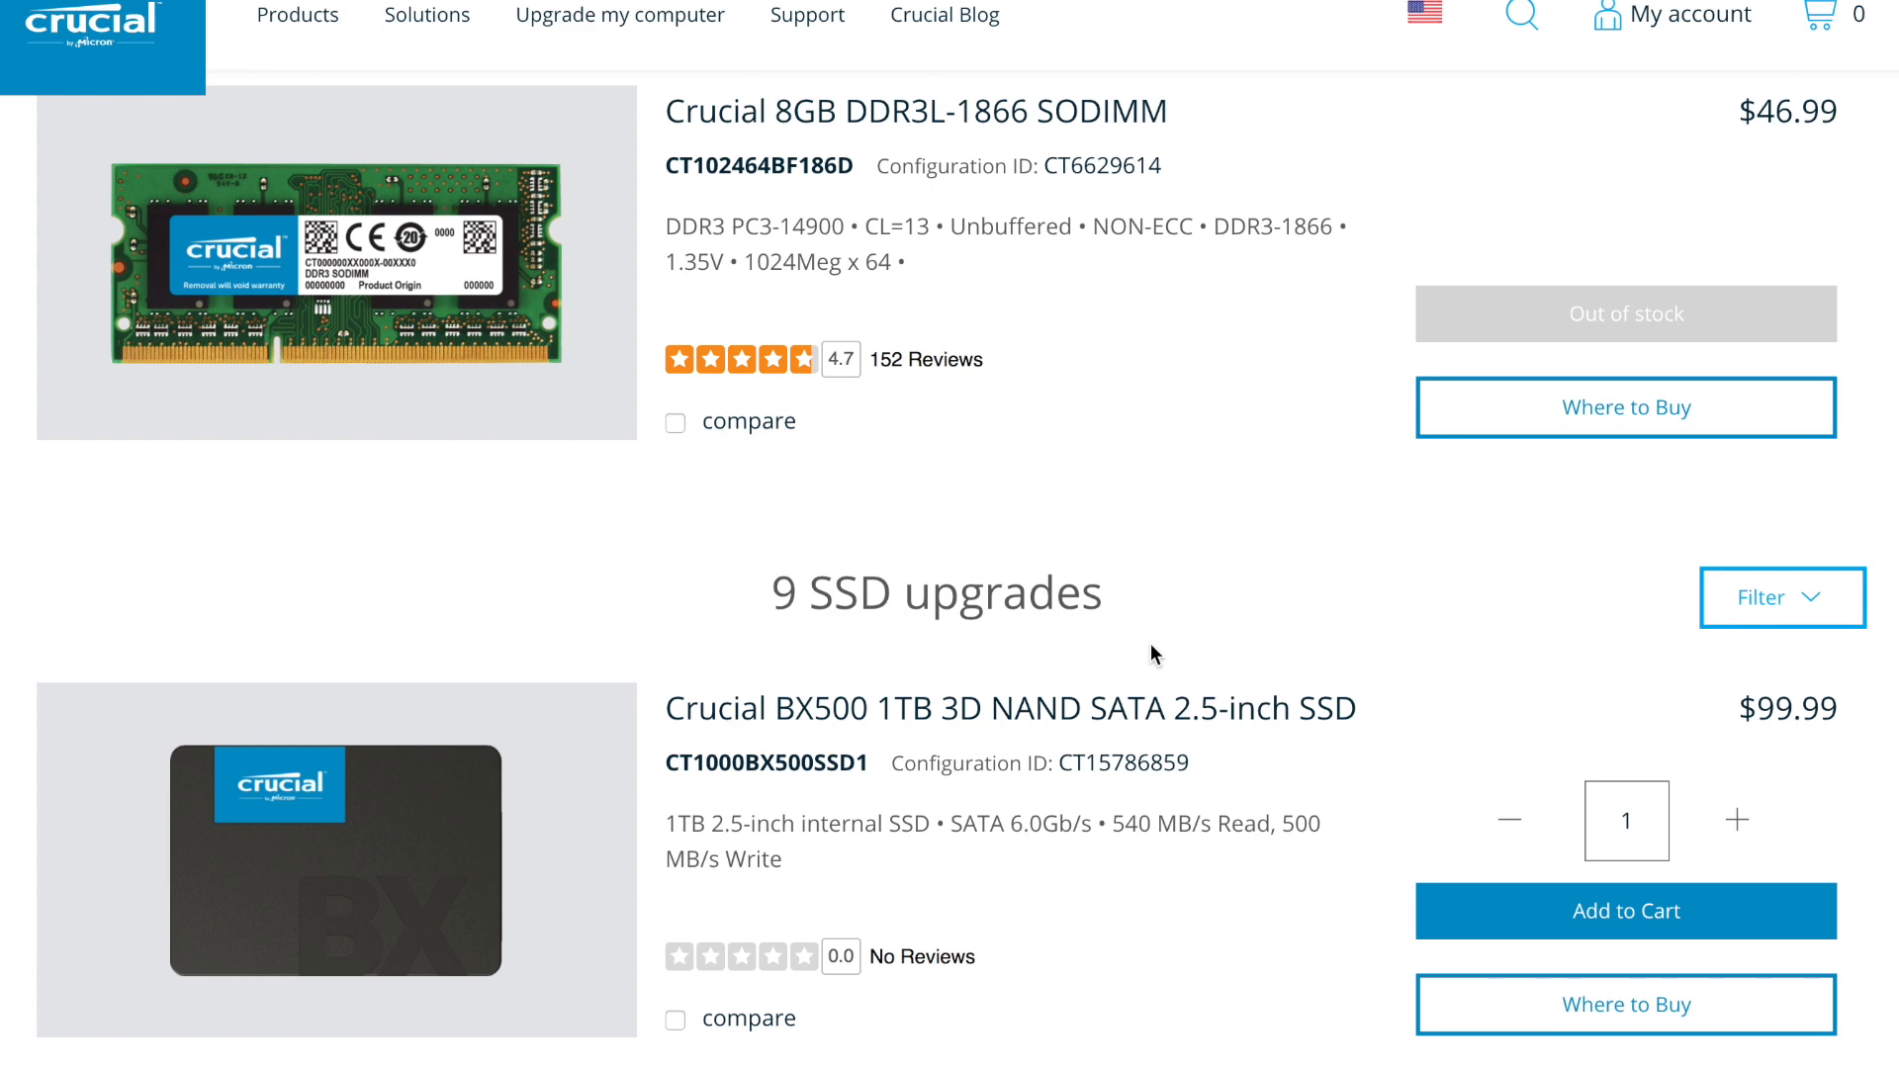
pyautogui.scroll(-3)
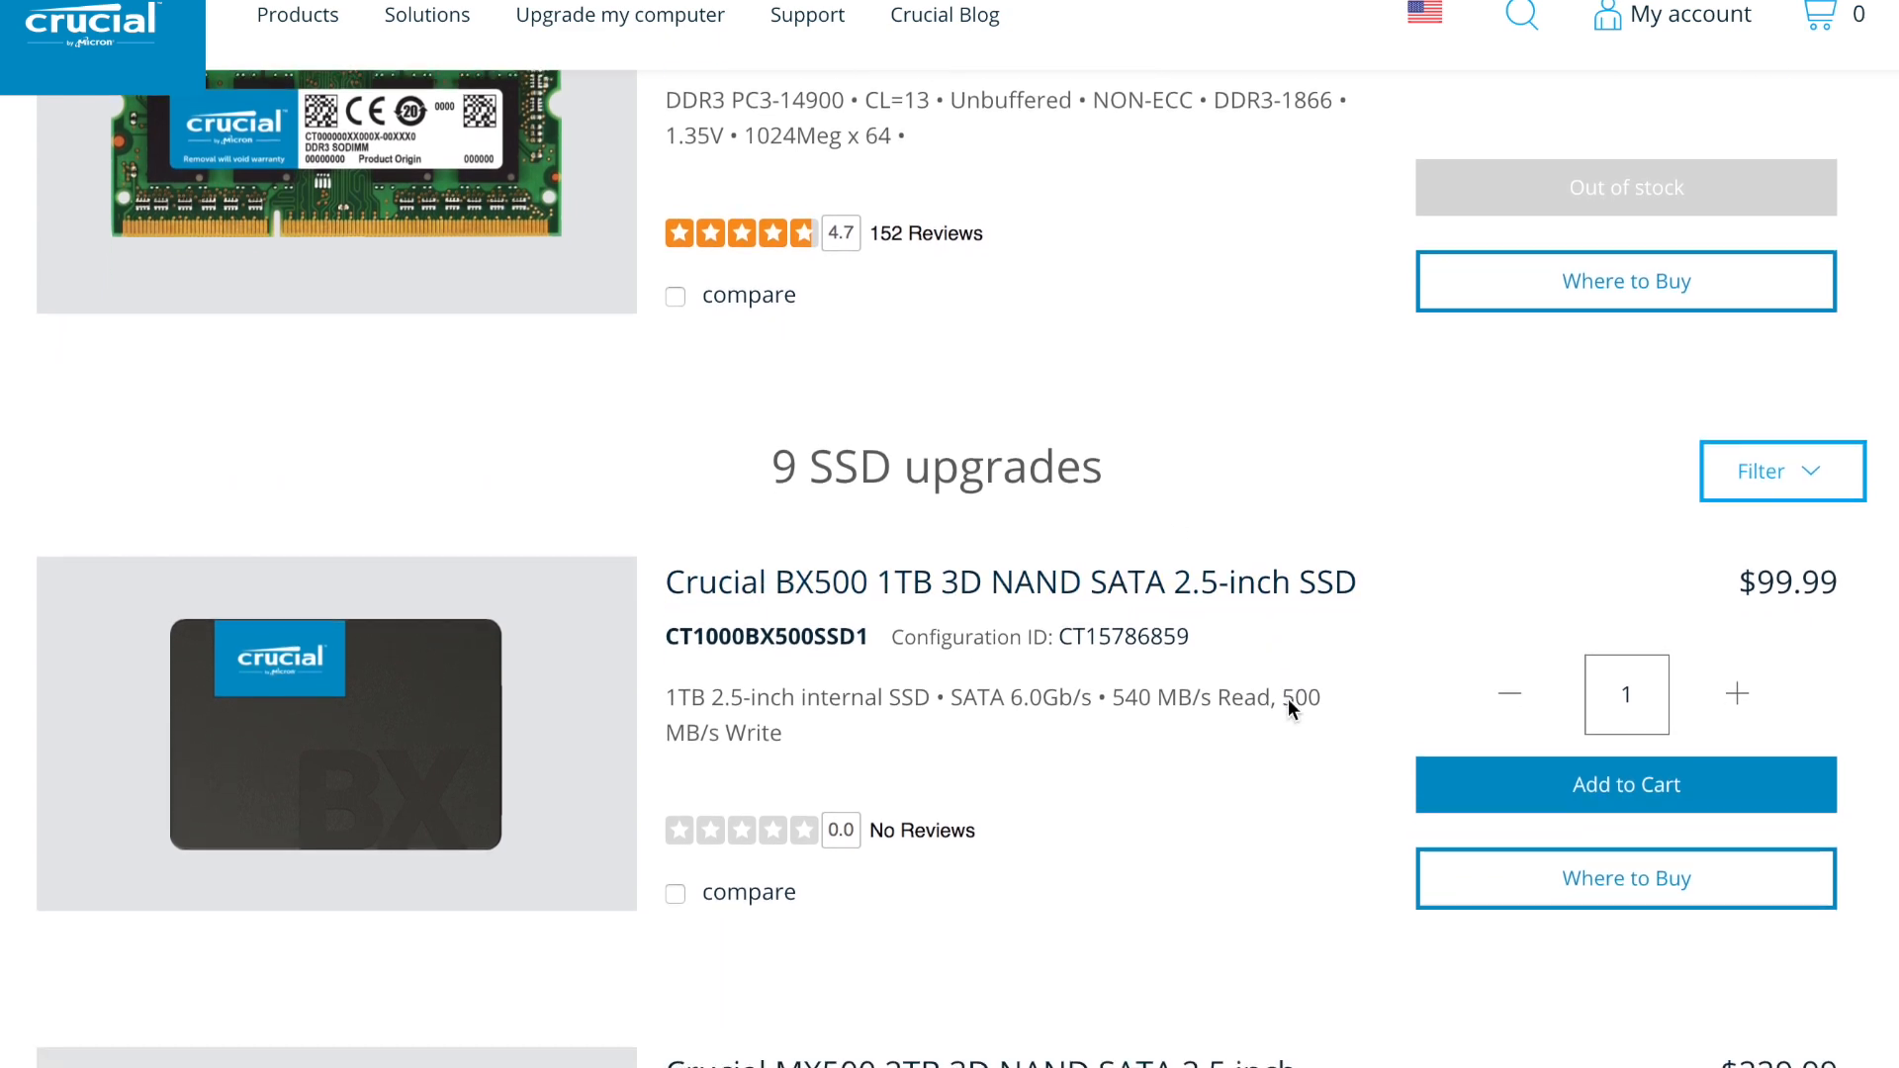
pyautogui.scroll(-3)
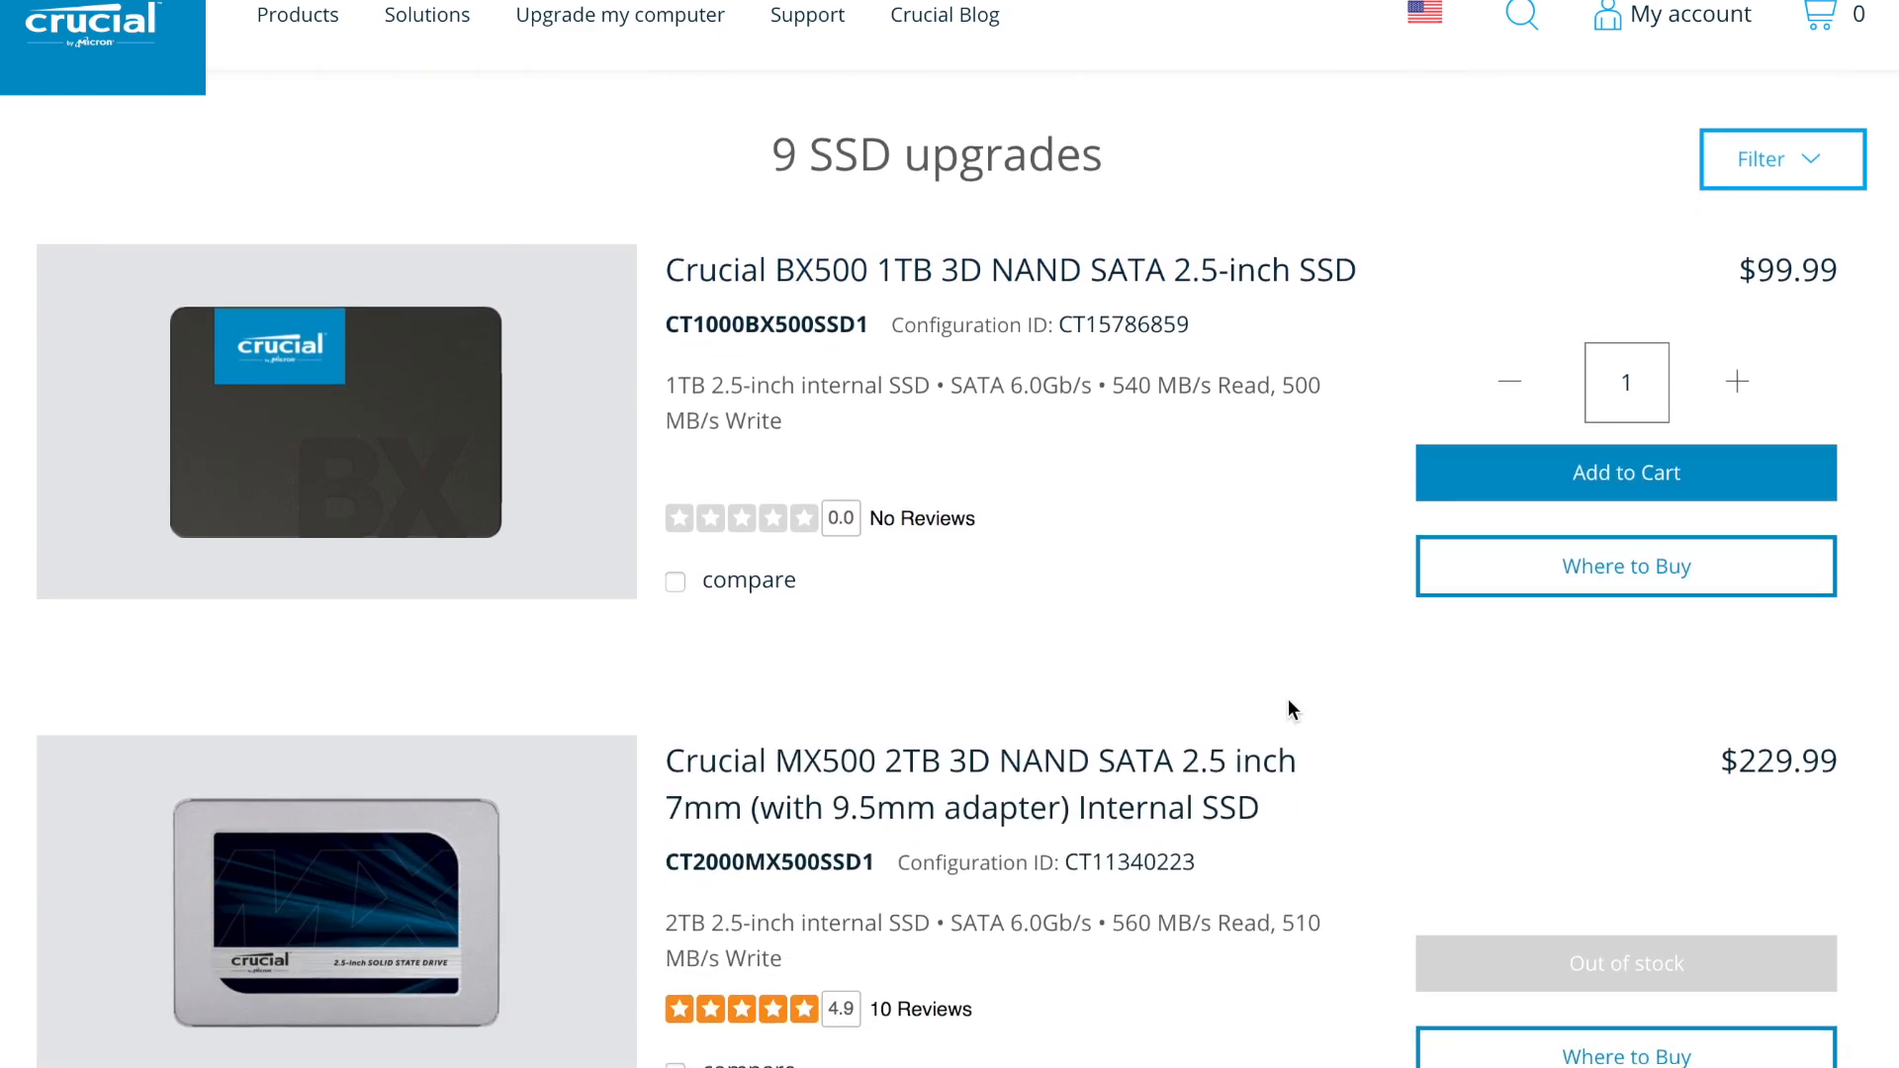
pyautogui.scroll(-3)
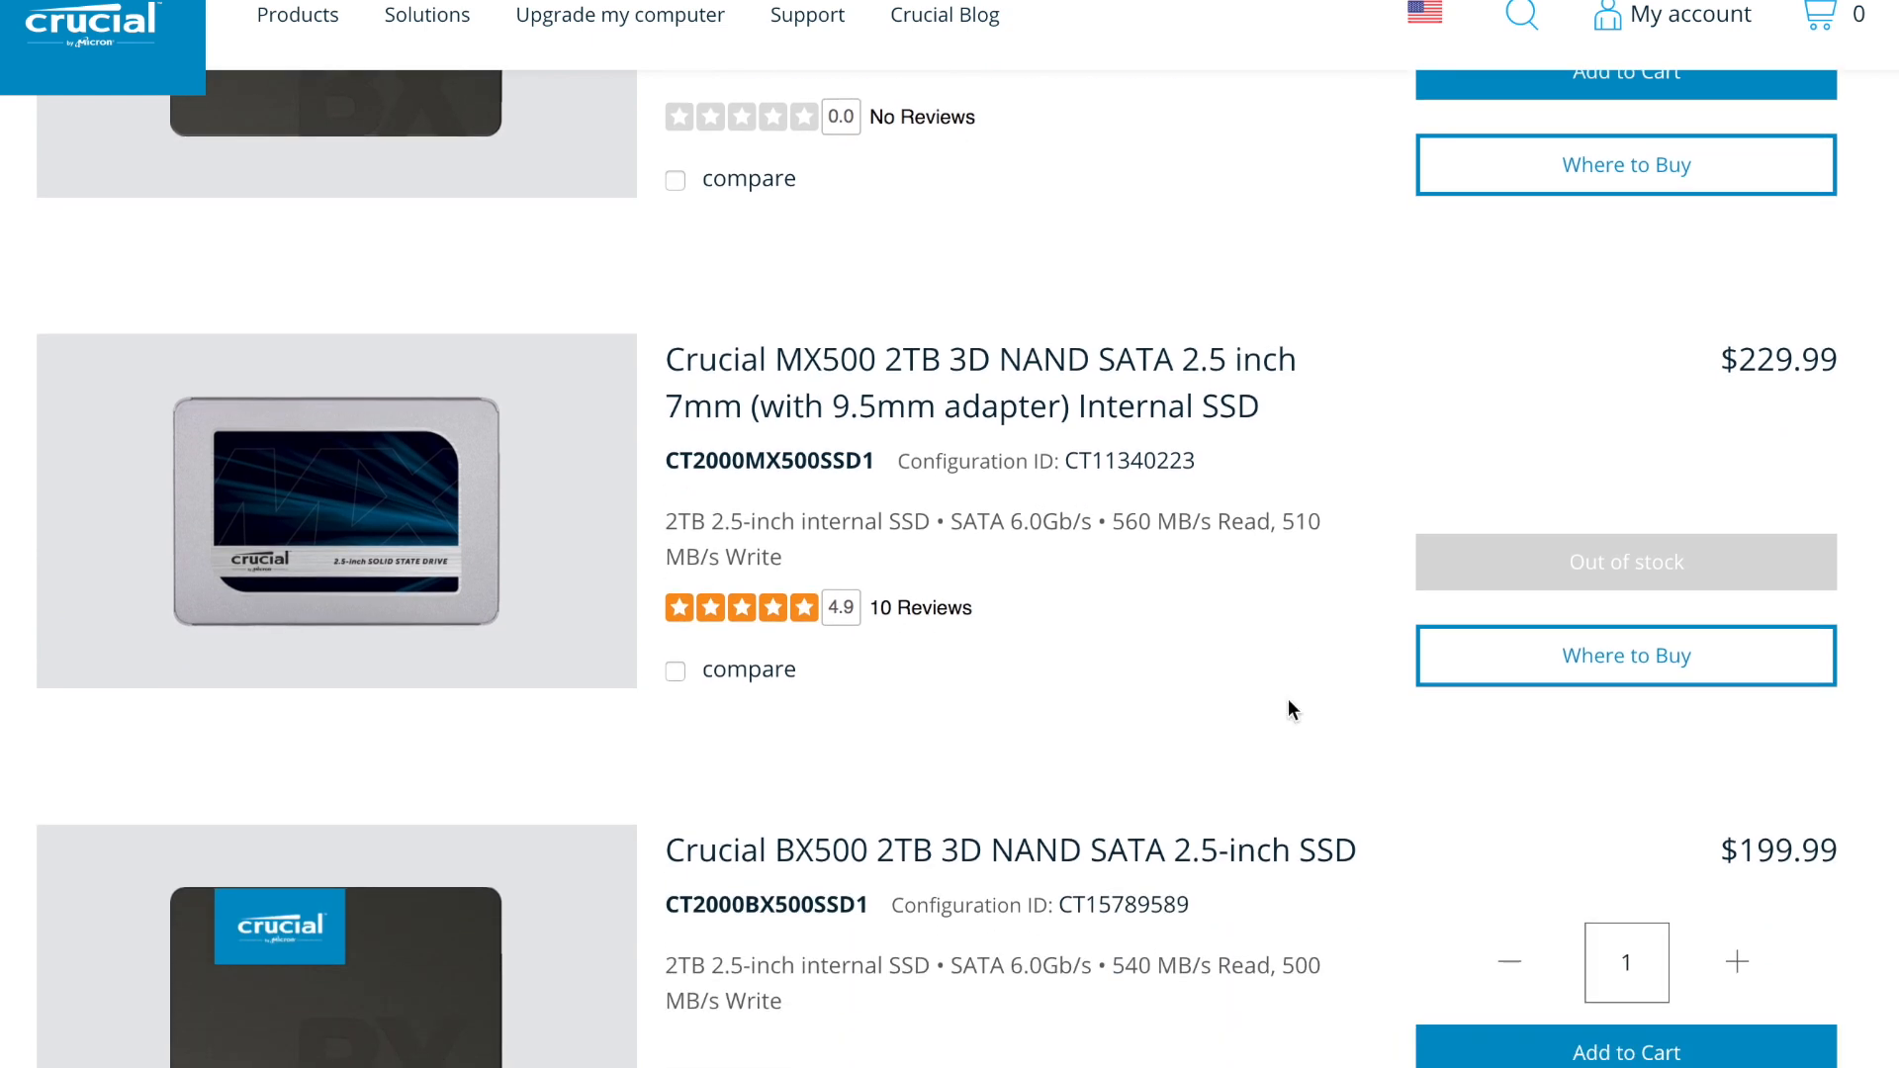
pyautogui.scroll(-3)
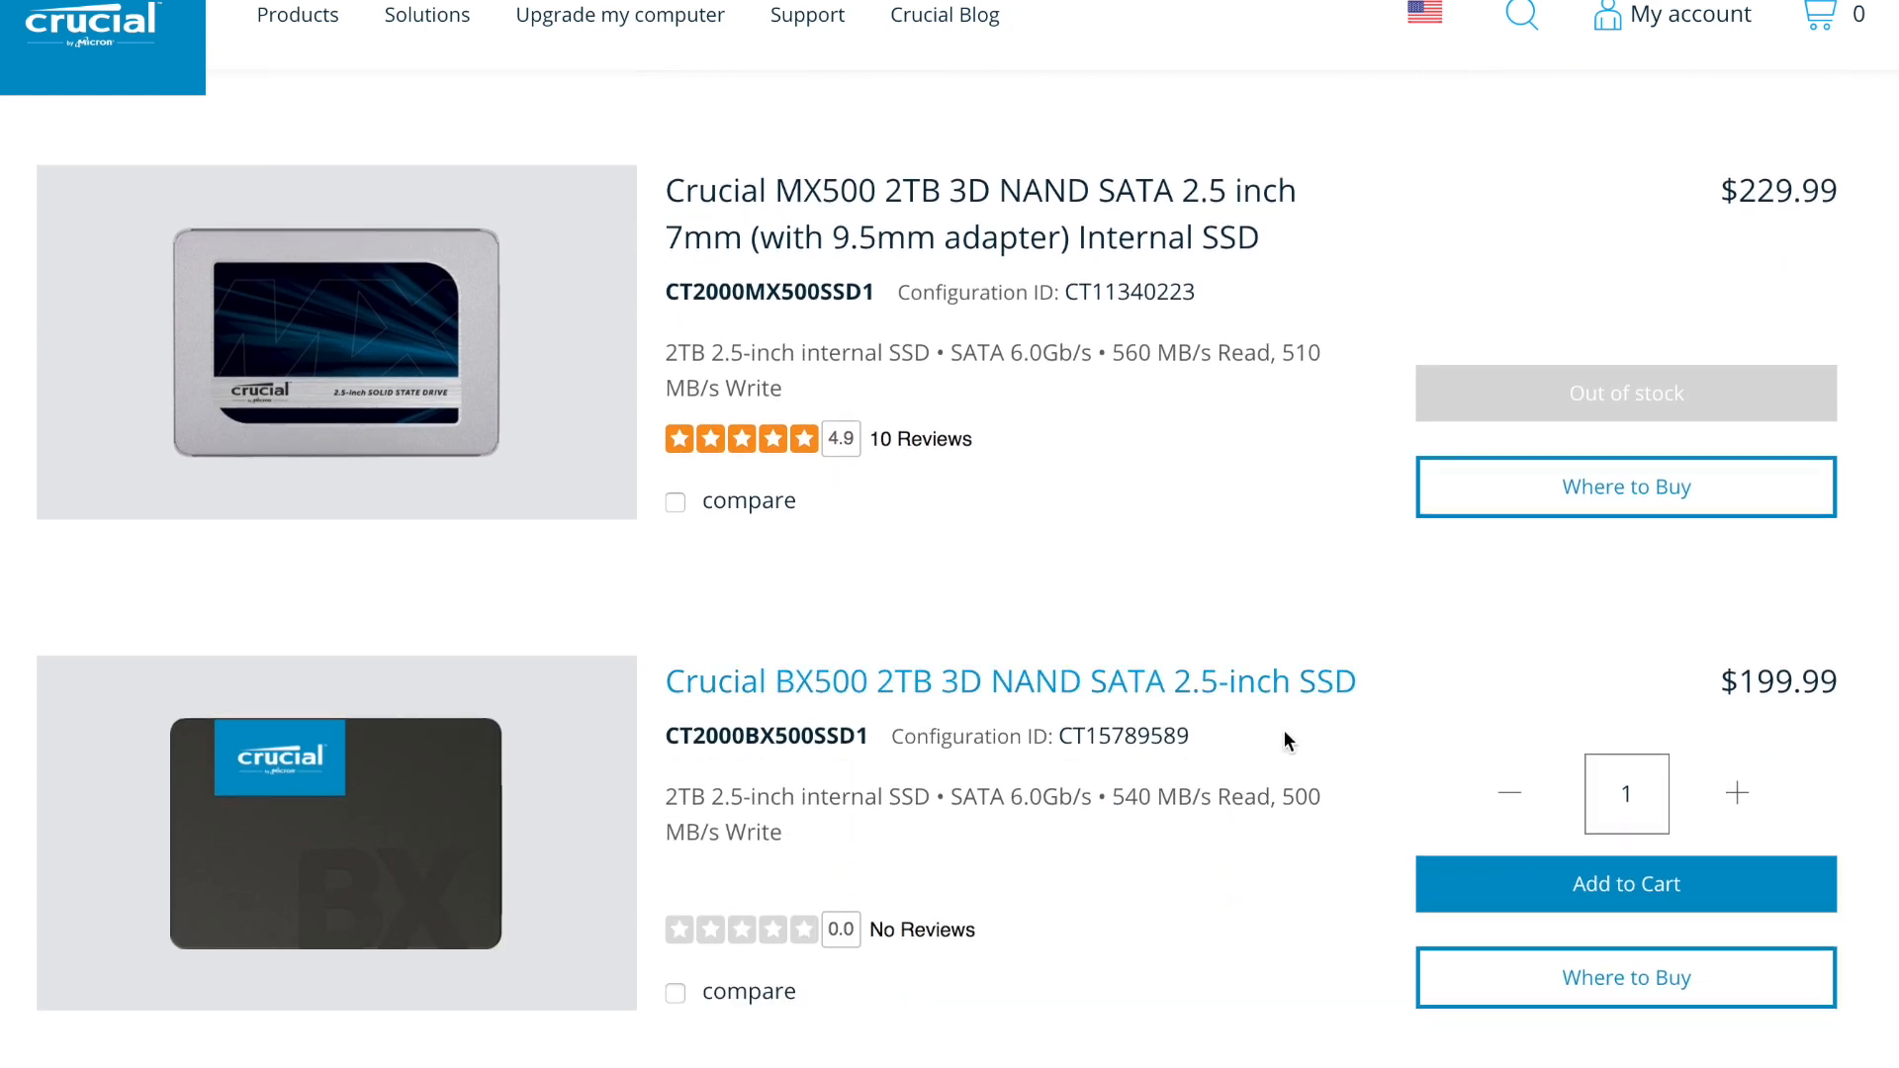
pyautogui.write('e')
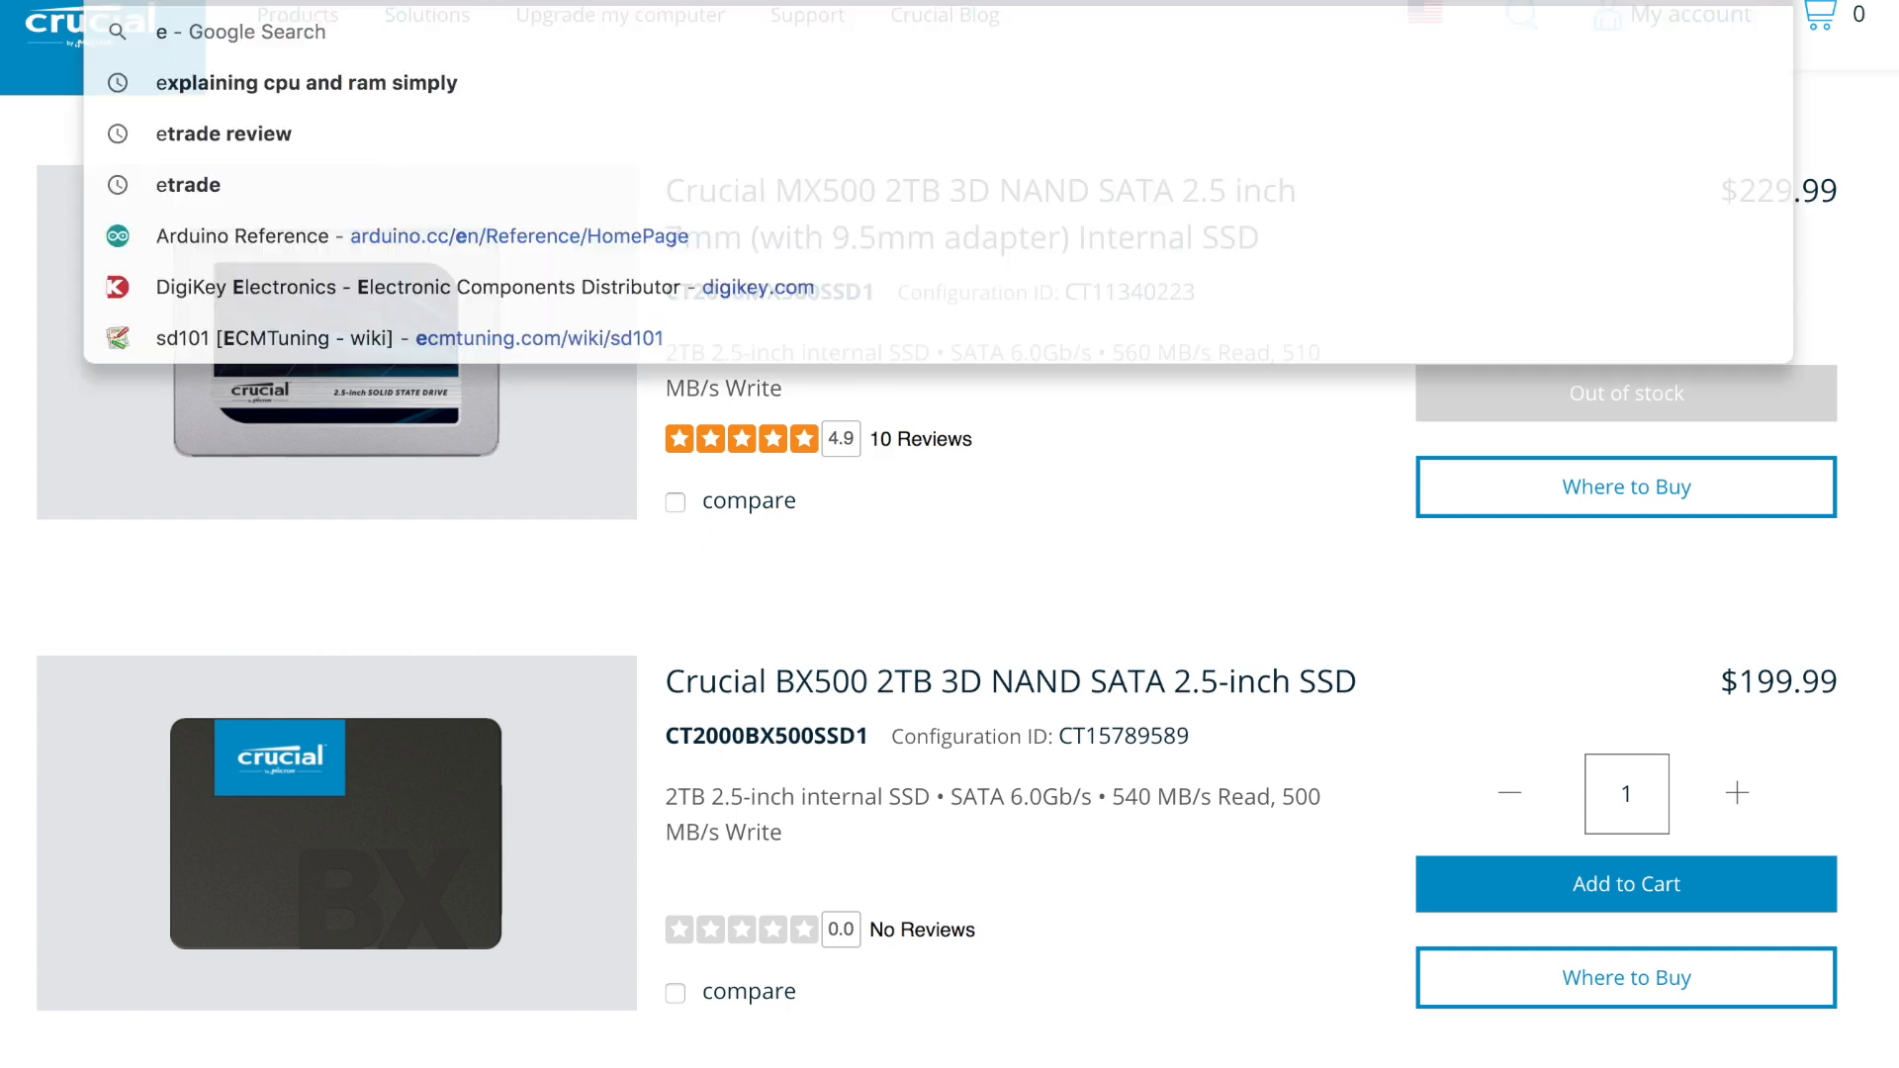
pyautogui.write('bay')
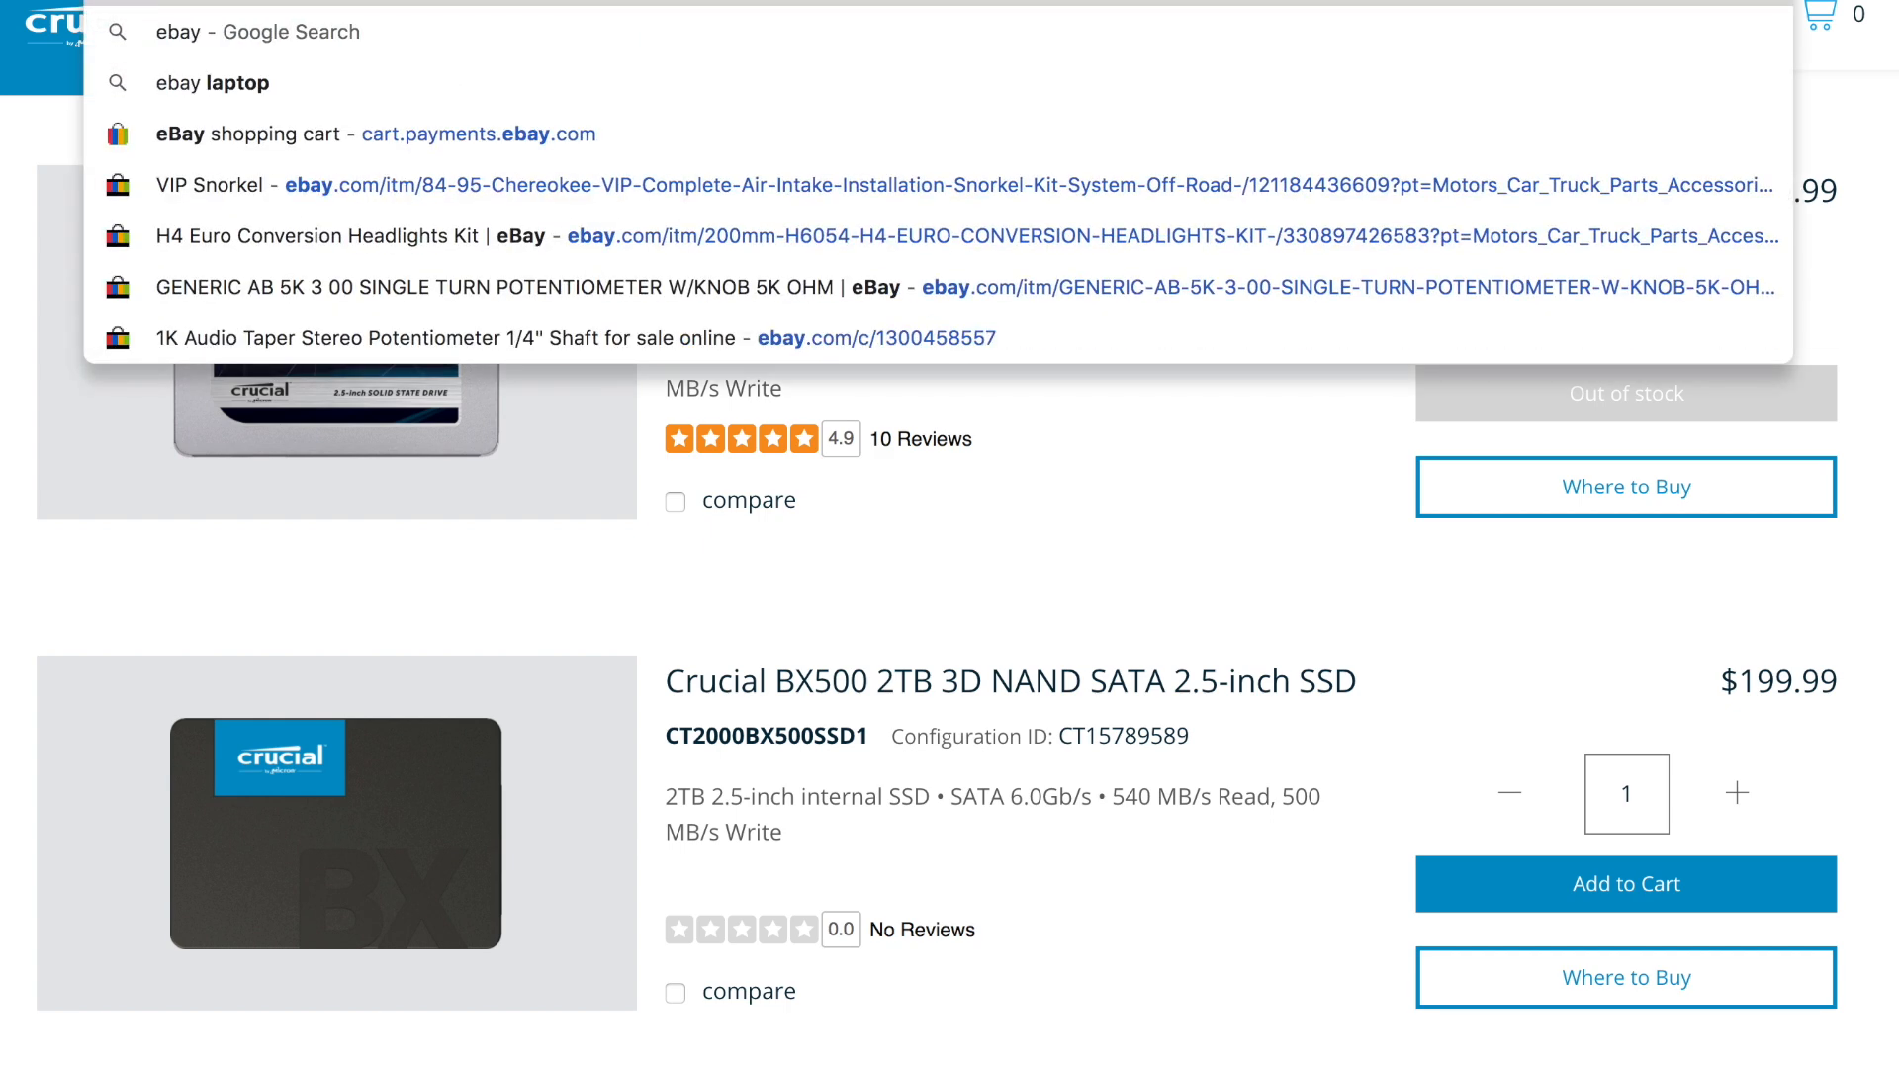